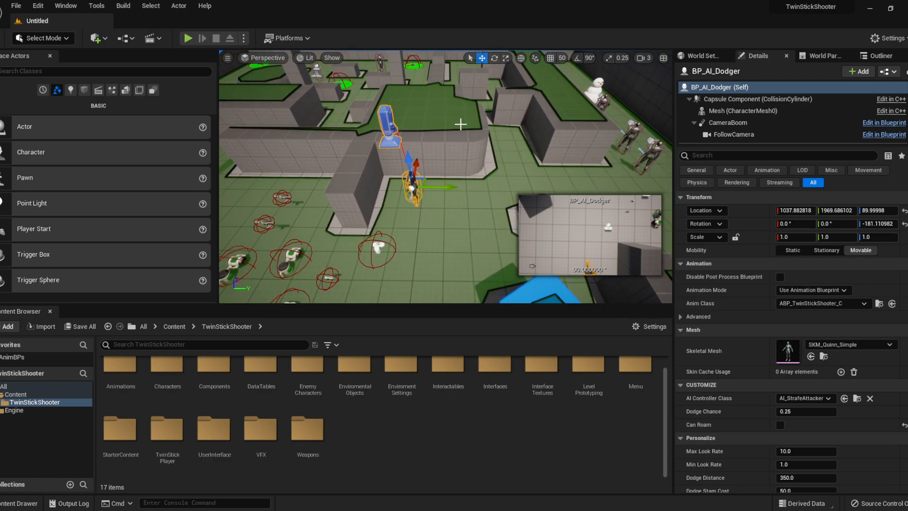
pyautogui.moveTo(318, 140)
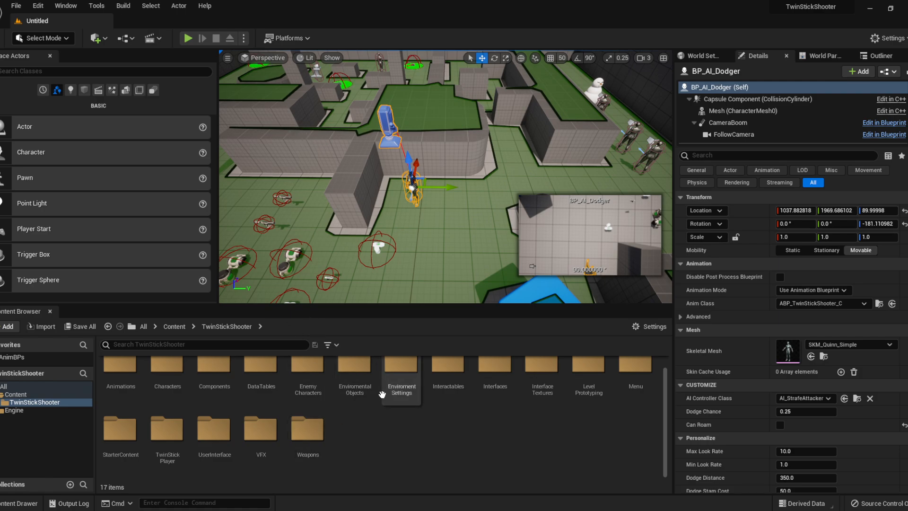
pyautogui.moveTo(700, 498)
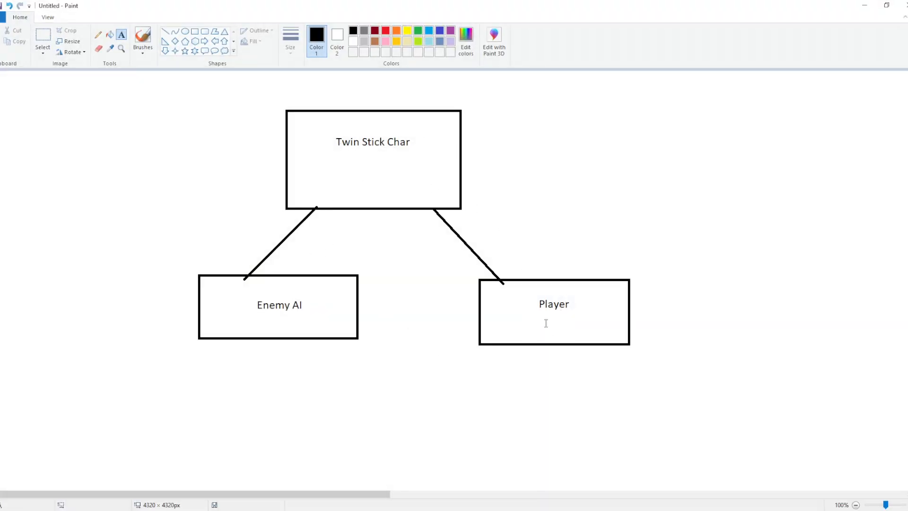
pyautogui.moveTo(261, 297)
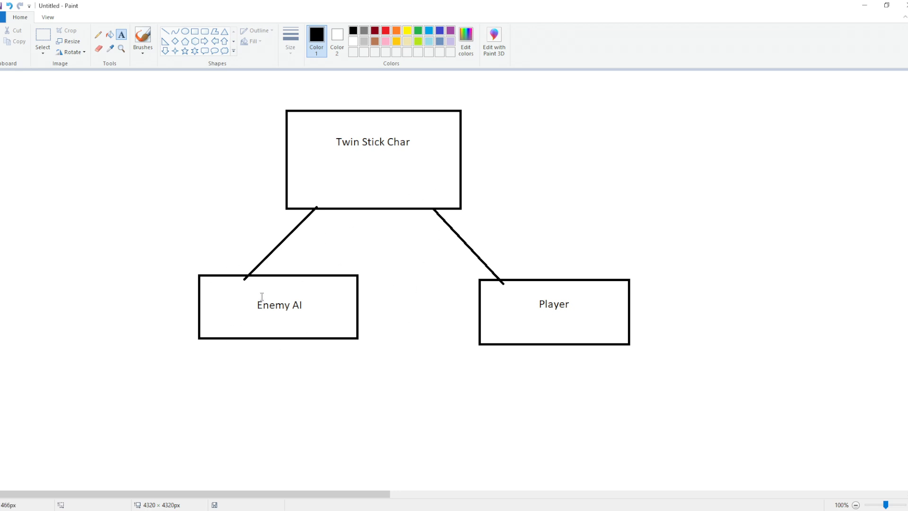
pyautogui.moveTo(847, 4)
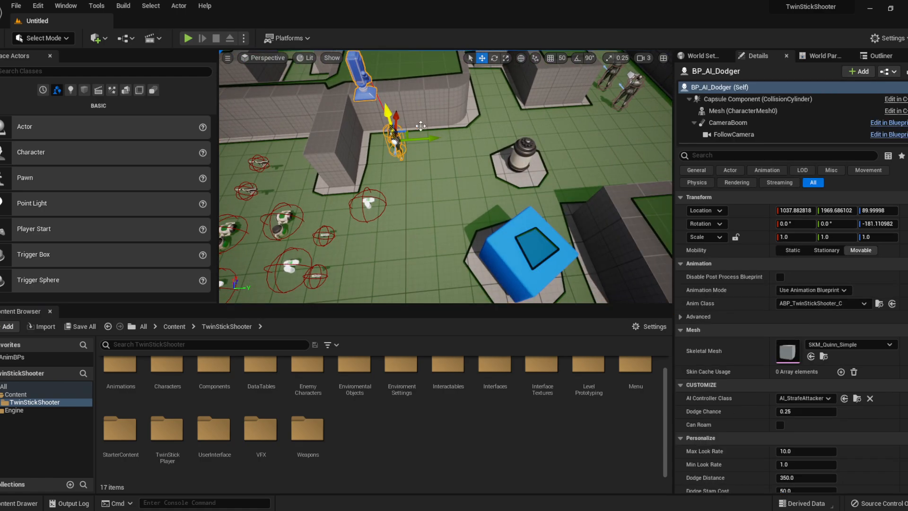
pyautogui.moveTo(354, 374)
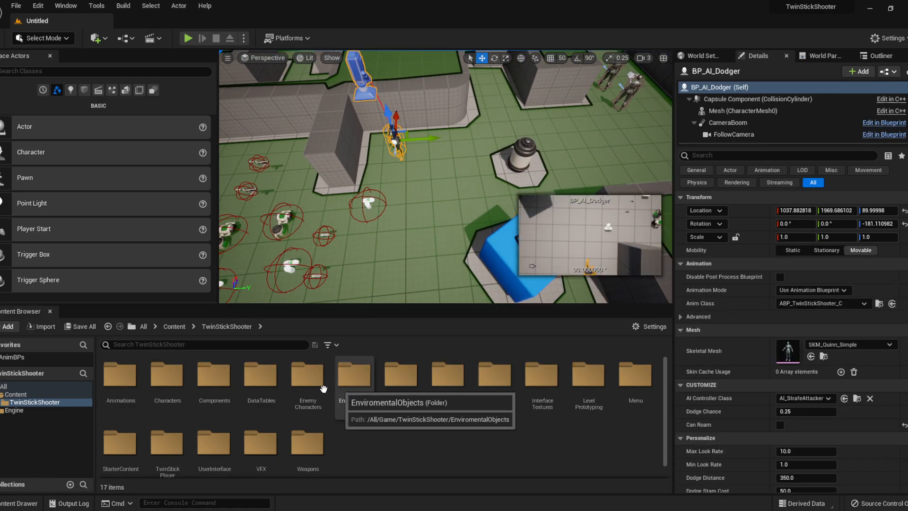
# Step: Go into EnemyCharacters > AI, listing Dodger, Exploder, Rusher and Tactical Shooter blueprints
pyautogui.doubleClick(307, 373)
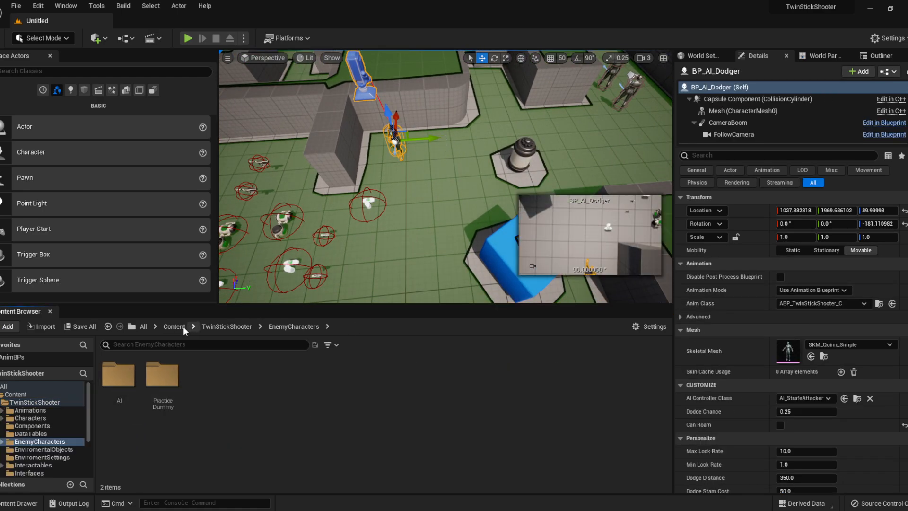
pyautogui.click(226, 326)
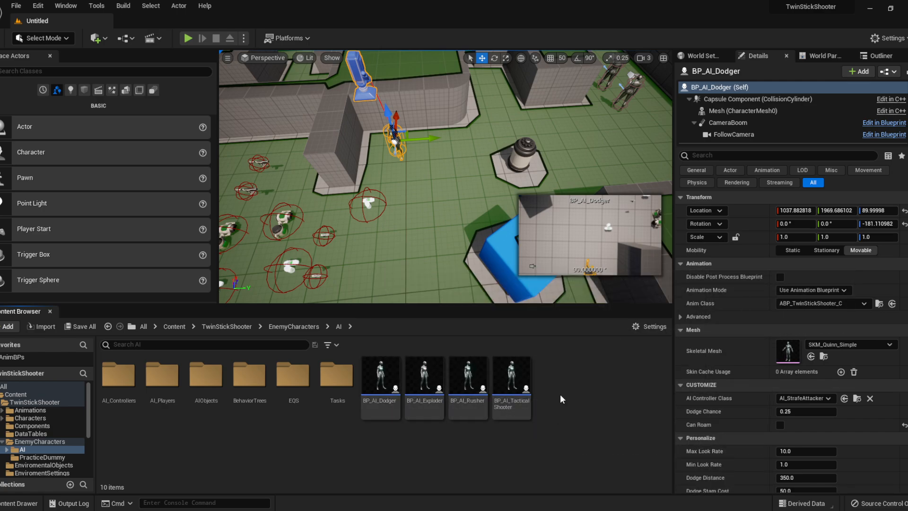
pyautogui.moveTo(205, 376)
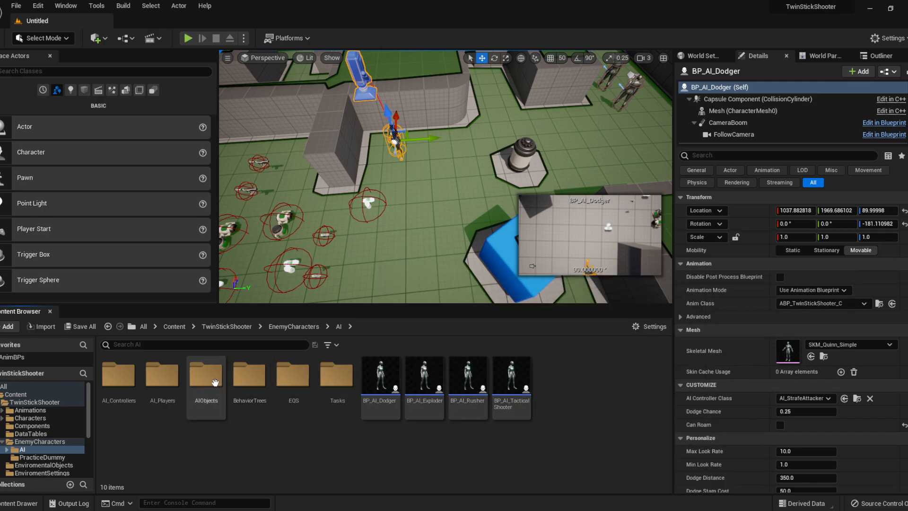
pyautogui.moveTo(206, 377)
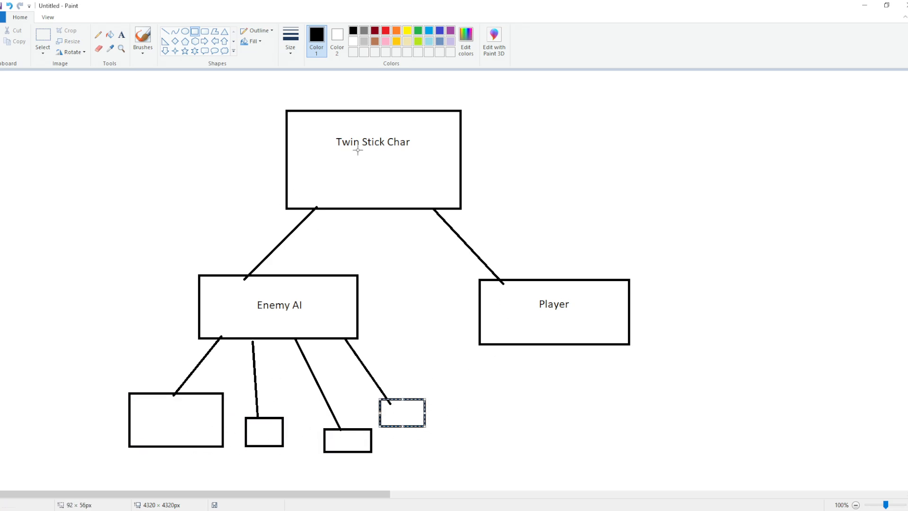
pyautogui.moveTo(500, 200)
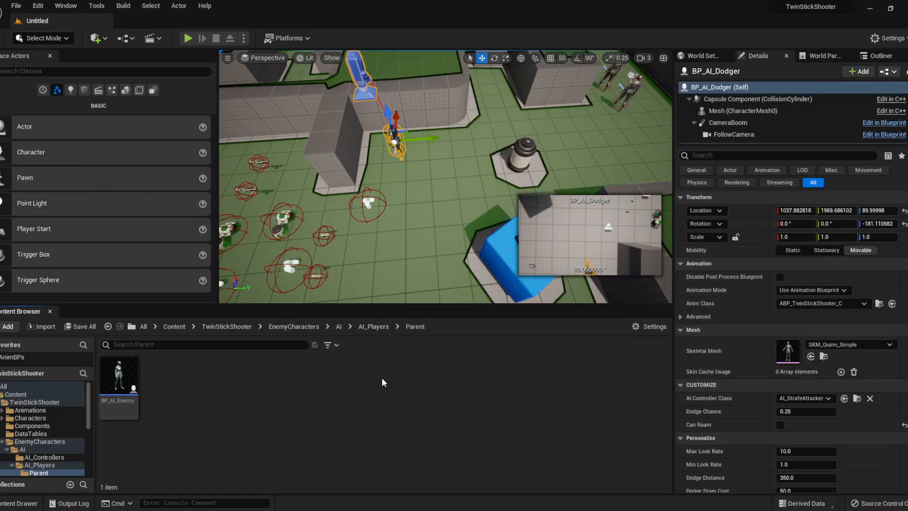
# Step: Inspect the BP_AI_Enemy parent blueprint, then bring up BP_AI_Dodger's Class Defaults
pyautogui.click(118, 376)
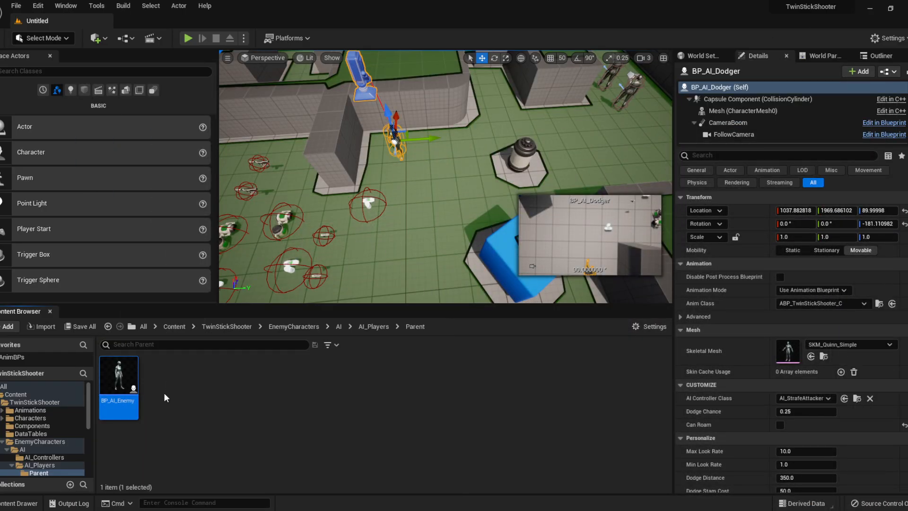
pyautogui.rightClick(118, 382)
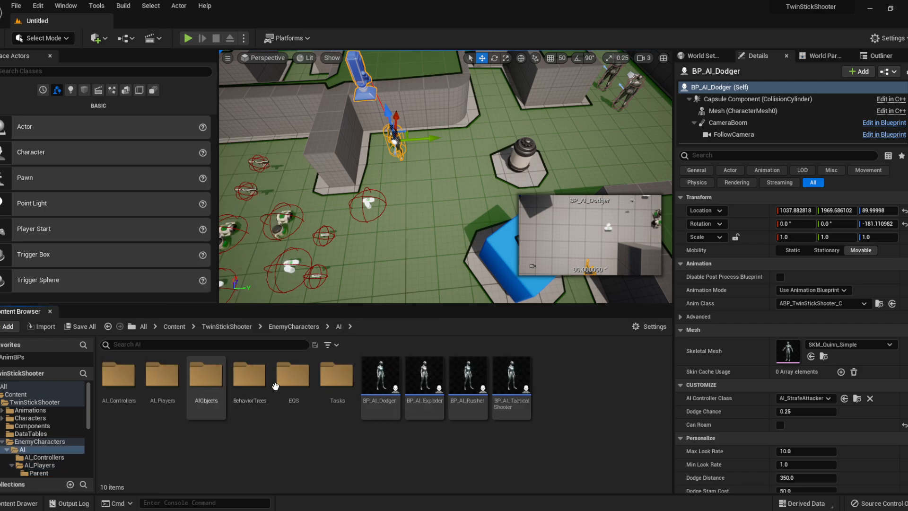
pyautogui.click(380, 374)
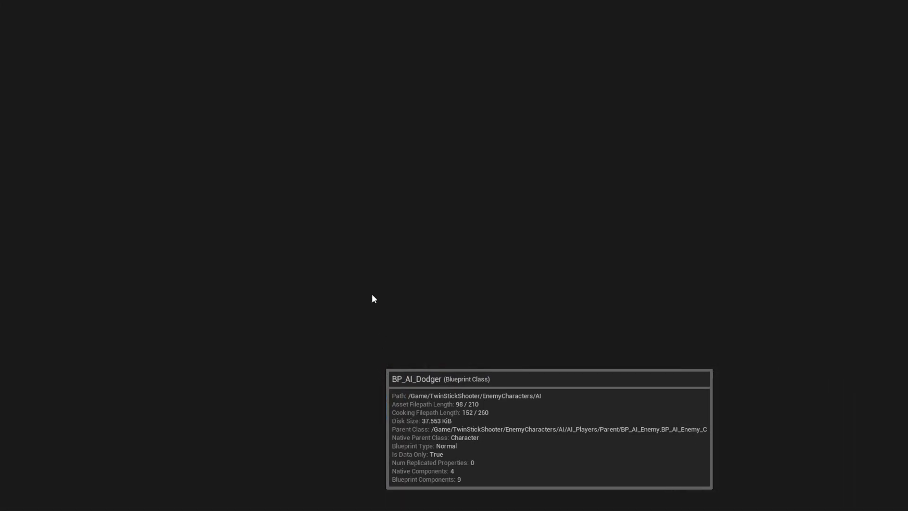
pyautogui.moveTo(423, 166)
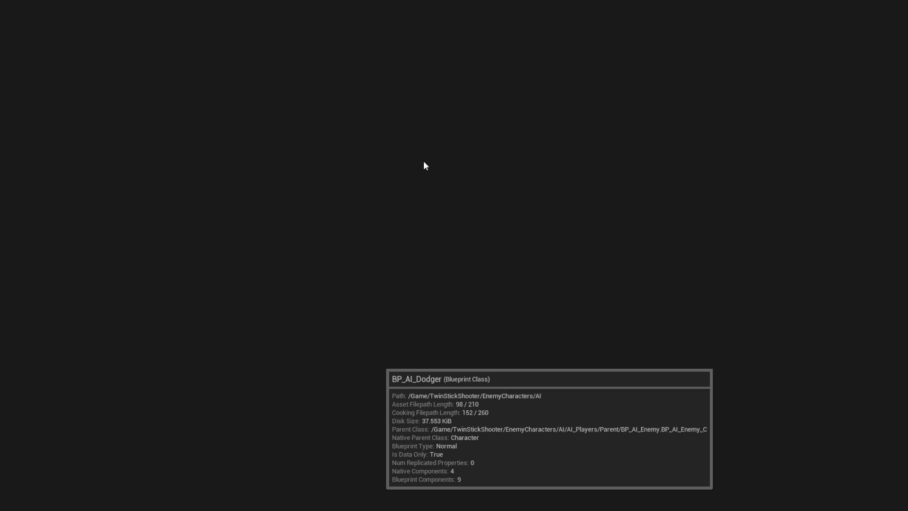
pyautogui.moveTo(429, 238)
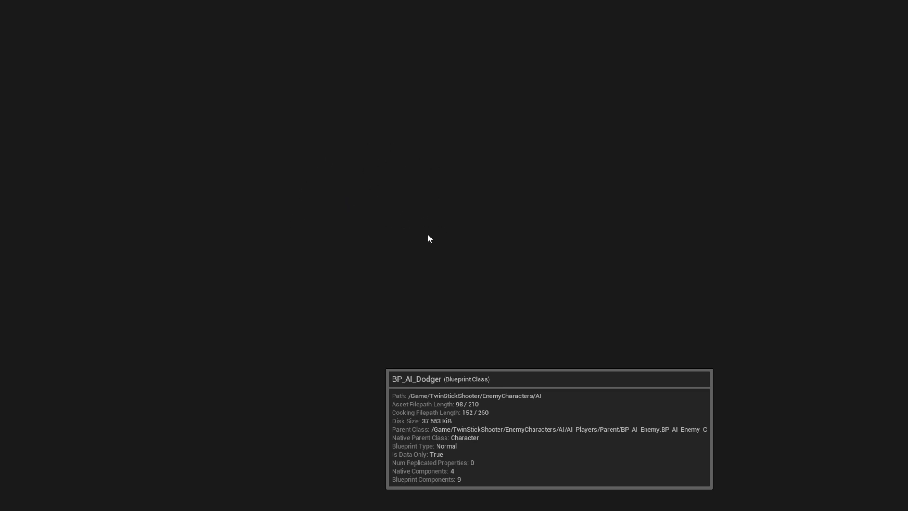
pyautogui.moveTo(533, 23)
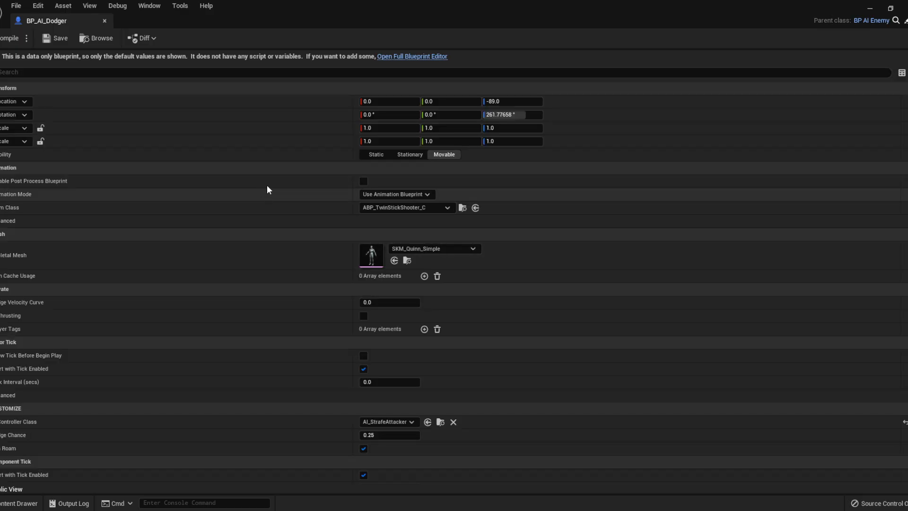
pyautogui.moveTo(275, 246)
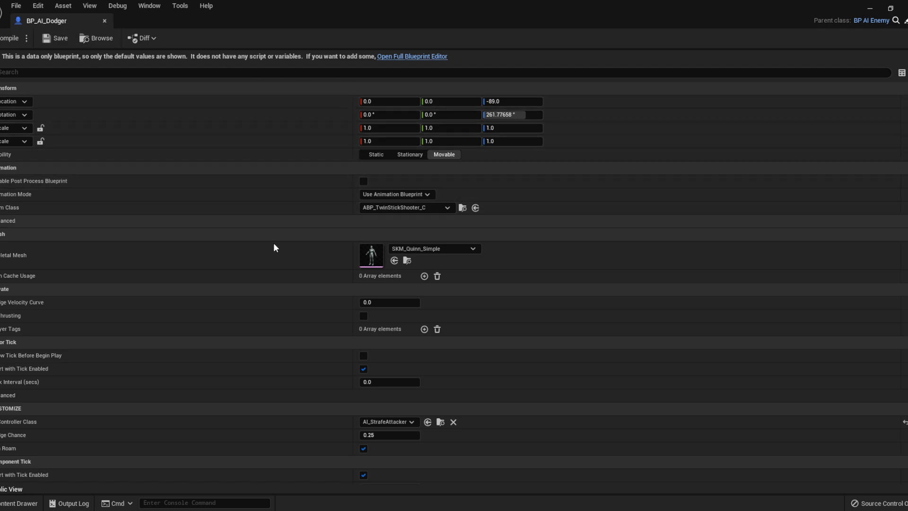
pyautogui.scroll(-3)
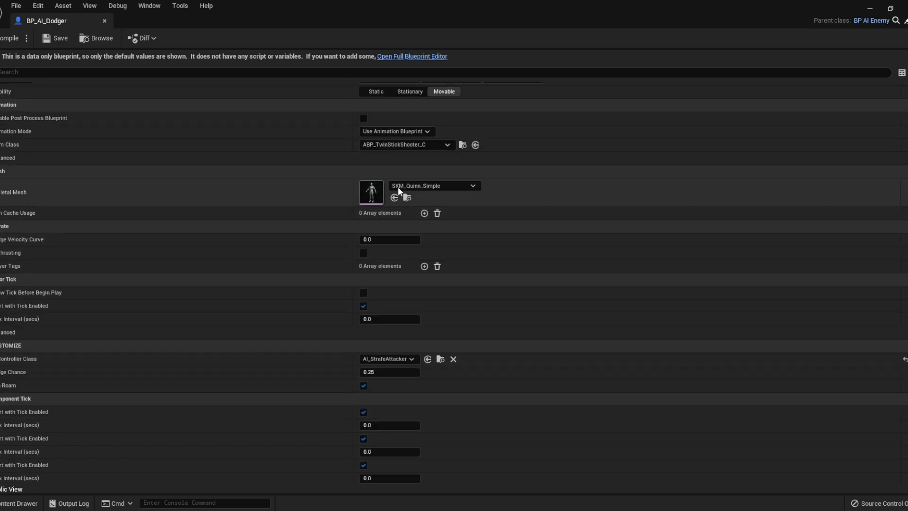
pyautogui.moveTo(404, 176)
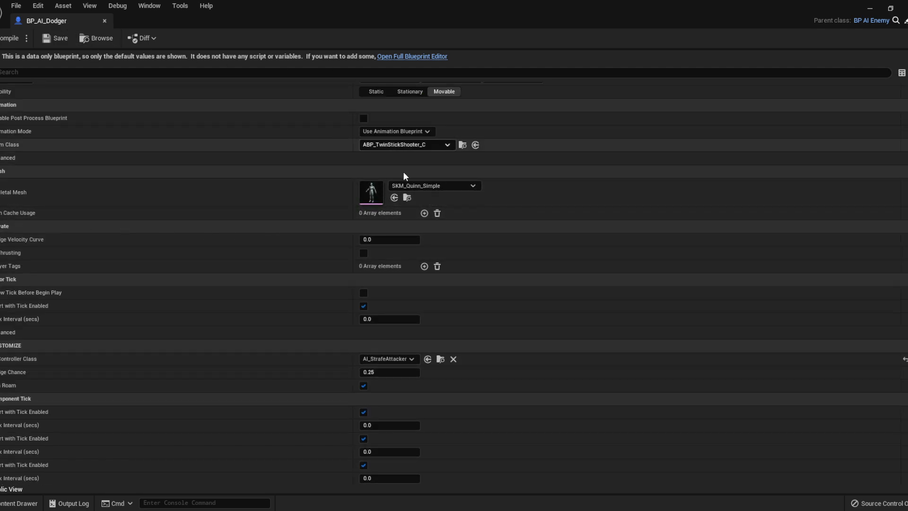
pyautogui.scroll(-3)
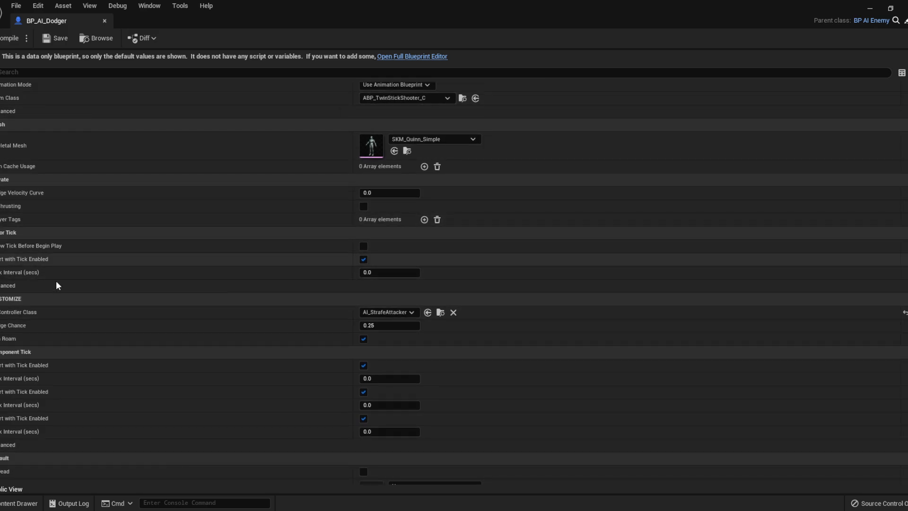
pyautogui.scroll(-3)
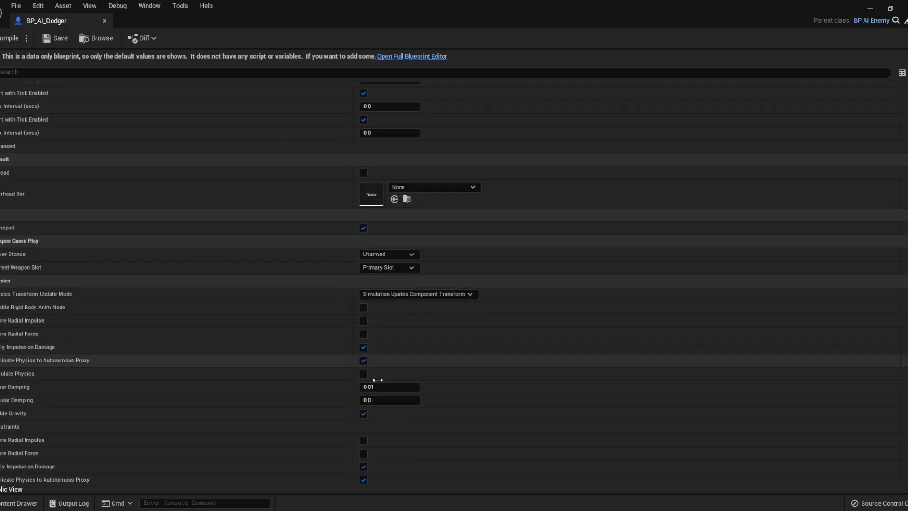
pyautogui.scroll(-3)
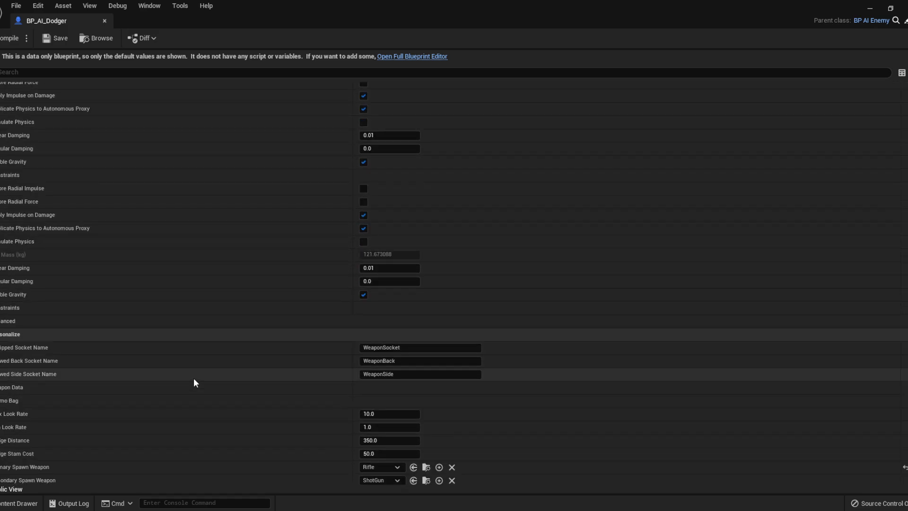
pyautogui.scroll(3)
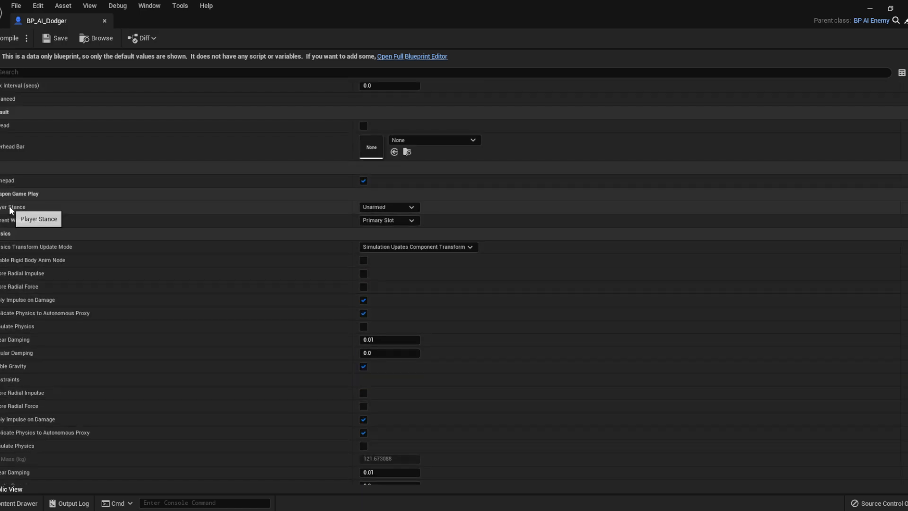
pyautogui.scroll(3)
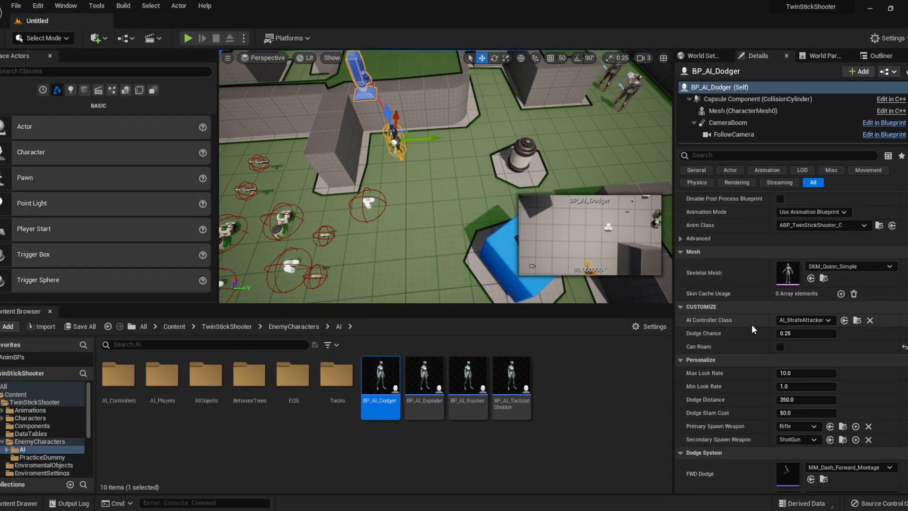
pyautogui.scroll(-3)
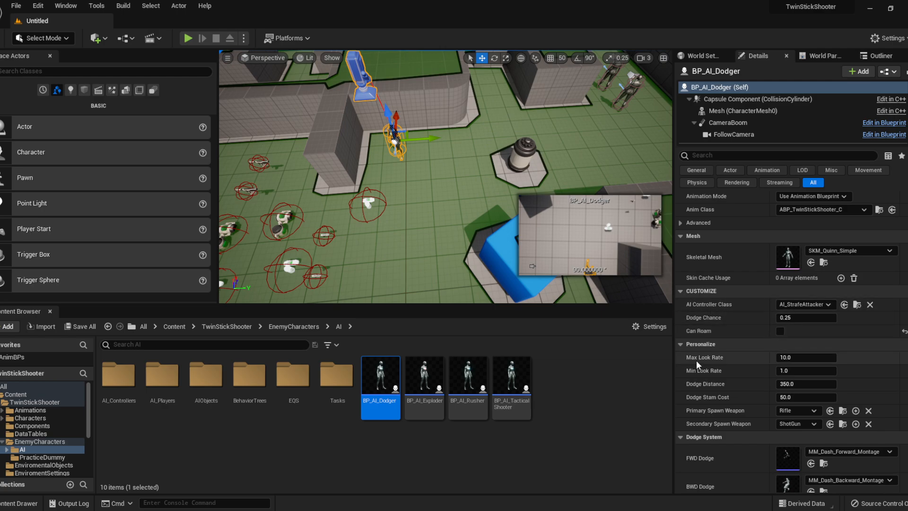
pyautogui.scroll(-3)
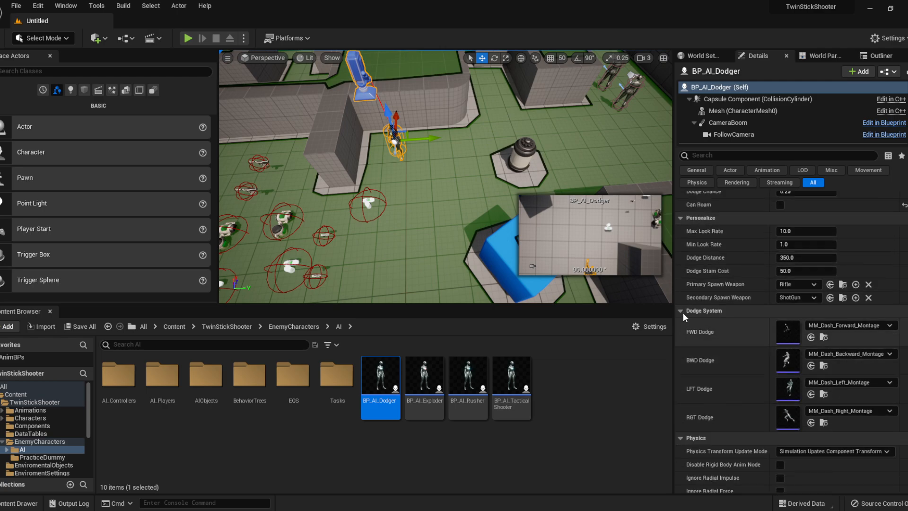
pyautogui.moveTo(774, 325)
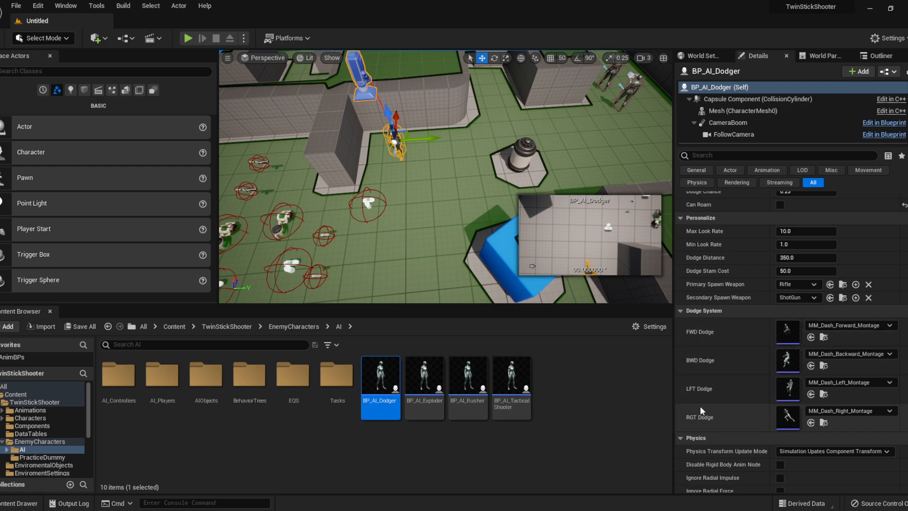
pyautogui.moveTo(716, 350)
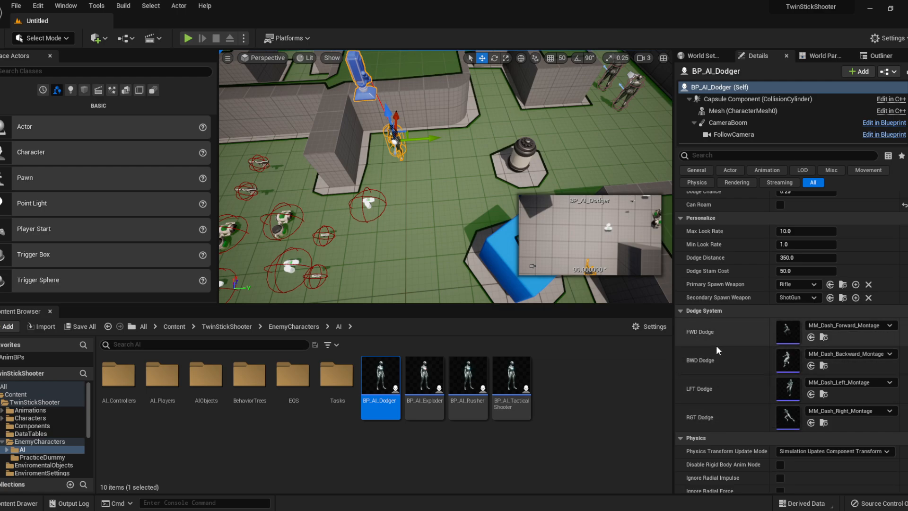
pyautogui.moveTo(721, 337)
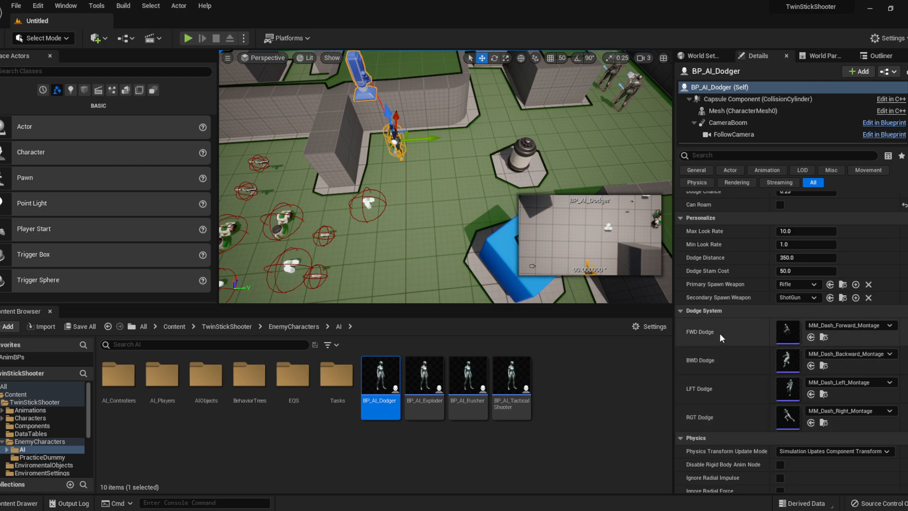
pyautogui.moveTo(790, 364)
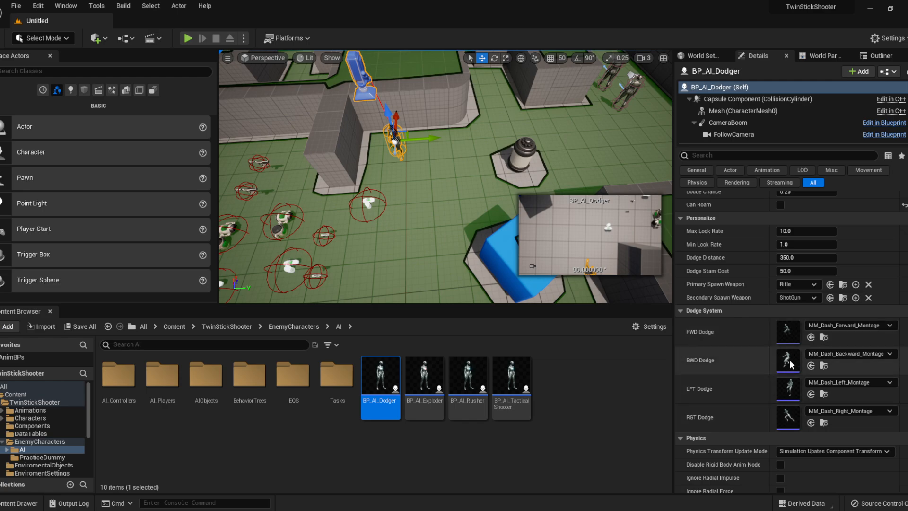
pyautogui.scroll(3)
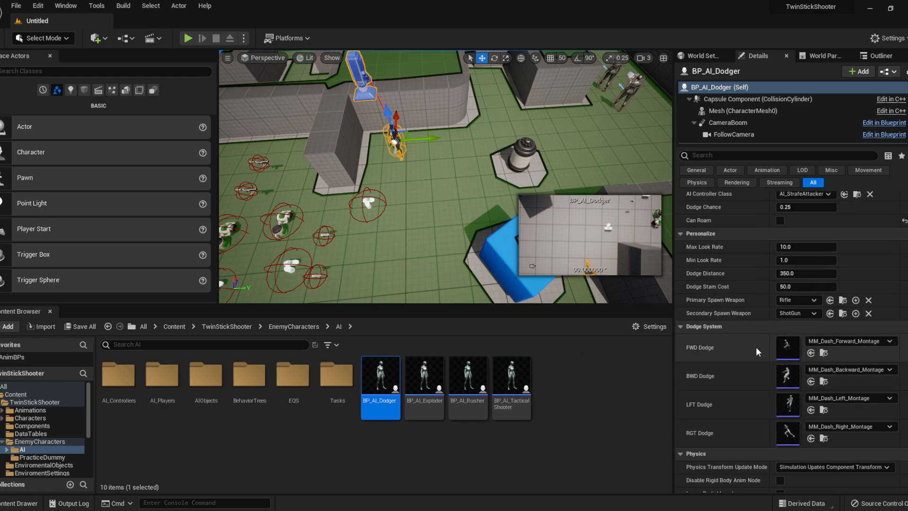
pyautogui.moveTo(734, 313)
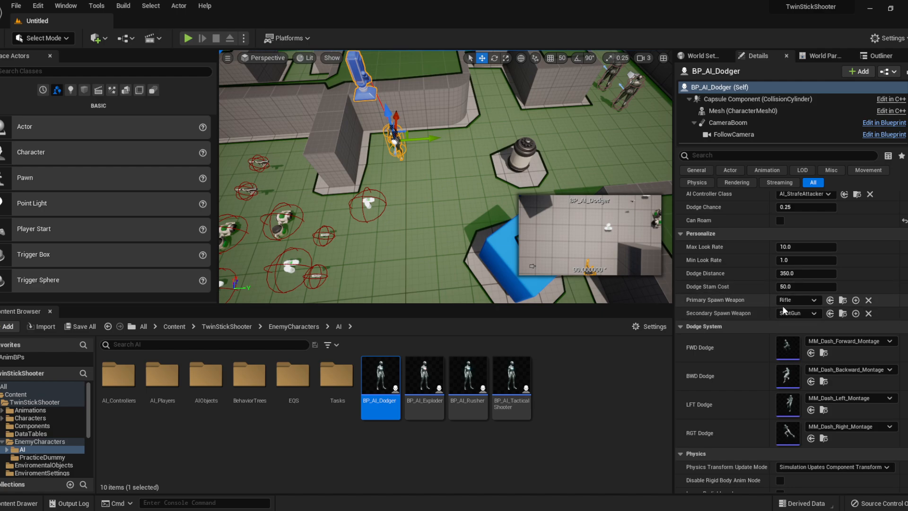
pyautogui.moveTo(798, 300)
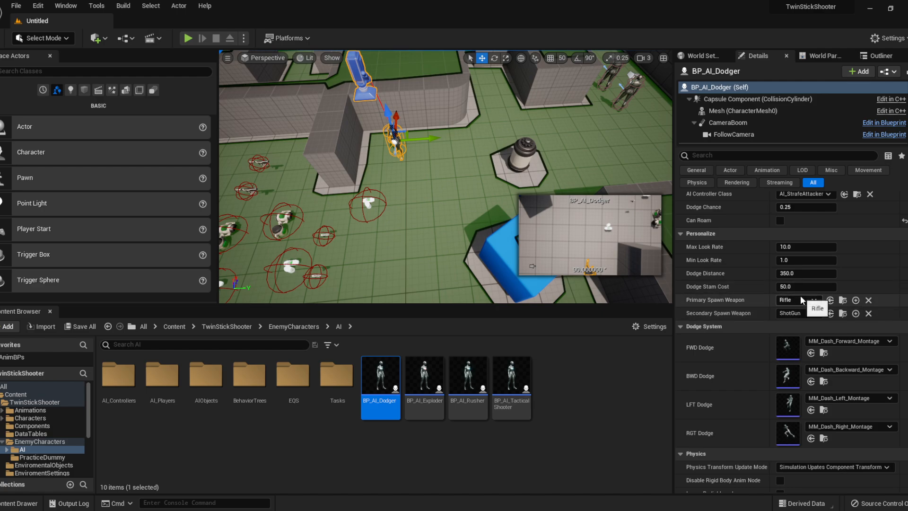
pyautogui.moveTo(743, 296)
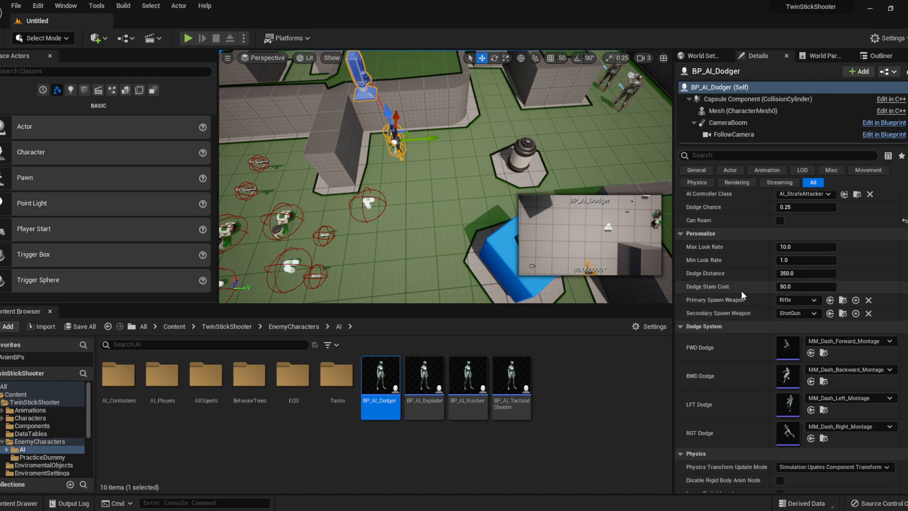
pyautogui.moveTo(804, 260)
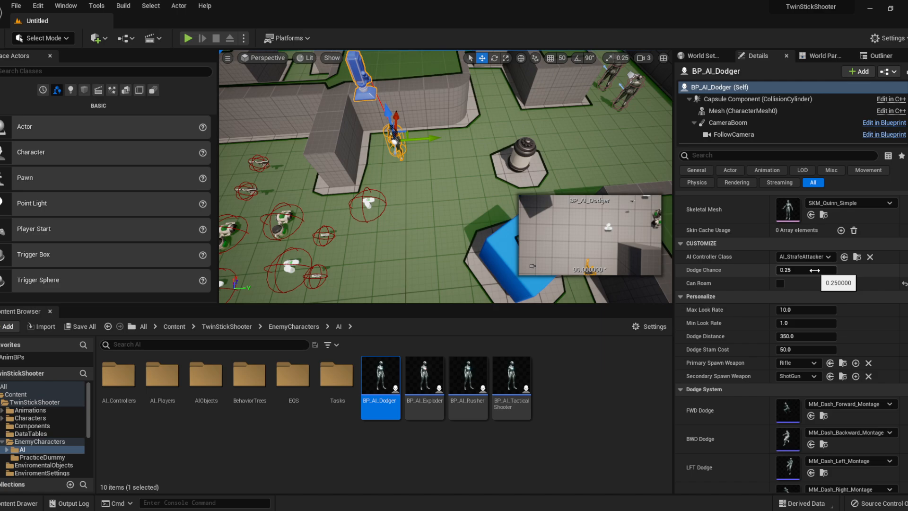
pyautogui.doubleClick(804, 270)
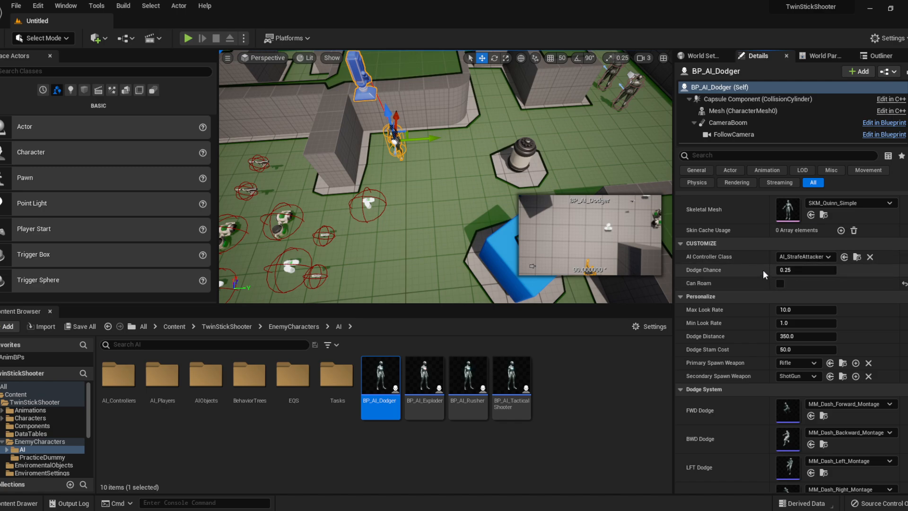
pyautogui.moveTo(731, 256)
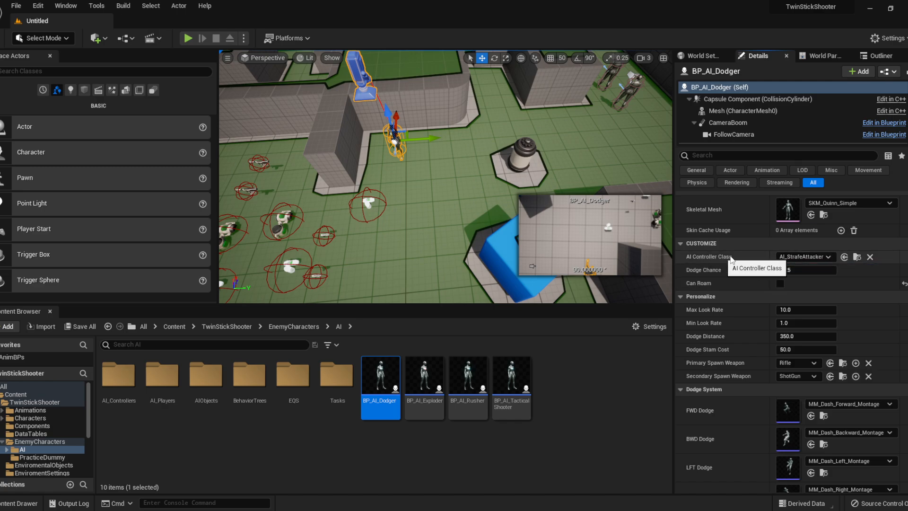
pyautogui.click(804, 256)
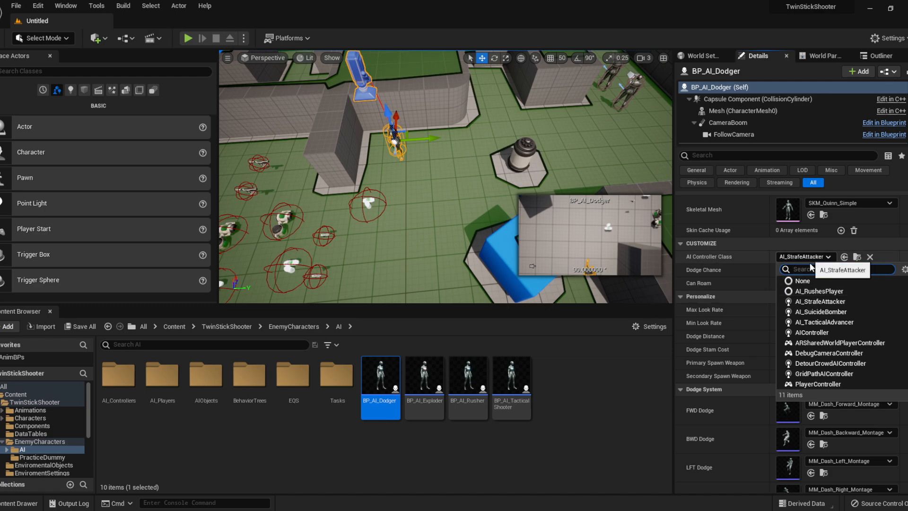
pyautogui.moveTo(821, 301)
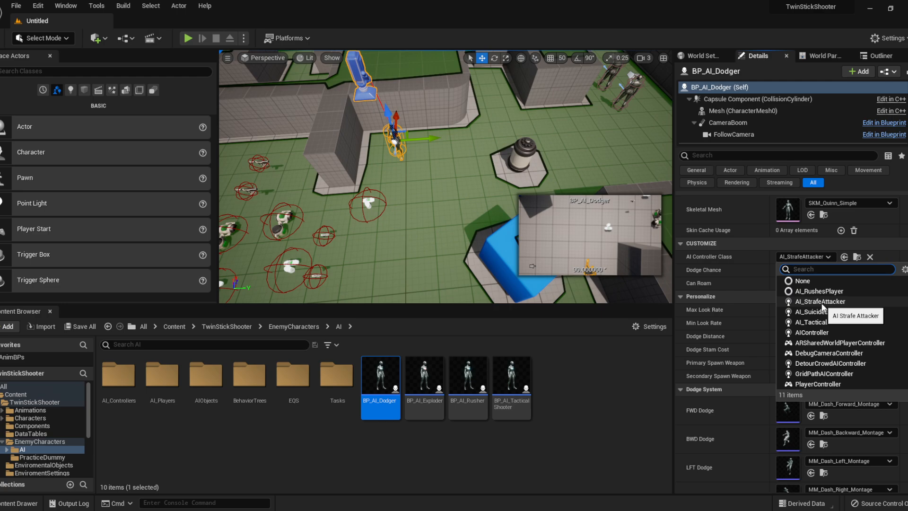
pyautogui.moveTo(820, 290)
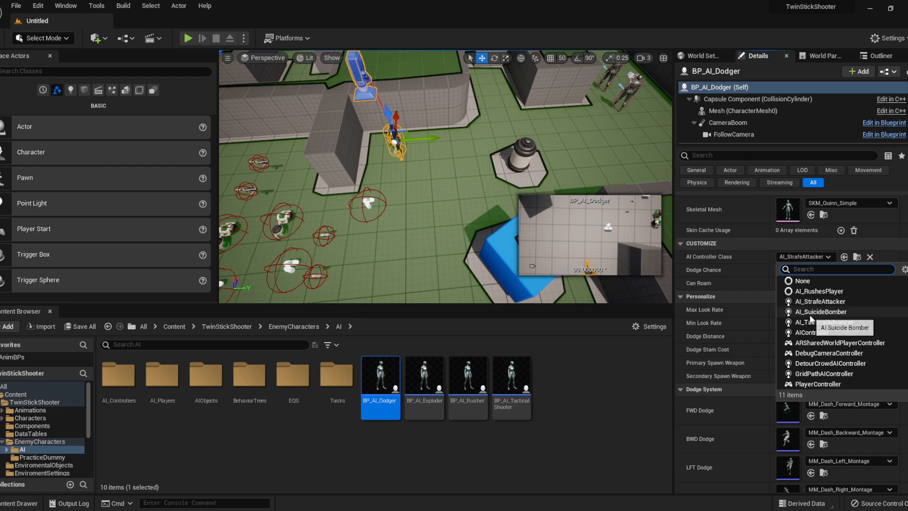
pyautogui.moveTo(848, 321)
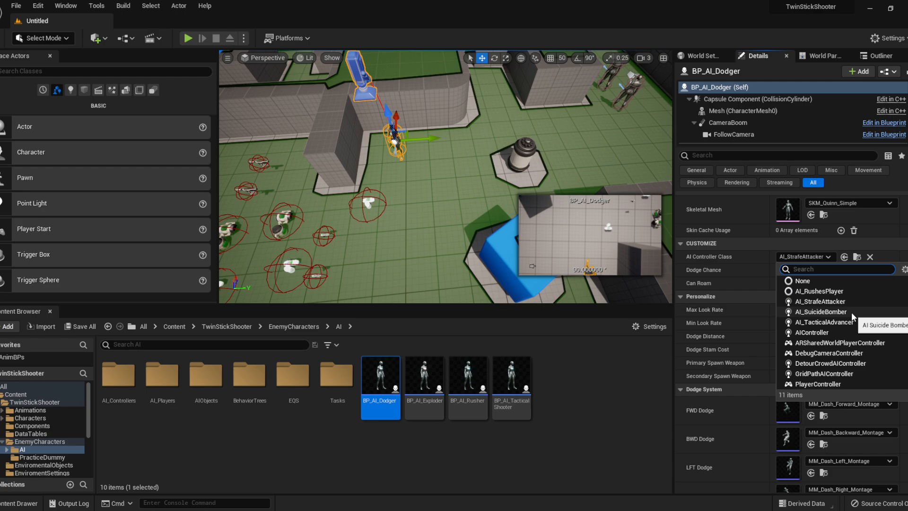
pyautogui.moveTo(839, 328)
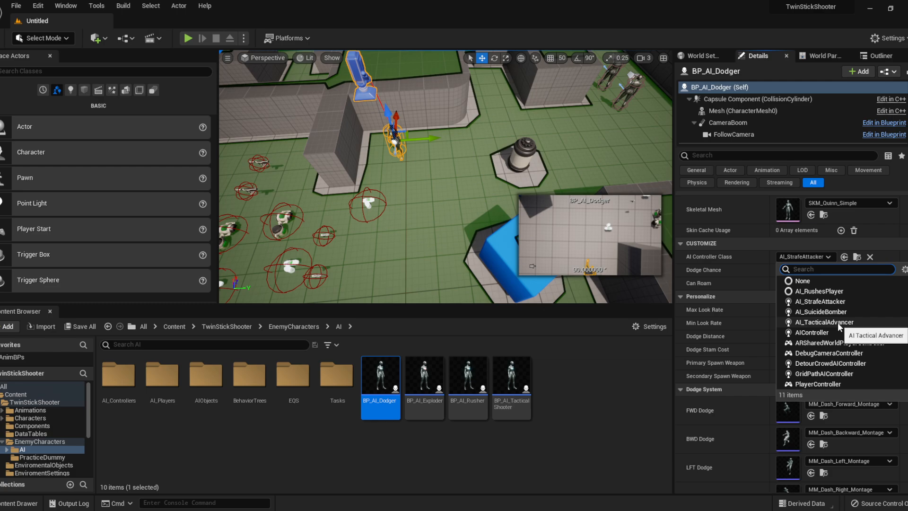
pyautogui.moveTo(537, 114)
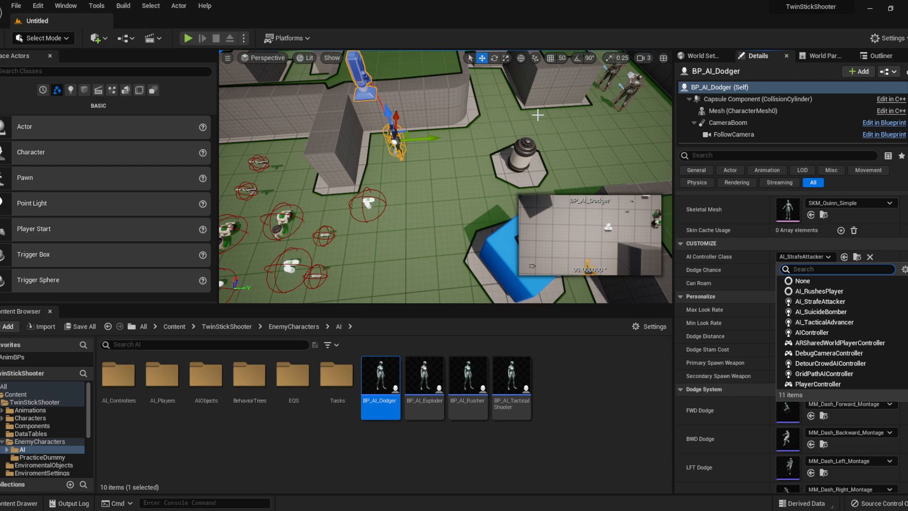
pyautogui.moveTo(842, 322)
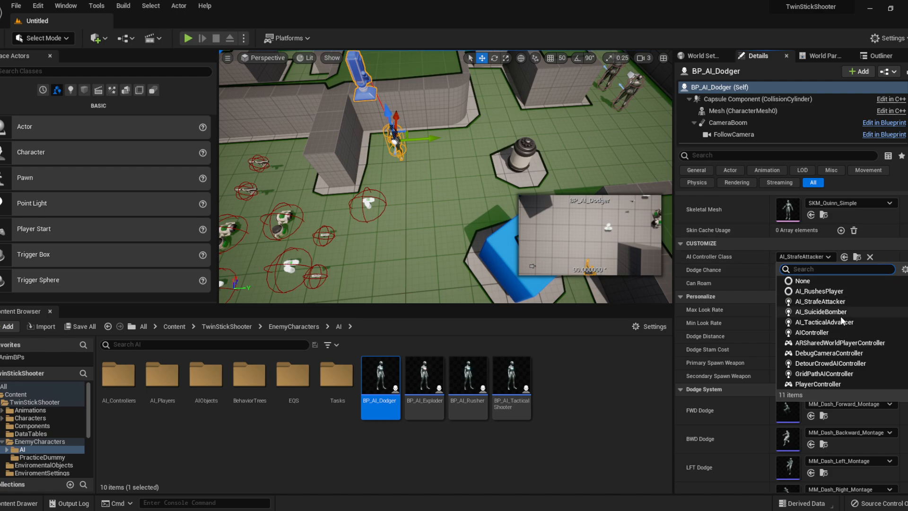
pyautogui.moveTo(818, 295)
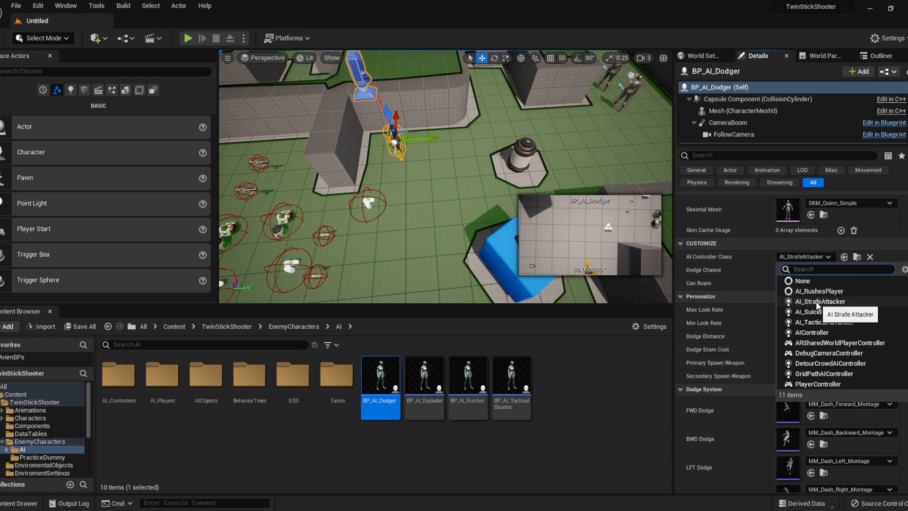
pyautogui.moveTo(817, 290)
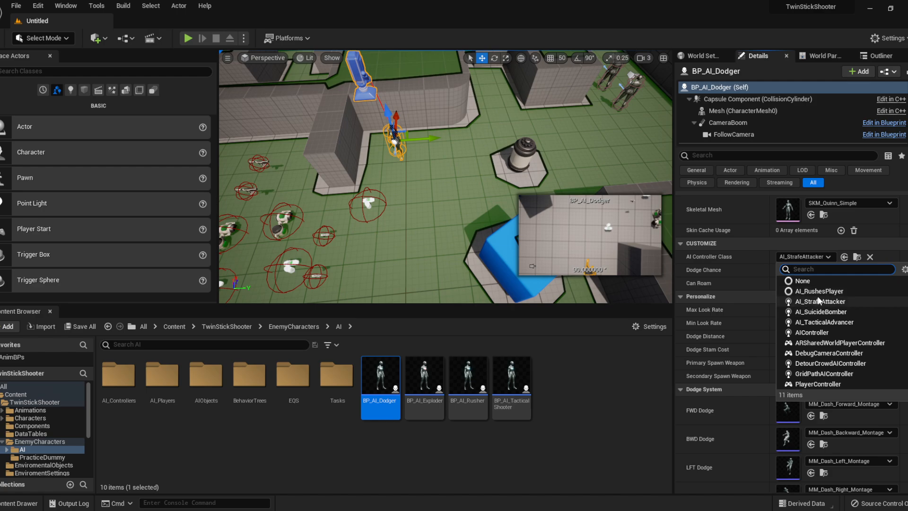
pyautogui.moveTo(818, 298)
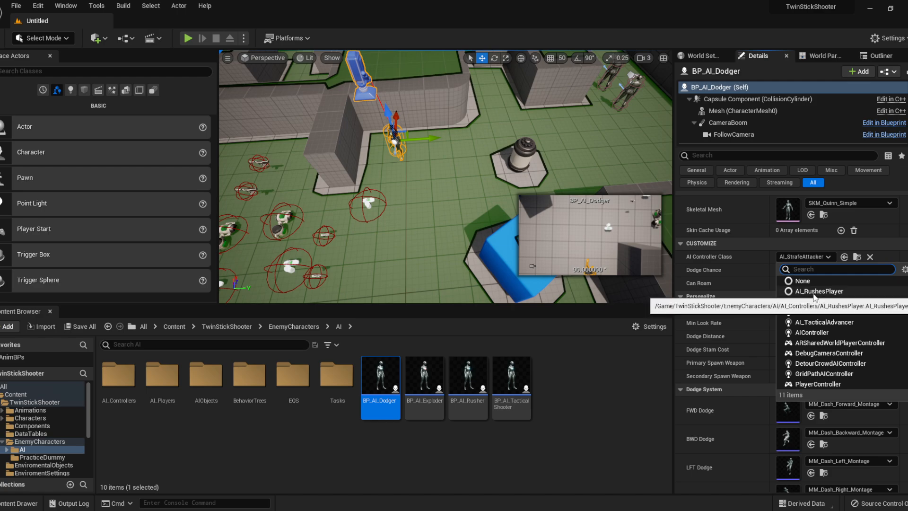
pyautogui.click(804, 257)
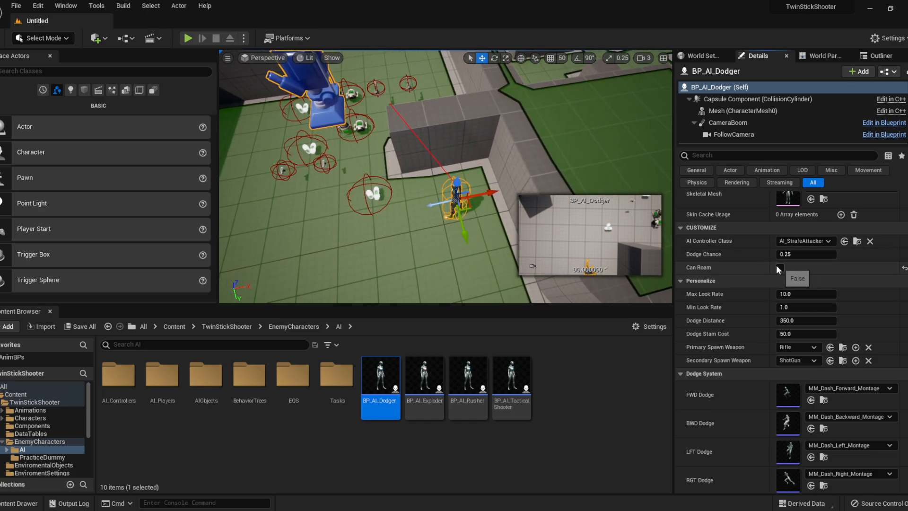
pyautogui.click(778, 267)
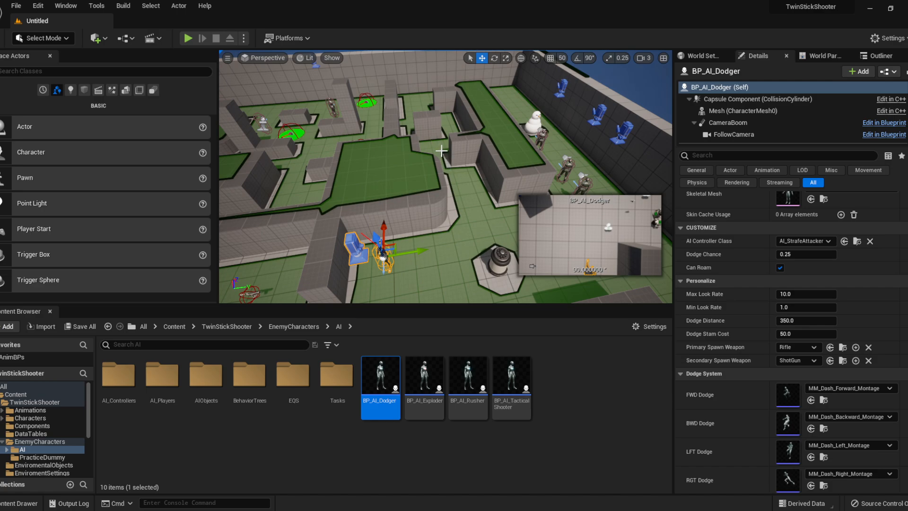
pyautogui.moveTo(293, 263)
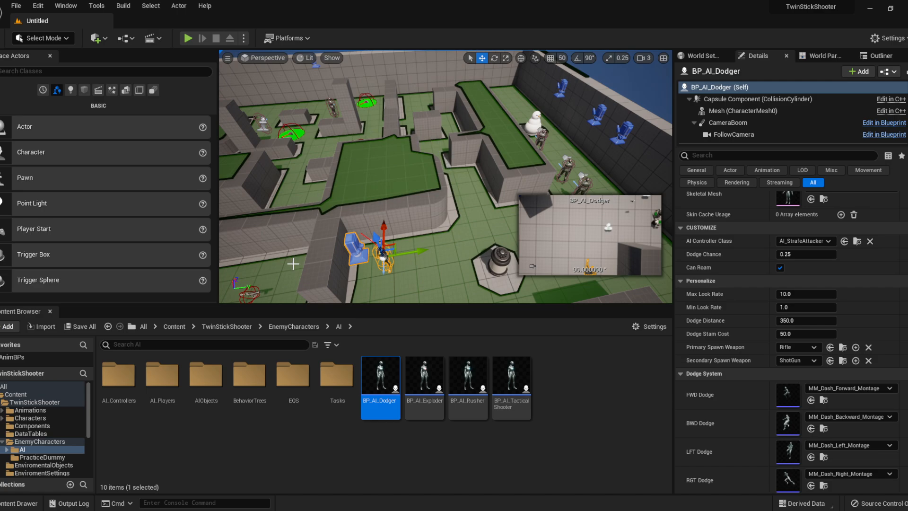
pyautogui.moveTo(583, 156)
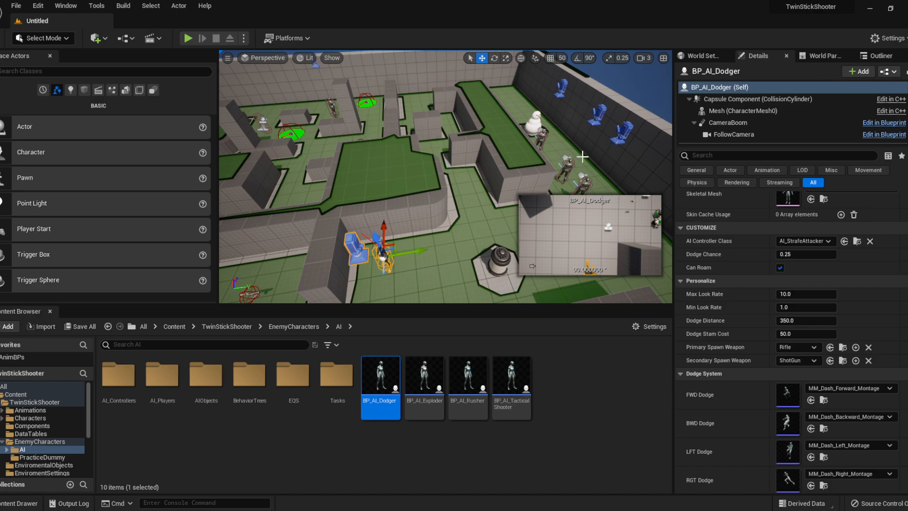
pyautogui.moveTo(711, 266)
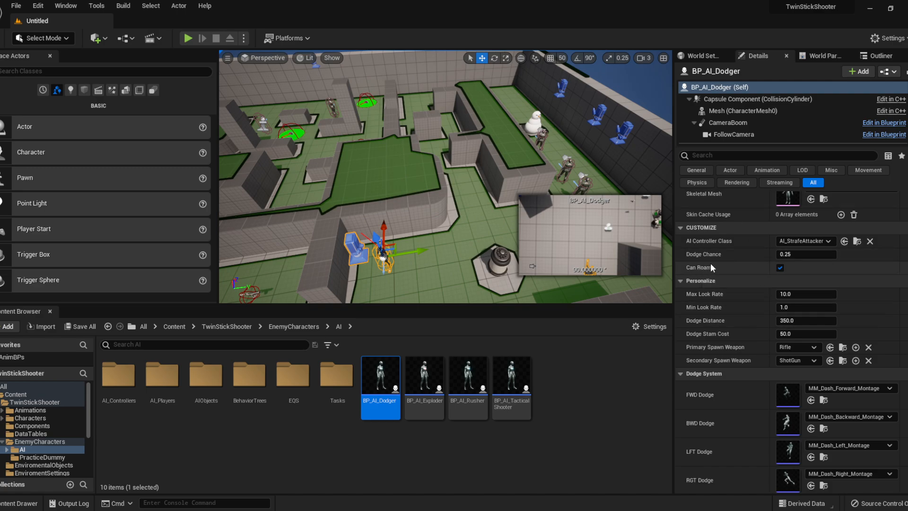
pyautogui.moveTo(711, 276)
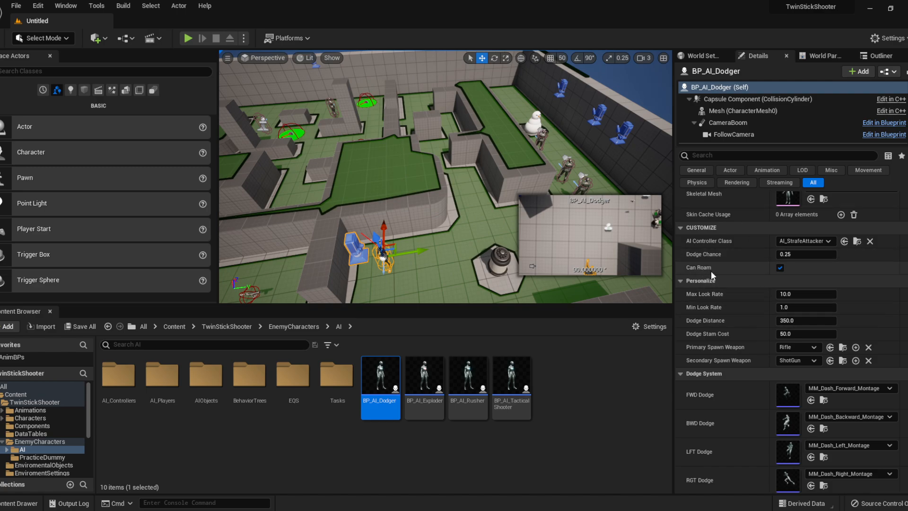
pyautogui.moveTo(751, 274)
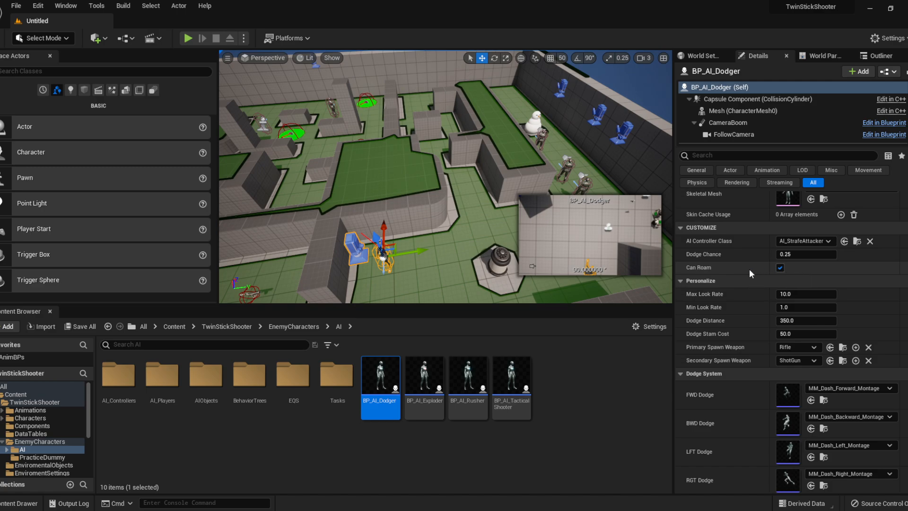
pyautogui.moveTo(791, 270)
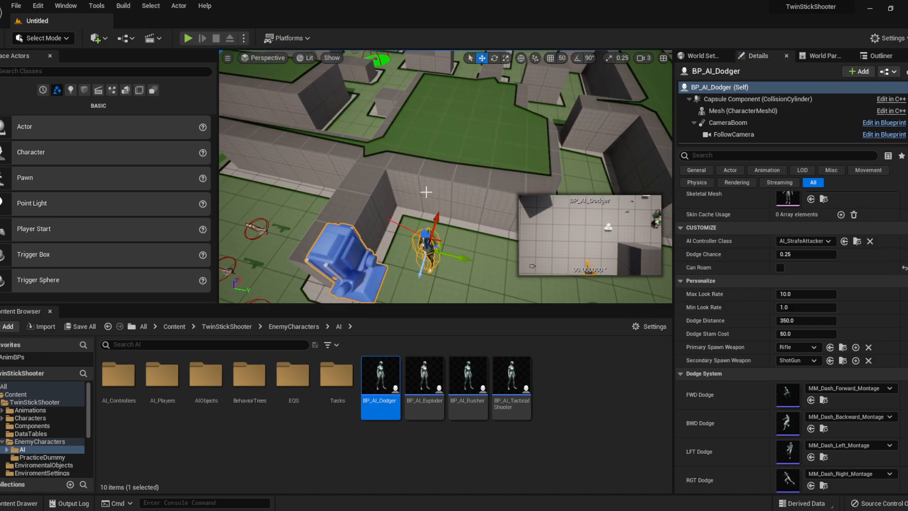
pyautogui.moveTo(756, 267)
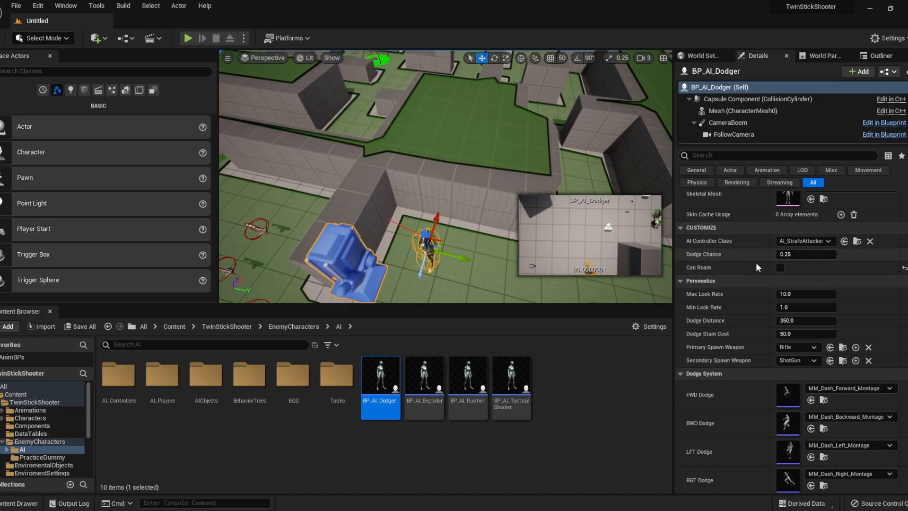
pyautogui.scroll(-3)
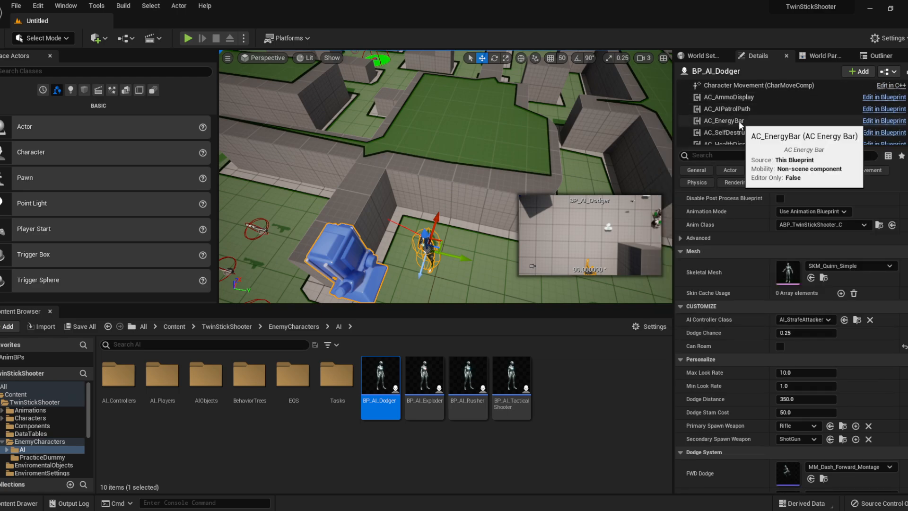
# Step: View AC_AIPatrolPath settings, browse to the AIObjects folder with BP_AIPatrolPath, reselect the Dodger
pyautogui.click(726, 109)
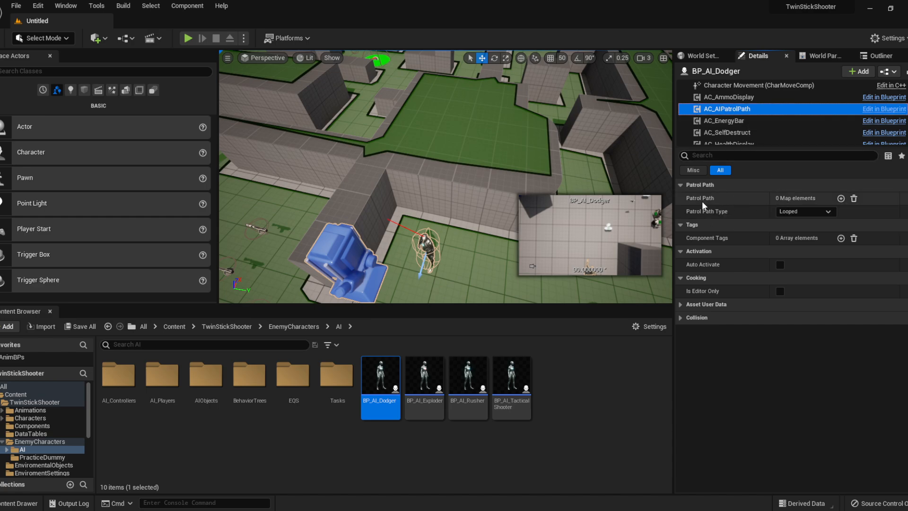
pyautogui.moveTo(206, 375)
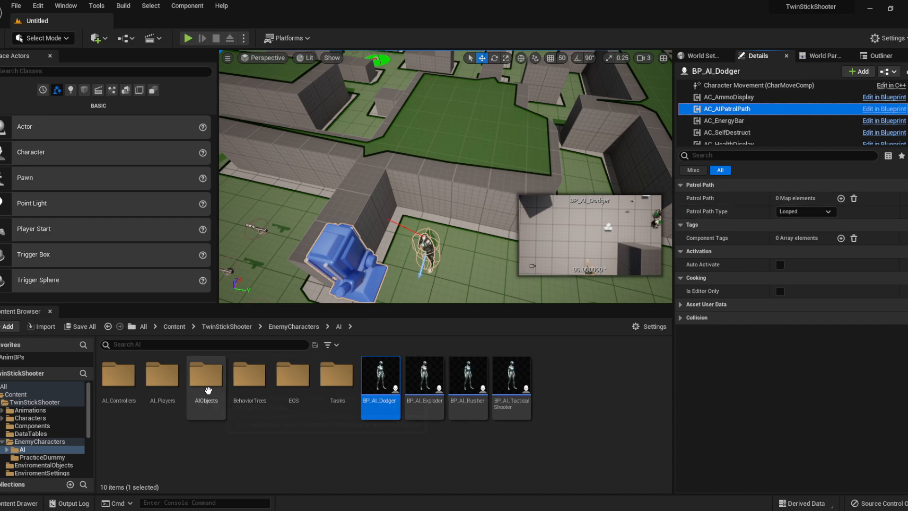
pyautogui.doubleClick(206, 373)
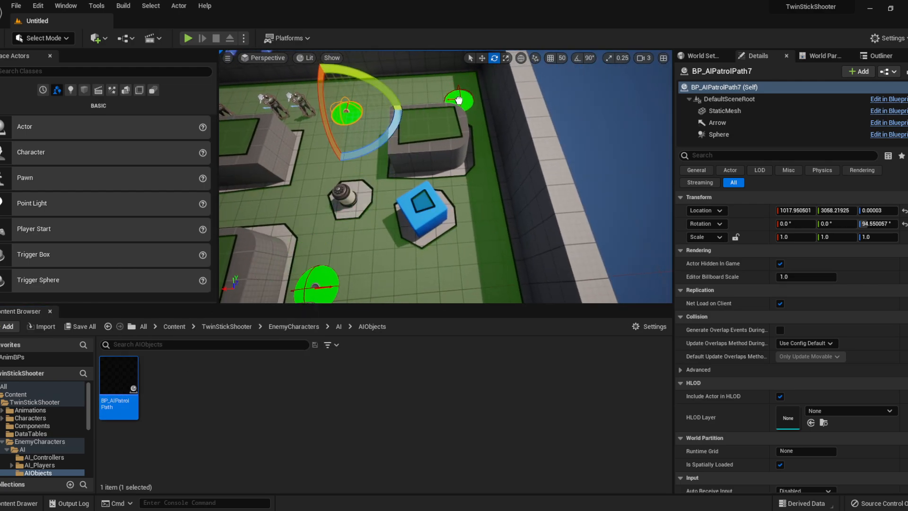
pyautogui.click(460, 100)
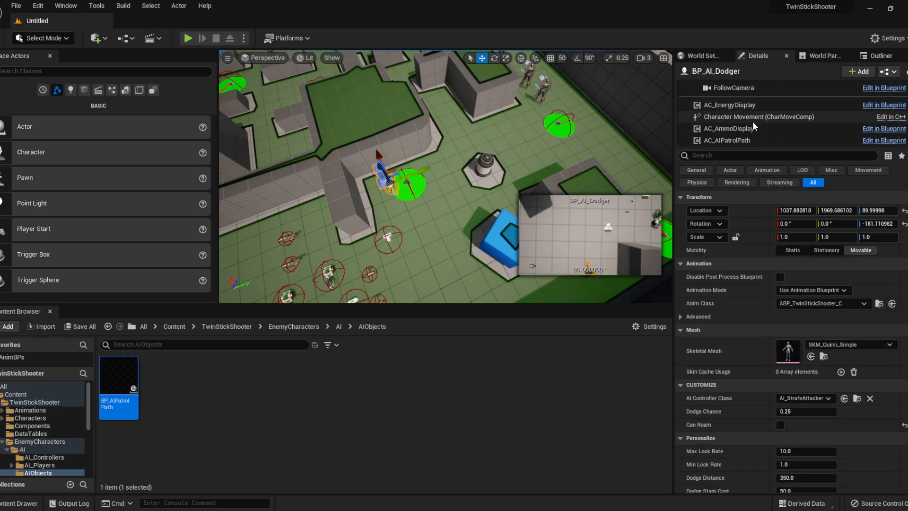
# Step: Add three entries to AC_AIPatrolPath, filling them with BP_AIPatrolPath actors from the level
pyautogui.click(727, 139)
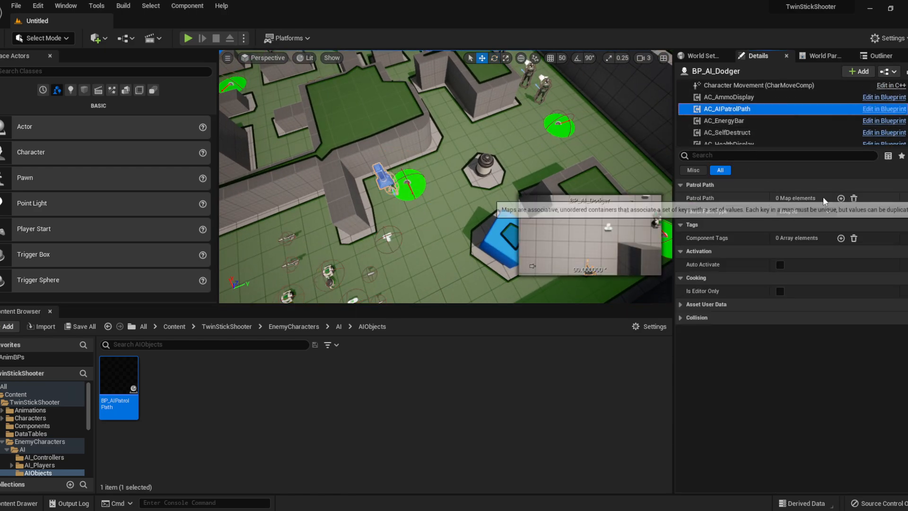
pyautogui.click(840, 198)
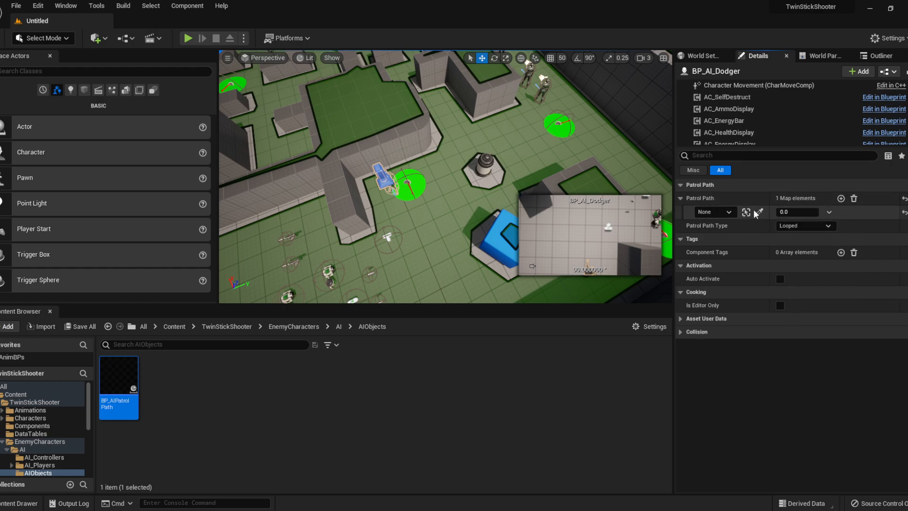
pyautogui.moveTo(747, 216)
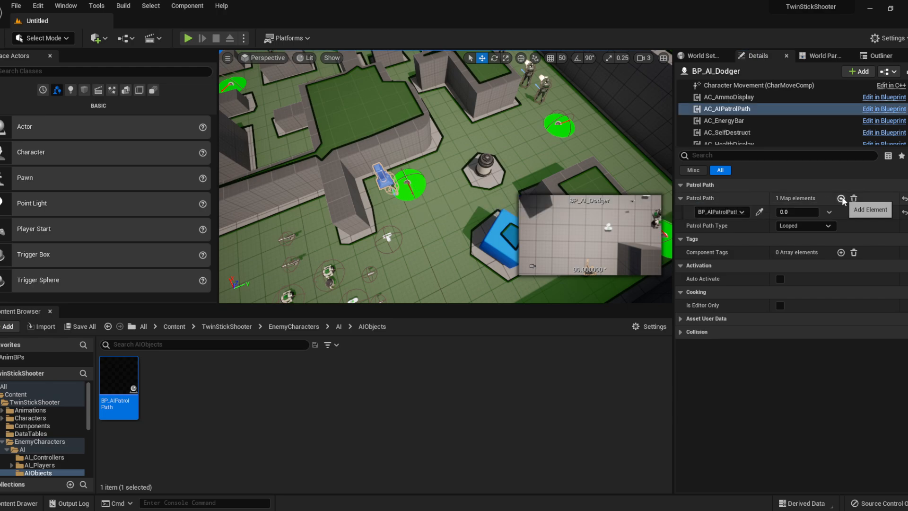
pyautogui.click(840, 197)
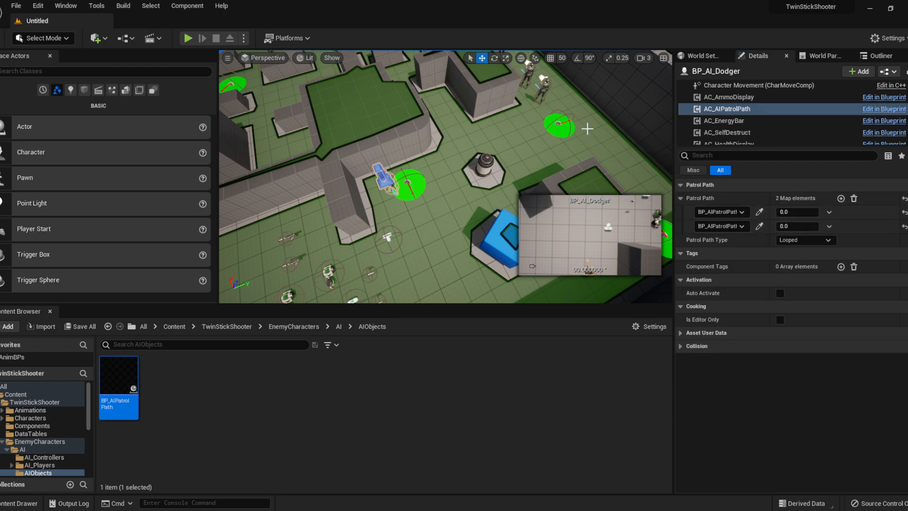
pyautogui.click(839, 198)
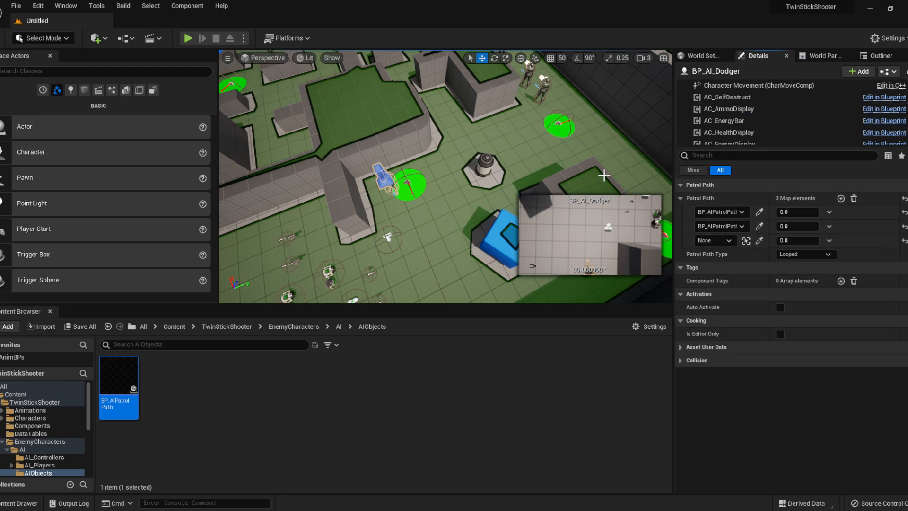
pyautogui.moveTo(746, 239)
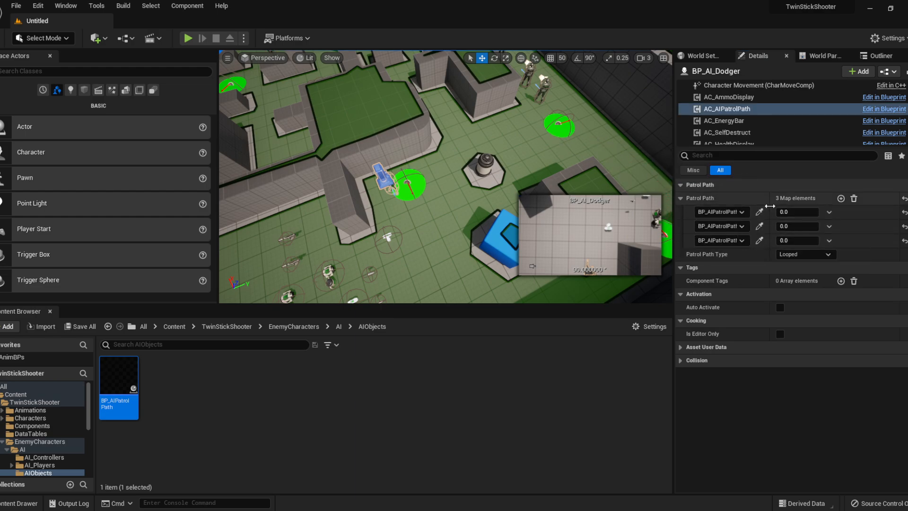
pyautogui.moveTo(545, 147)
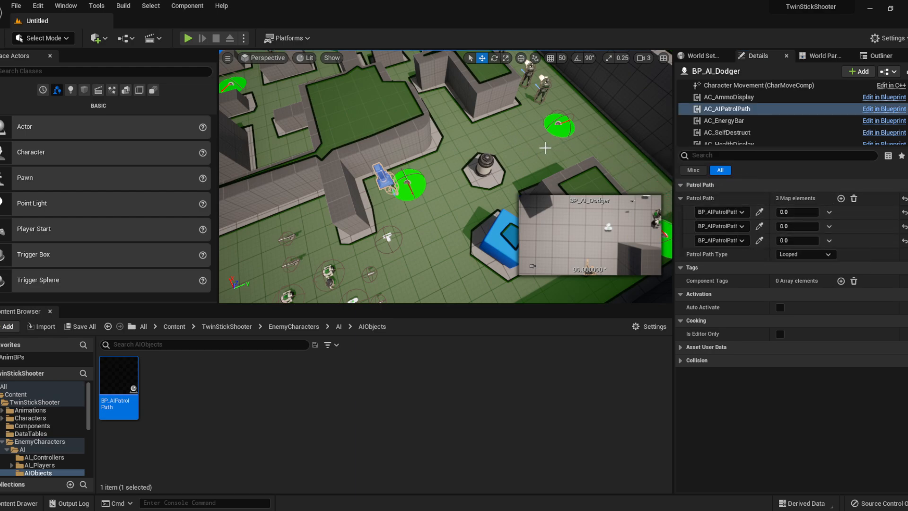
pyautogui.moveTo(516, 158)
pyautogui.write('1')
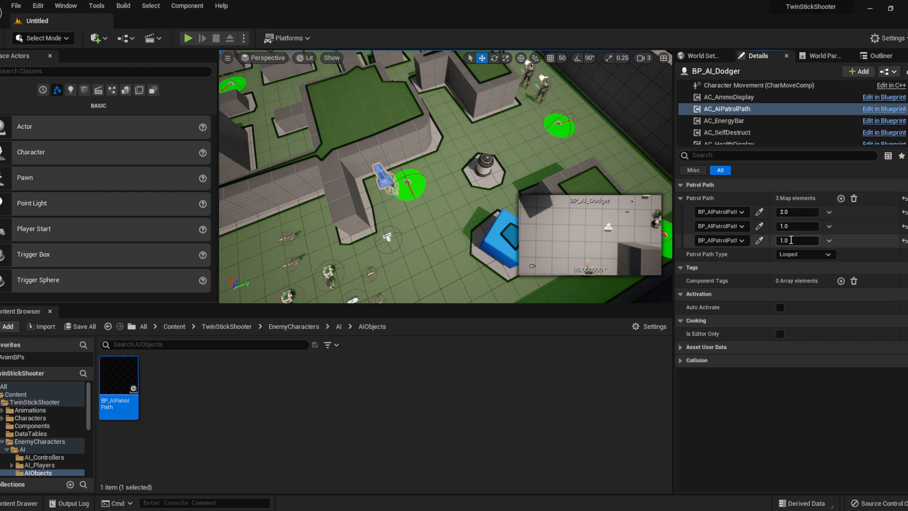
pyautogui.moveTo(705, 254)
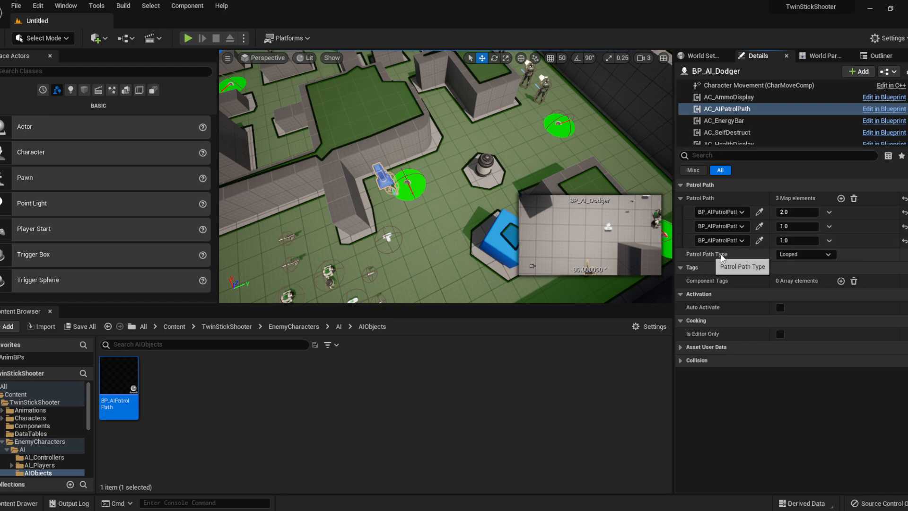
# Step: Review the Patrol Path Type choices and keep the route set to Looped
pyautogui.click(805, 253)
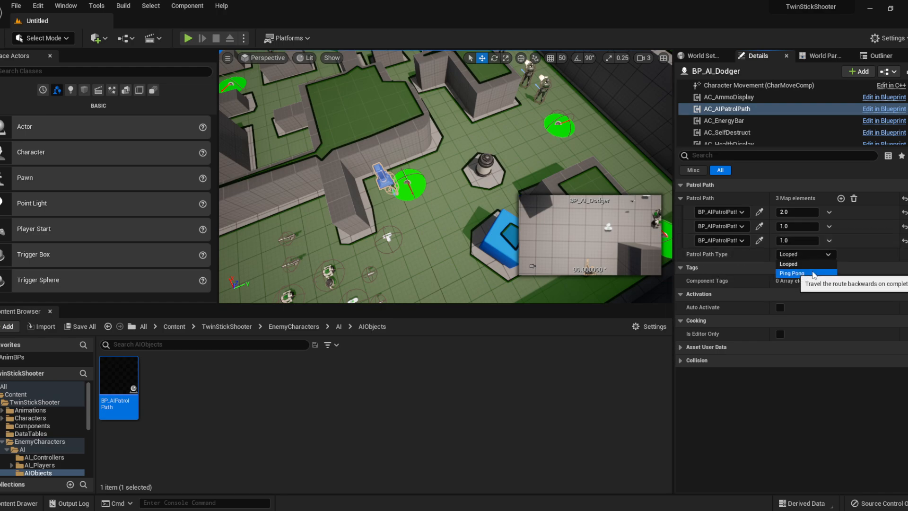
pyautogui.moveTo(805, 264)
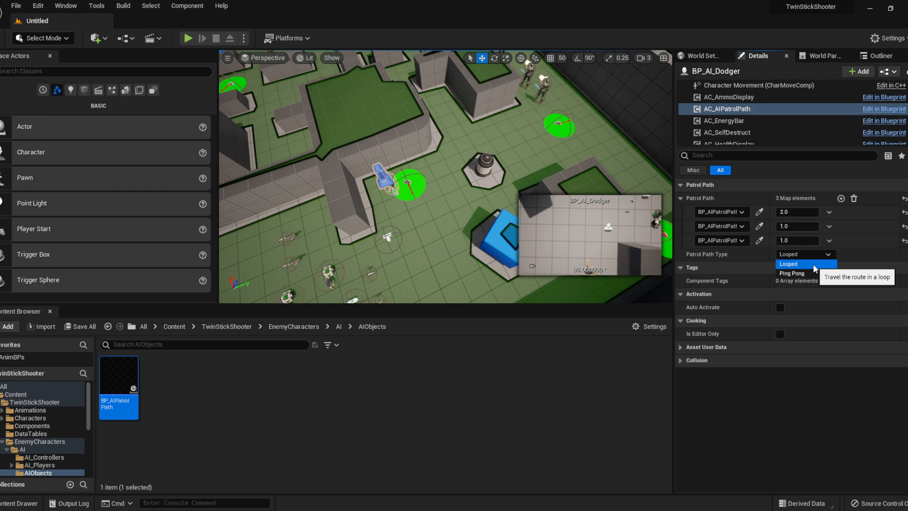
pyautogui.click(804, 264)
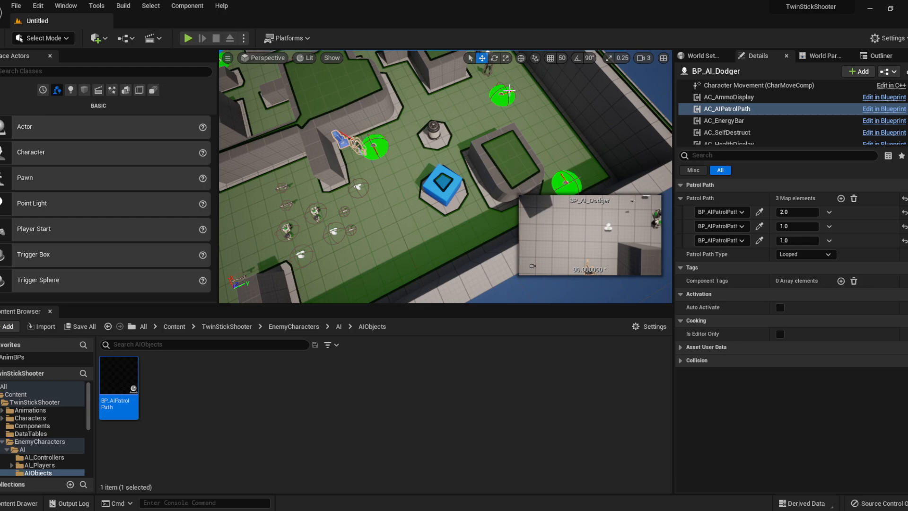
pyautogui.moveTo(431, 203)
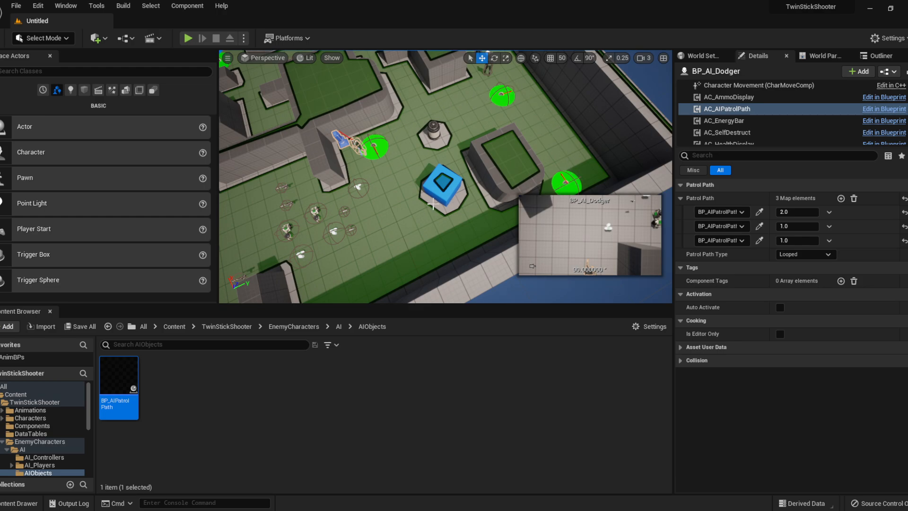
pyautogui.moveTo(478, 178)
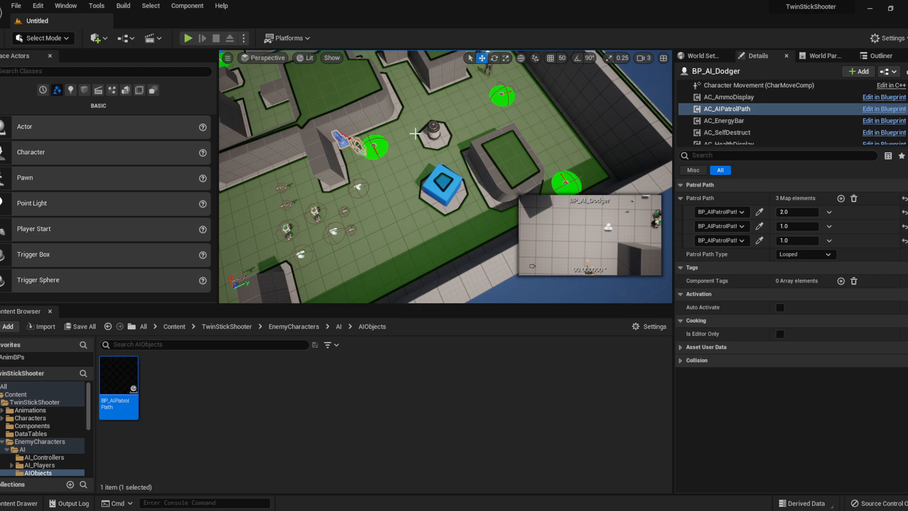
pyautogui.moveTo(763, 227)
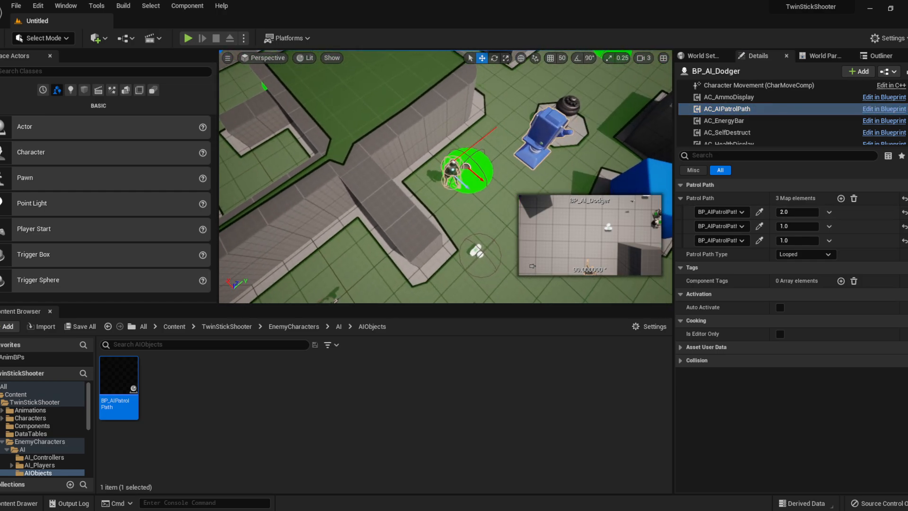
pyautogui.click(187, 37)
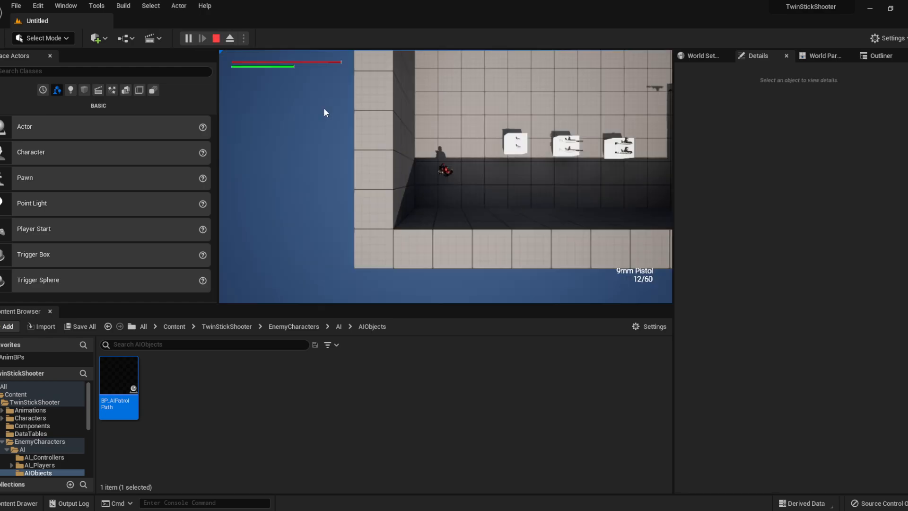
pyautogui.click(215, 38)
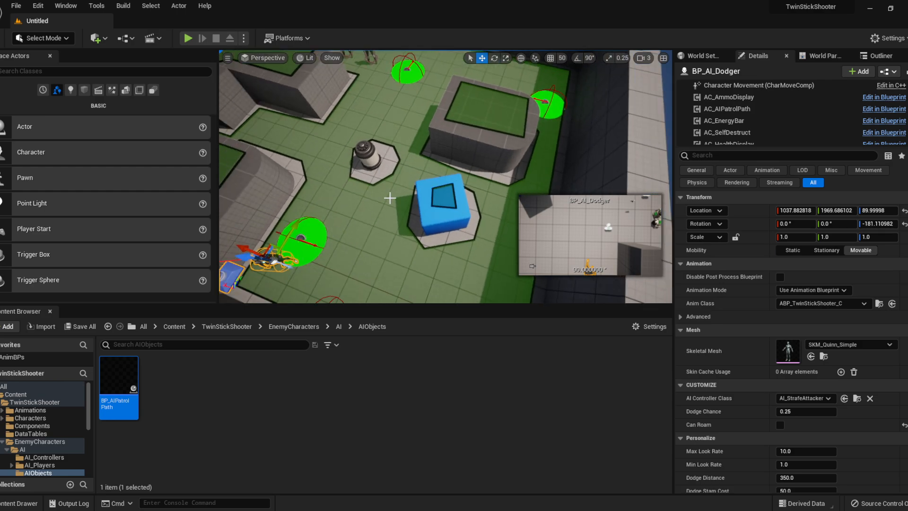
pyautogui.moveTo(750, 127)
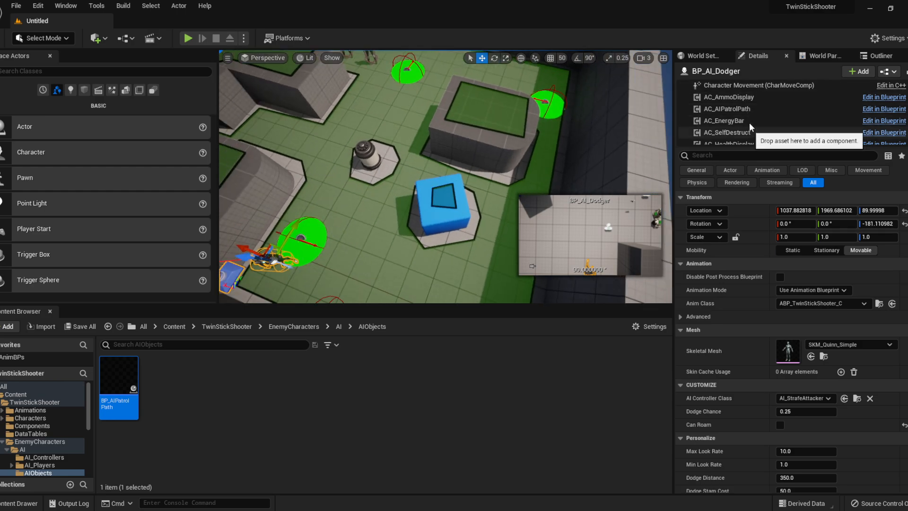
# Step: Switch AC_AIPatrolPath's Patrol Path Type to Ping Pong and launch a play test
pyautogui.click(726, 108)
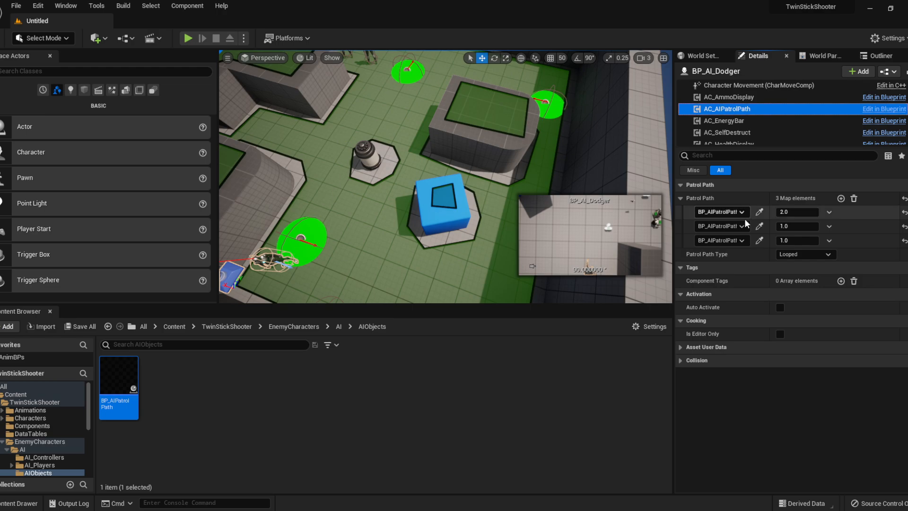
pyautogui.click(804, 253)
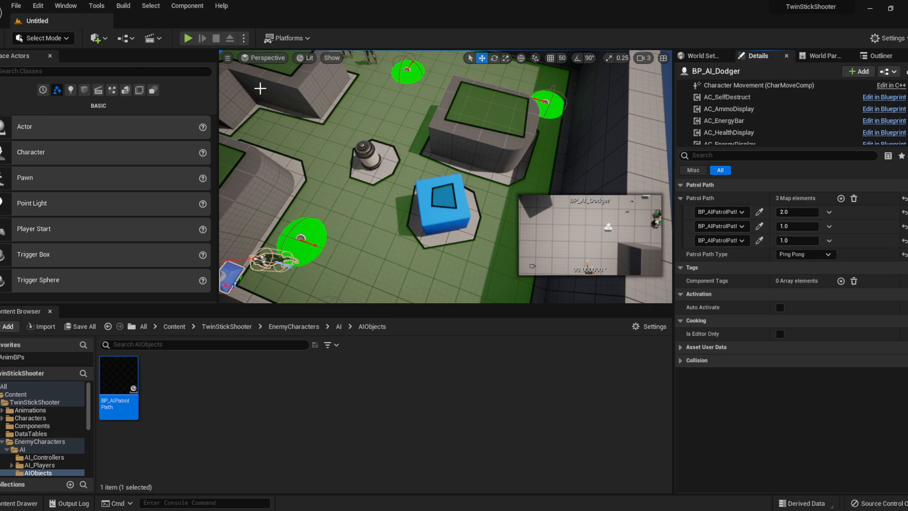
pyautogui.click(187, 38)
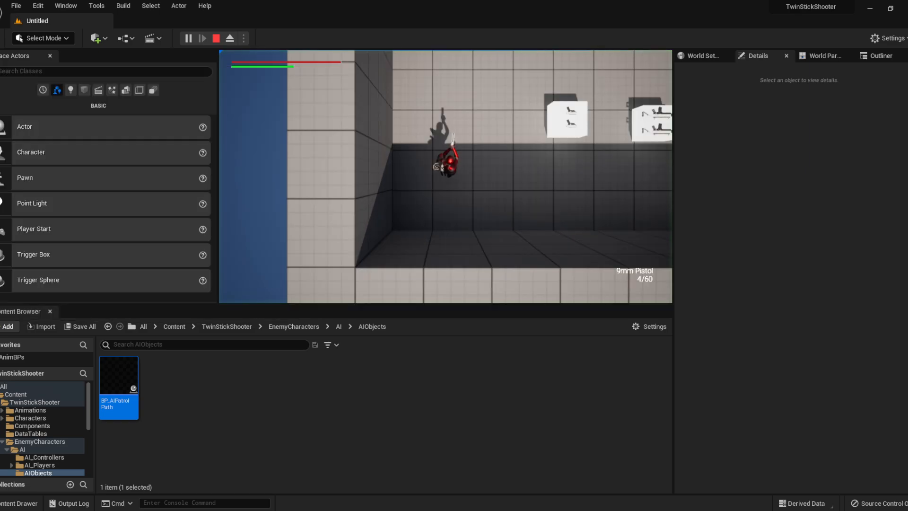
# Step: Stop the Ping Pong play session and return to the editor with the Dodger's details
pyautogui.click(215, 37)
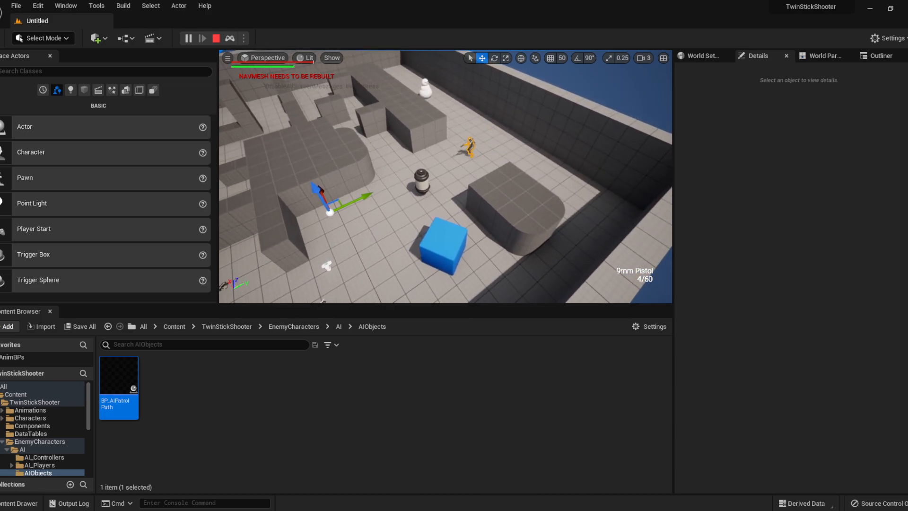
pyautogui.click(188, 37)
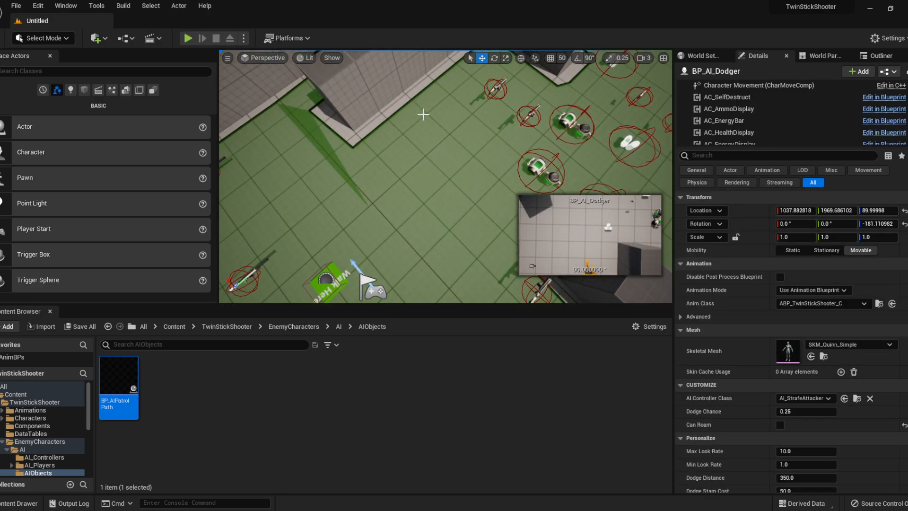
# Step: Move the viewport to the Dodger, check the nearby patrol point and reselect the Dodger character
pyautogui.moveTo(440, 174); pyautogui.dragTo(423, 232)
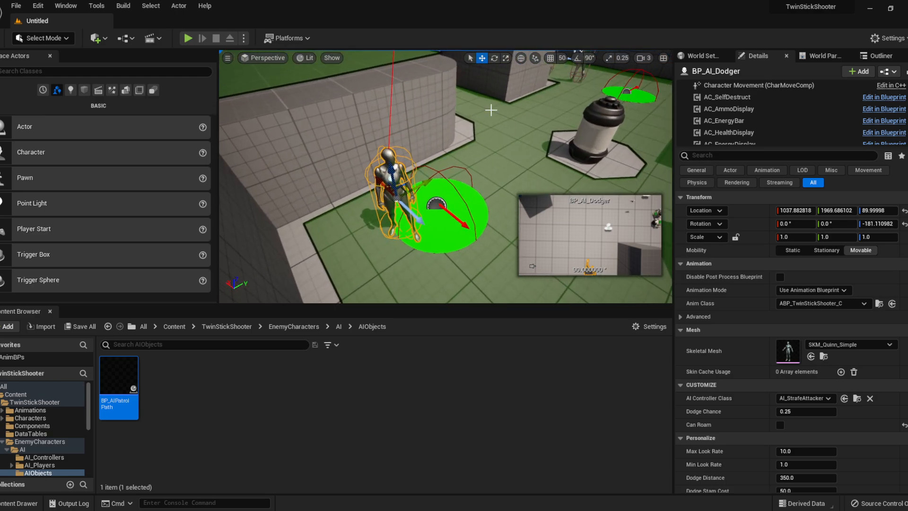
pyautogui.click(434, 217)
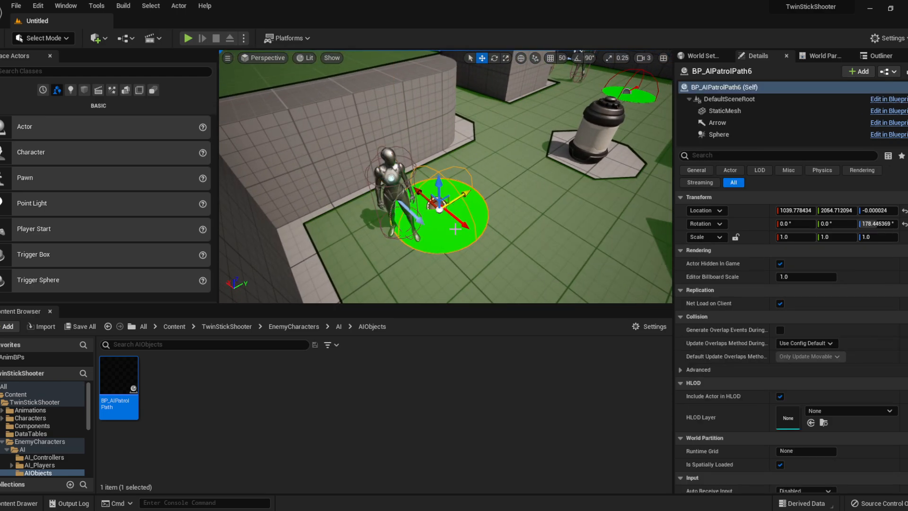
pyautogui.click(385, 179)
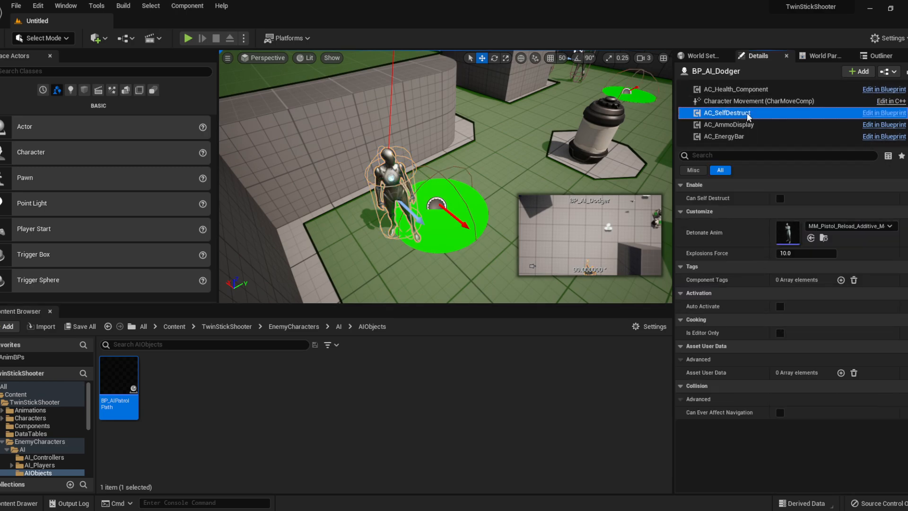
# Step: Show AC_EnergyBar: Max Energy 100, Stamina Regen Delay 0.3, Regen Rate 10
pyautogui.click(725, 136)
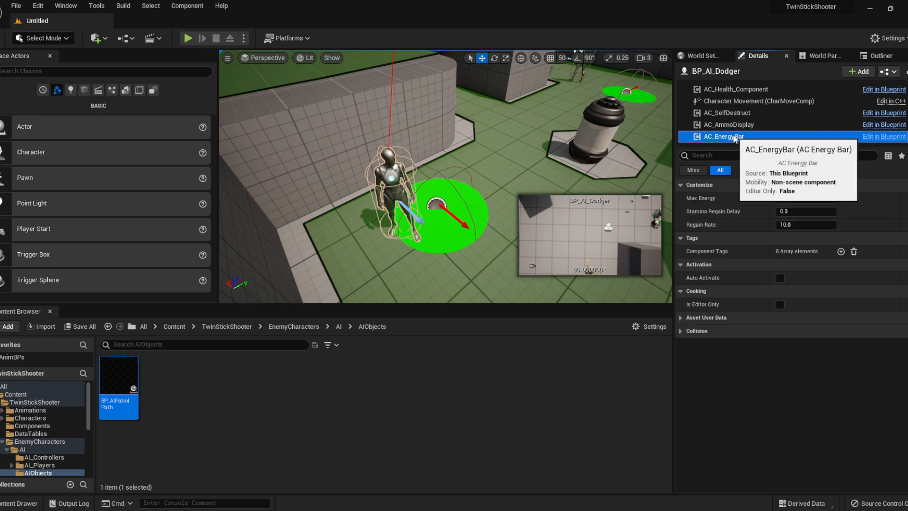
pyautogui.moveTo(743, 125)
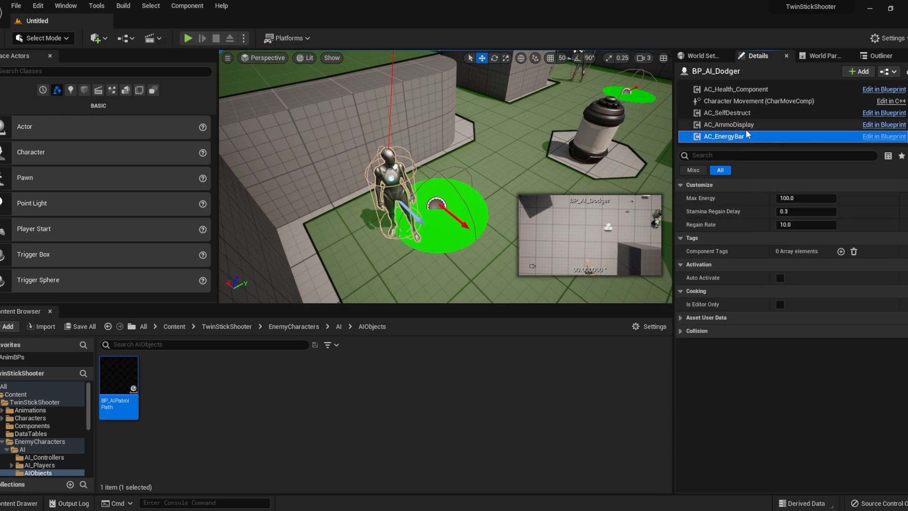
pyautogui.moveTo(805, 198)
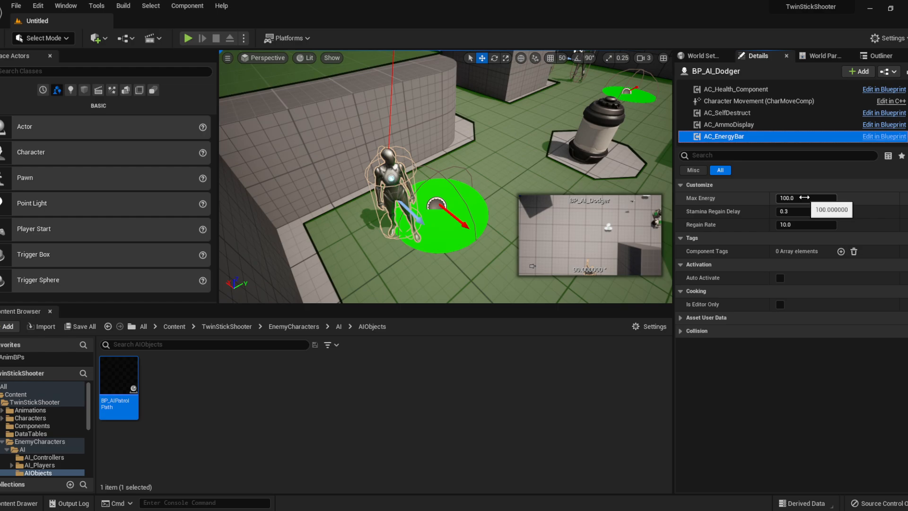
pyautogui.moveTo(806, 211)
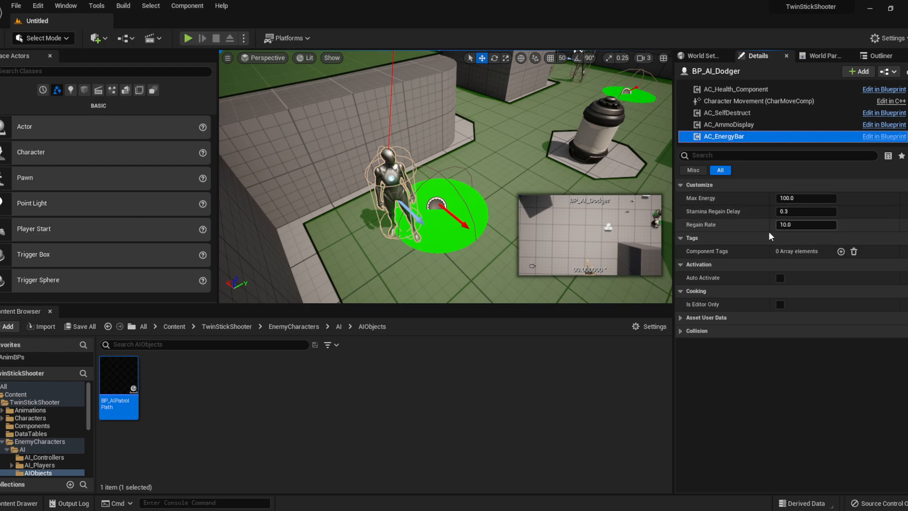
pyautogui.moveTo(805, 225)
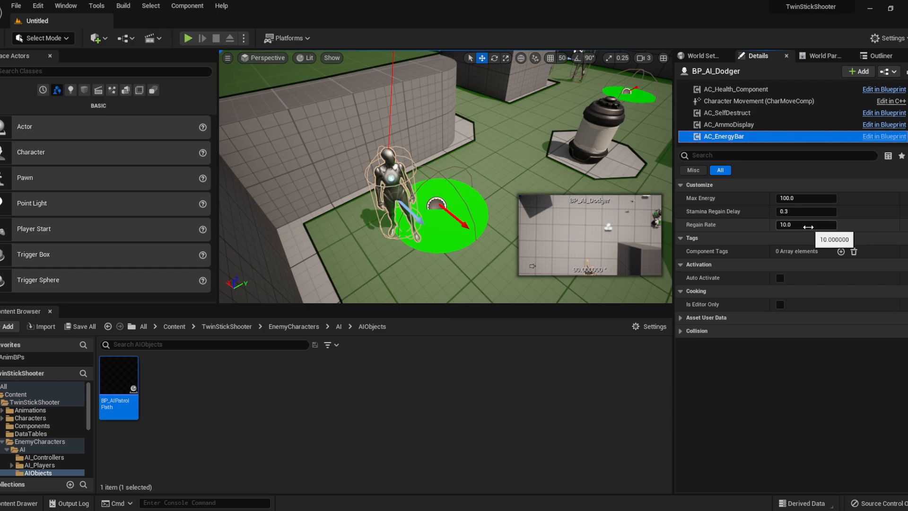
pyautogui.moveTo(806, 210)
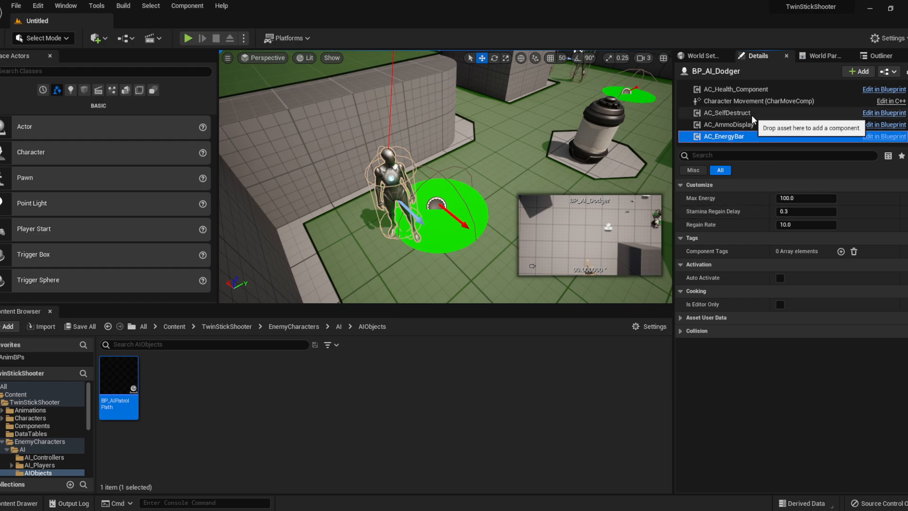
# Step: Show AC_Health_Component with Max Health 100
pyautogui.click(736, 89)
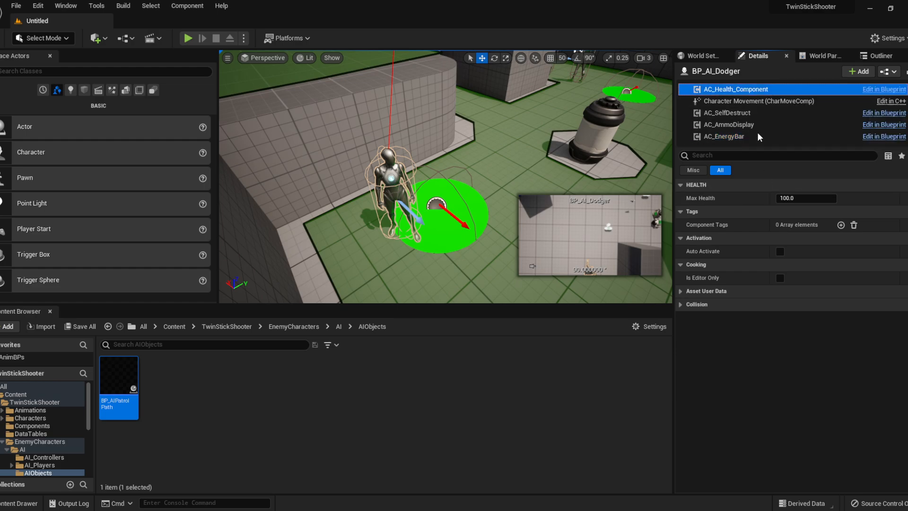
pyautogui.moveTo(696, 183)
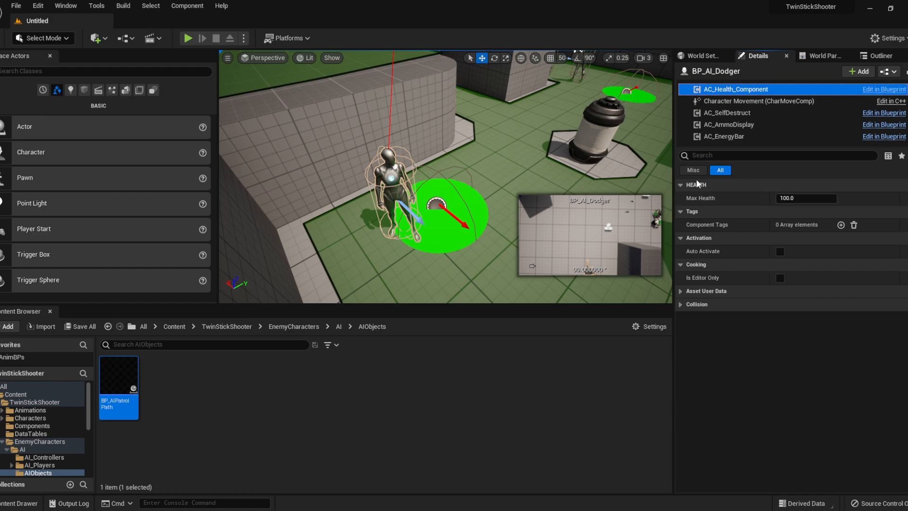
pyautogui.moveTo(561, 140)
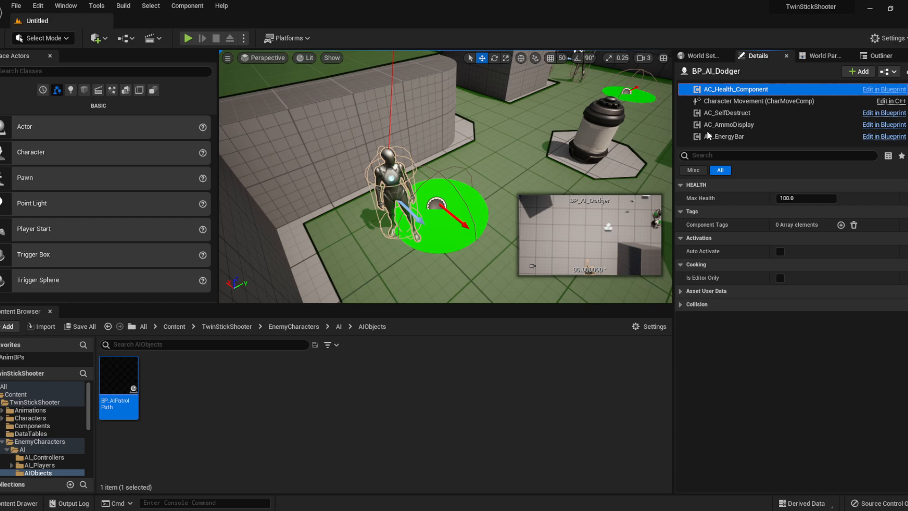
# Step: Tick Can Self Destruct on AC_SelfDestruct, leaving explosion force at 10
pyautogui.click(726, 112)
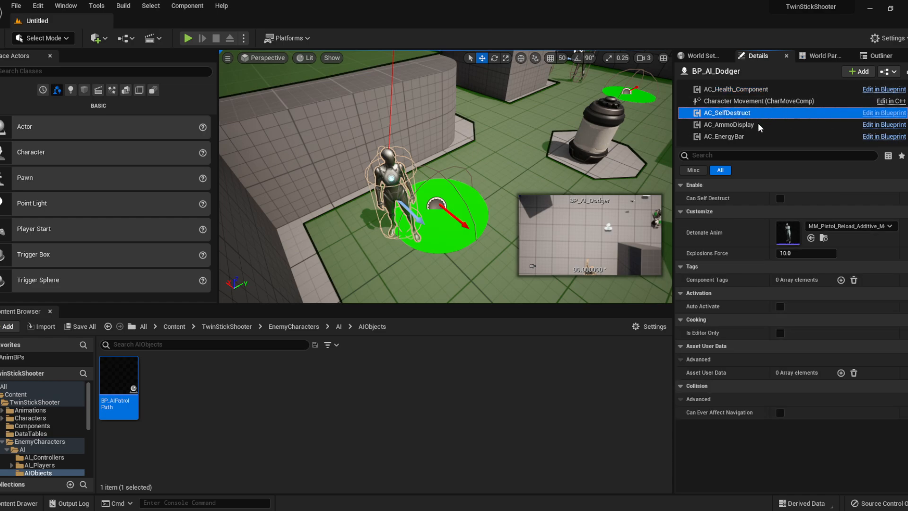
pyautogui.moveTo(758, 129)
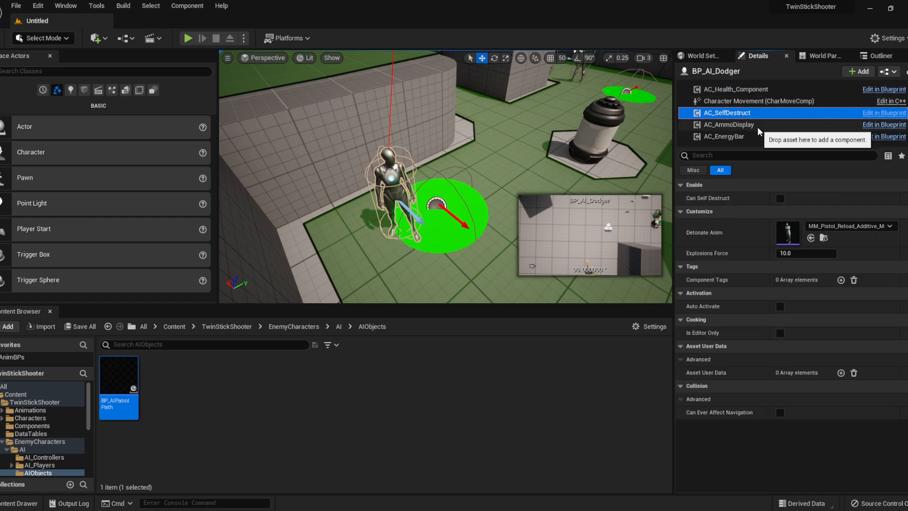
pyautogui.moveTo(750, 171)
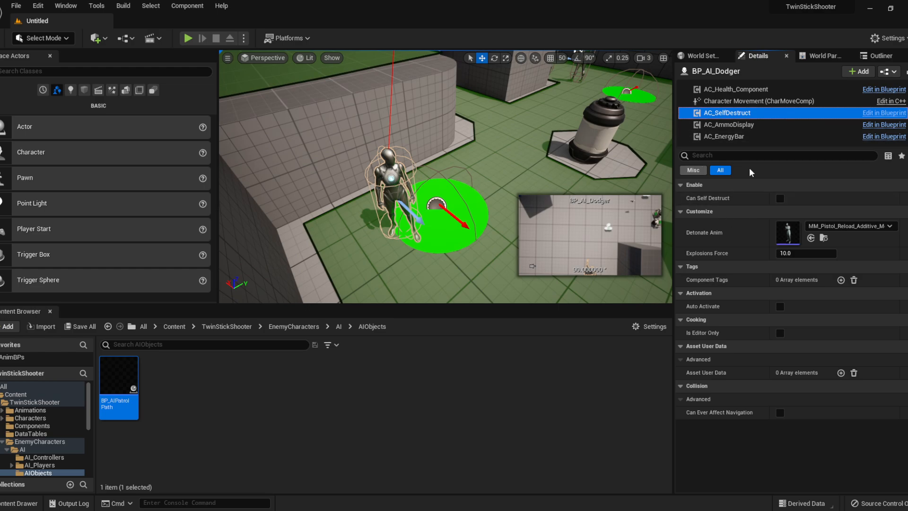
pyautogui.moveTo(689, 178)
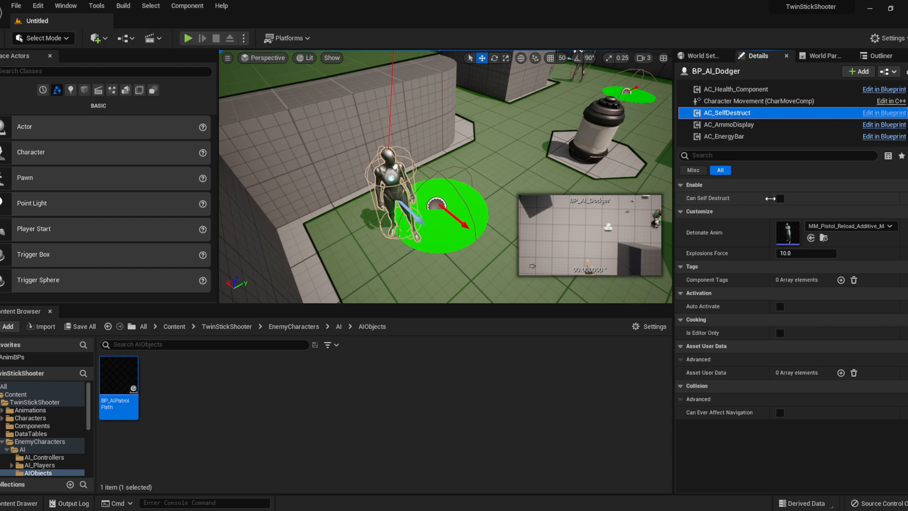
pyautogui.click(780, 198)
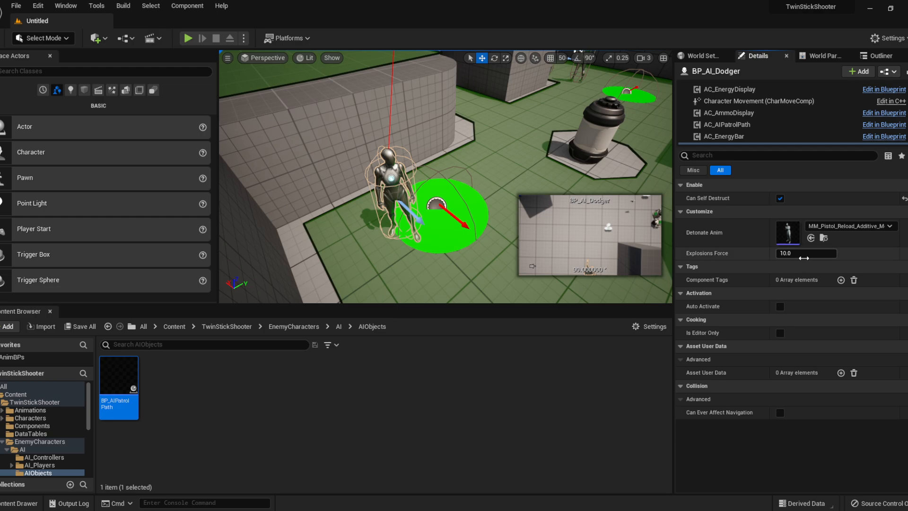
pyautogui.moveTo(805, 253)
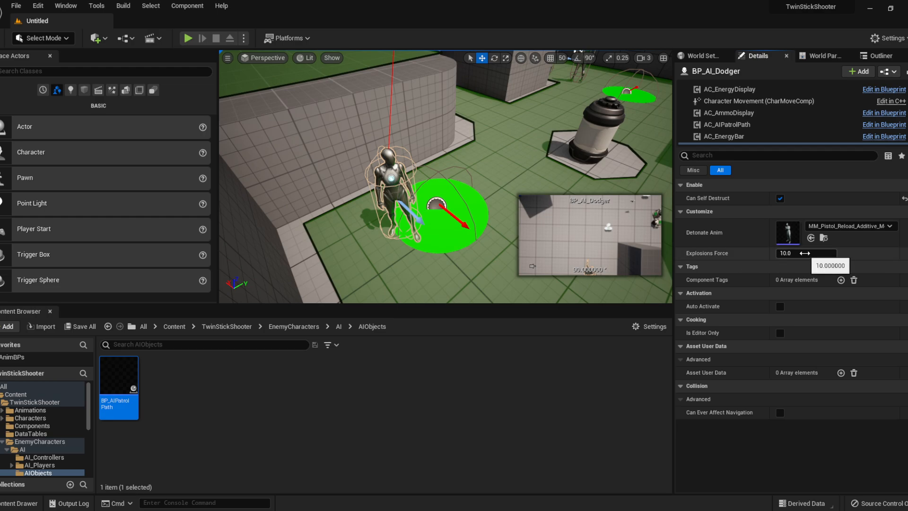
pyautogui.moveTo(803, 213)
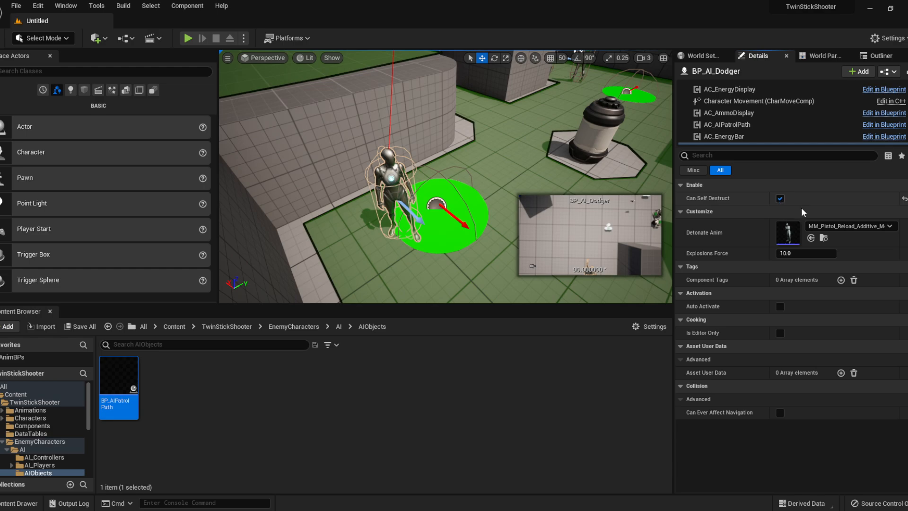
pyautogui.moveTo(848, 226)
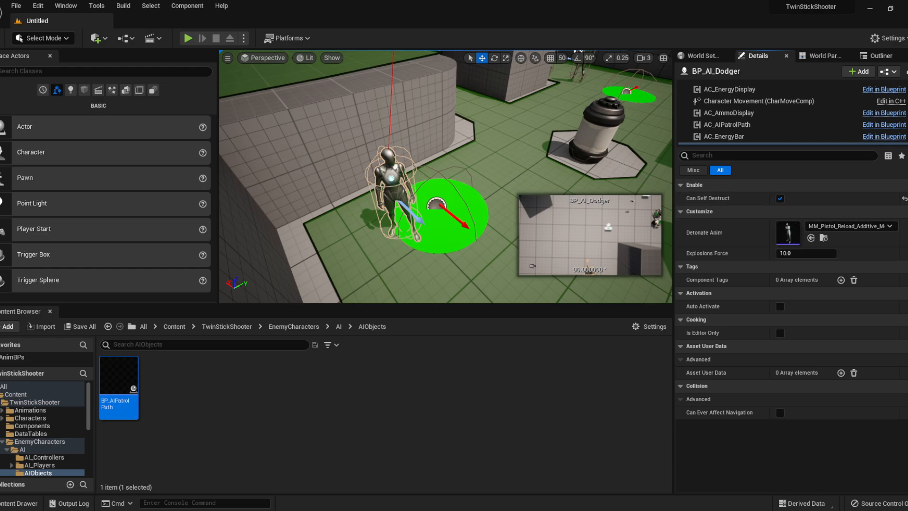
# Step: Browse the Detonate Anim picker, keep MM_Pistol_Reload_Additive_Montage, and return to BP_AI_Dodger (Self)
pyautogui.click(889, 226)
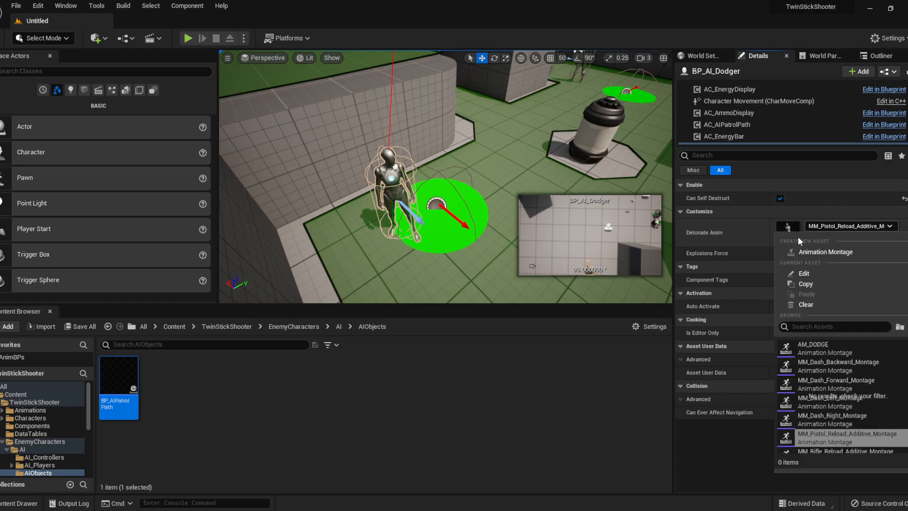
pyautogui.click(837, 327)
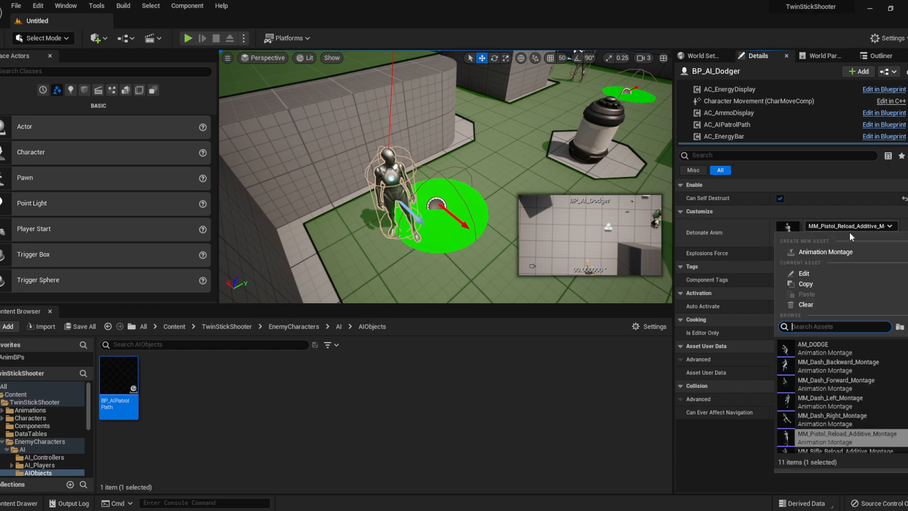
pyautogui.moveTo(845, 231)
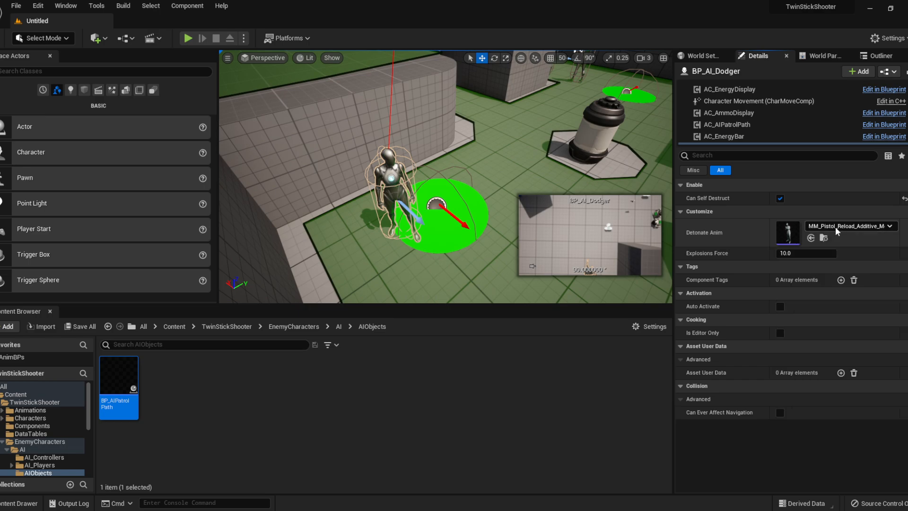
pyautogui.moveTo(845, 226)
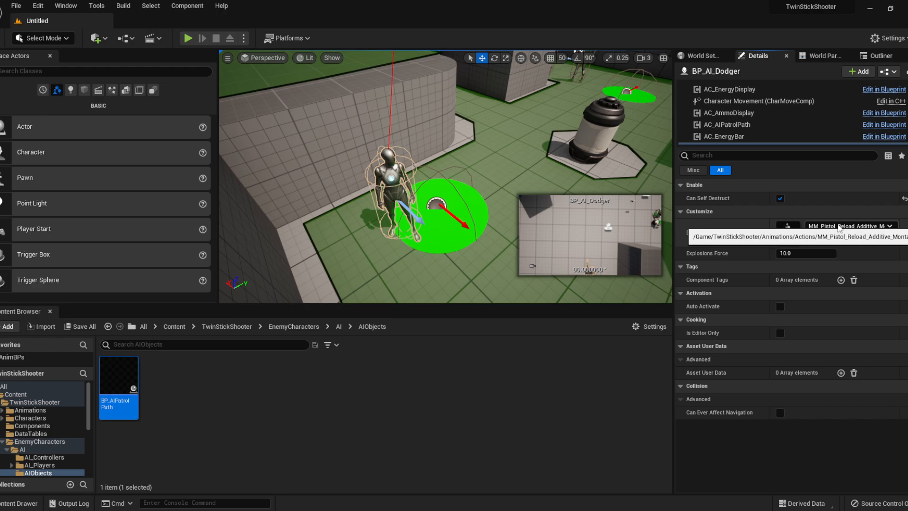
pyautogui.moveTo(832, 228)
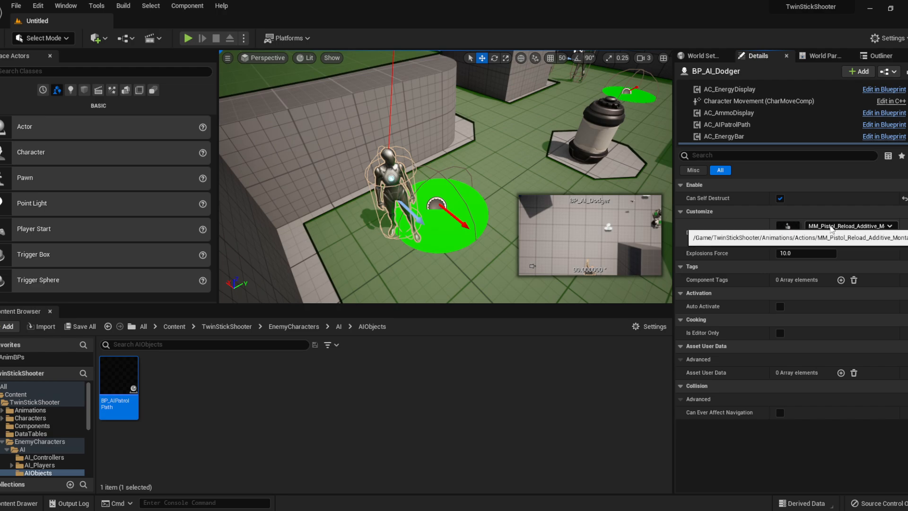
pyautogui.moveTo(813, 221)
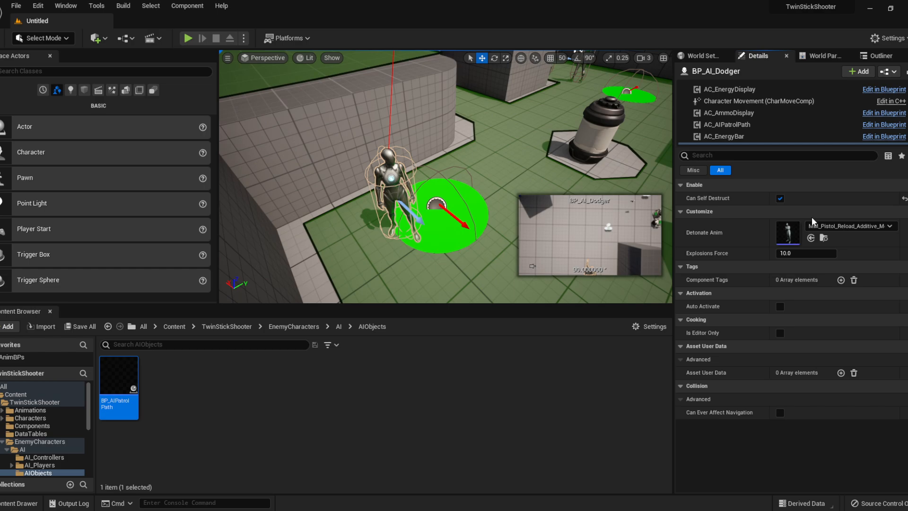
pyautogui.moveTo(845, 225)
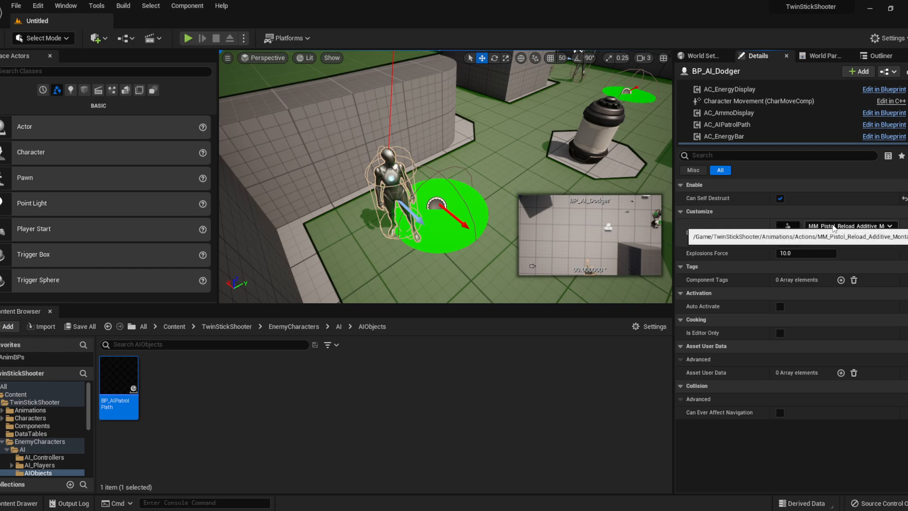
pyautogui.click(893, 225)
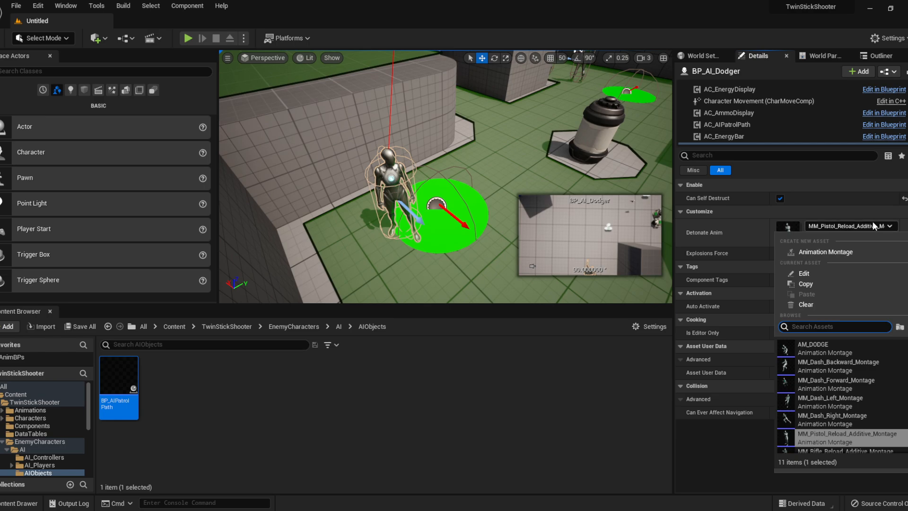
pyautogui.moveTo(874, 229)
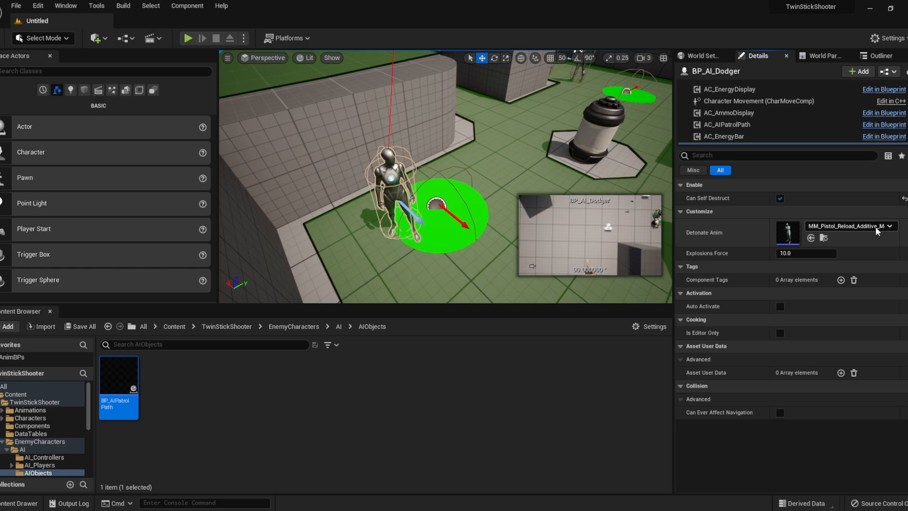
pyautogui.click(893, 225)
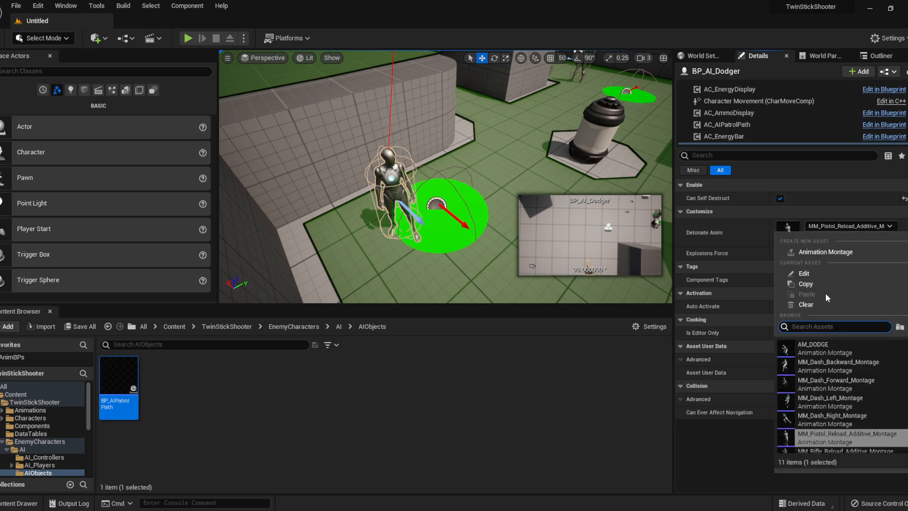
pyautogui.moveTo(746, 230)
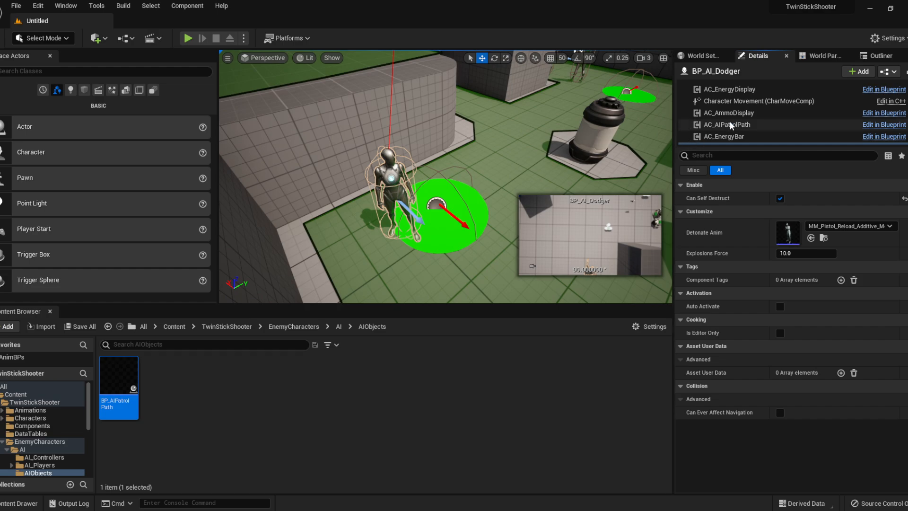
pyautogui.moveTo(690, 206)
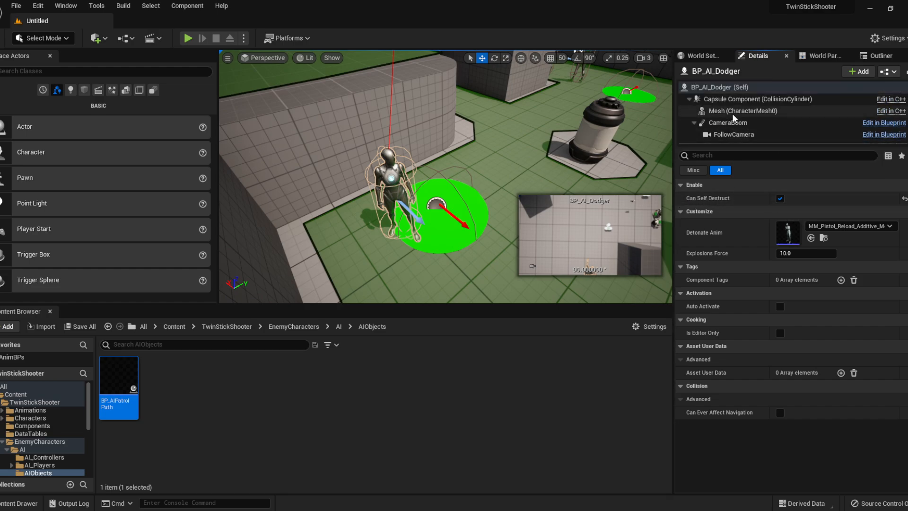
pyautogui.click(723, 87)
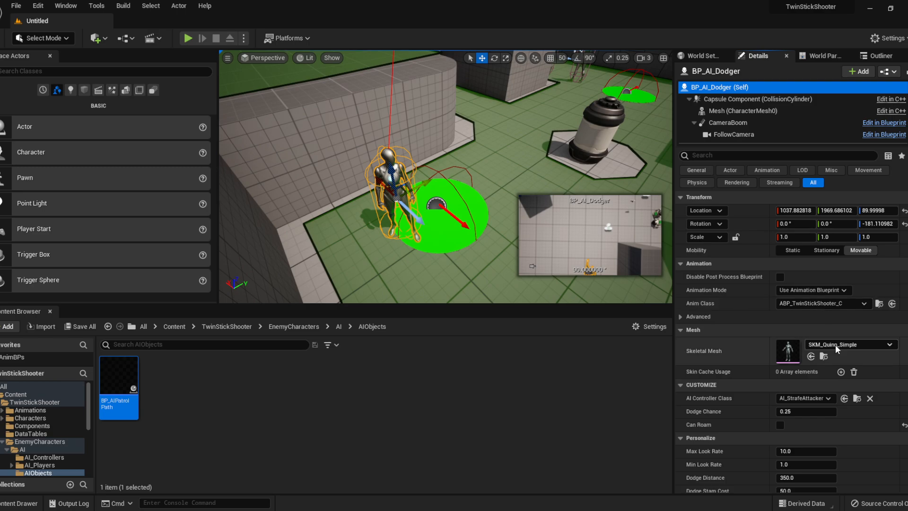
# Step: Review the AI Controller Class list, then confirm Can Self Destruct on AC_SelfDestruct
pyautogui.click(805, 398)
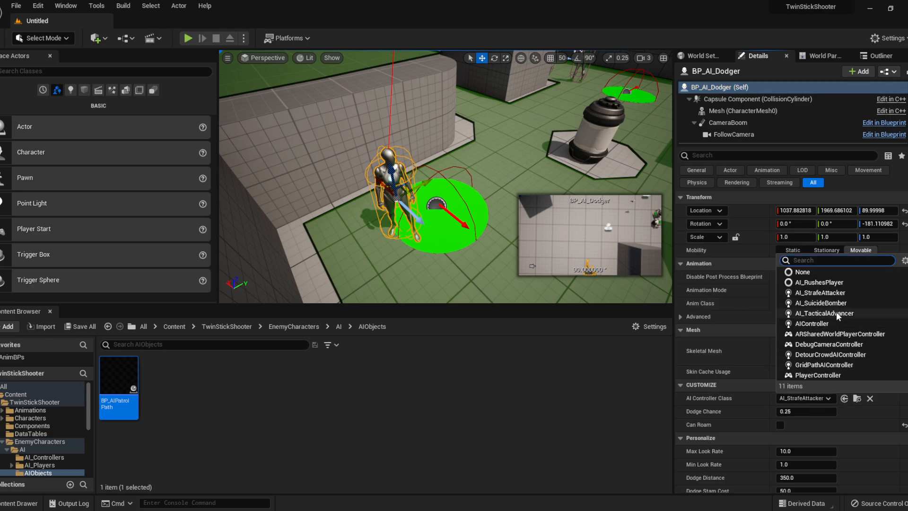
pyautogui.moveTo(825, 308)
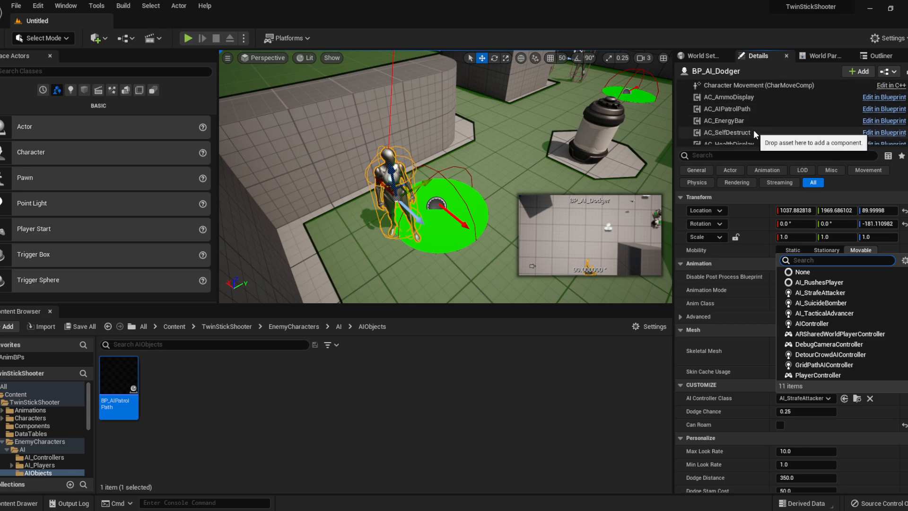
pyautogui.click(726, 132)
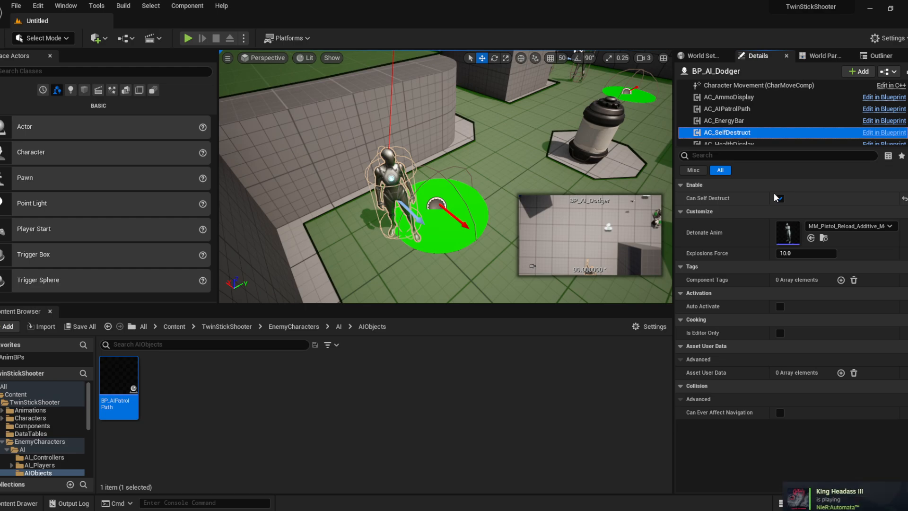
pyautogui.moveTo(779, 197)
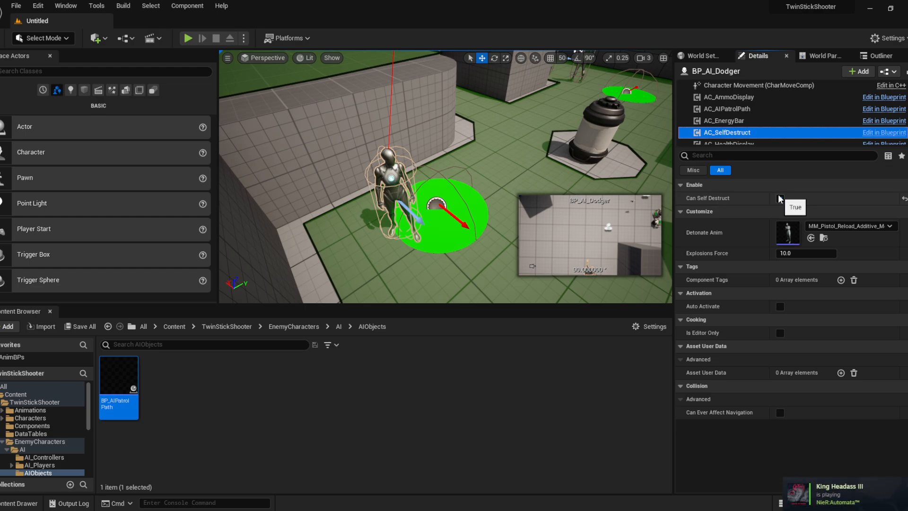
pyautogui.click(779, 198)
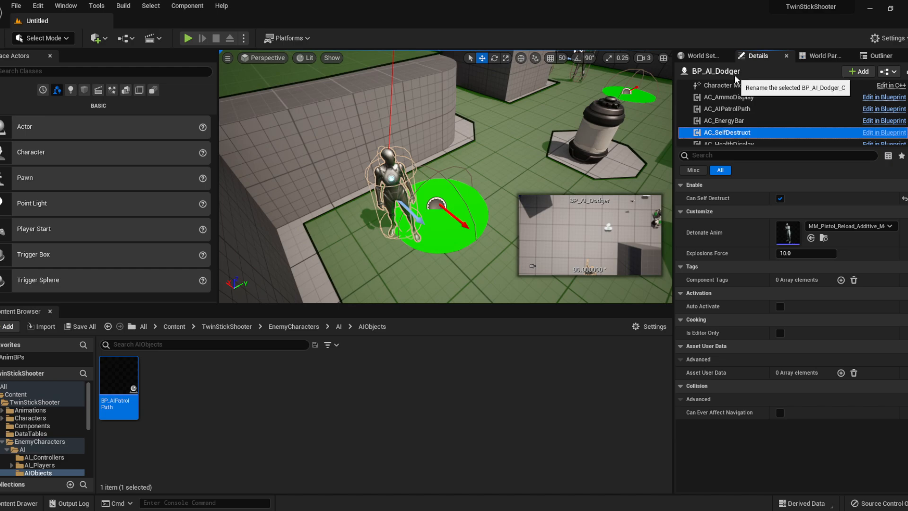
pyautogui.moveTo(755, 143)
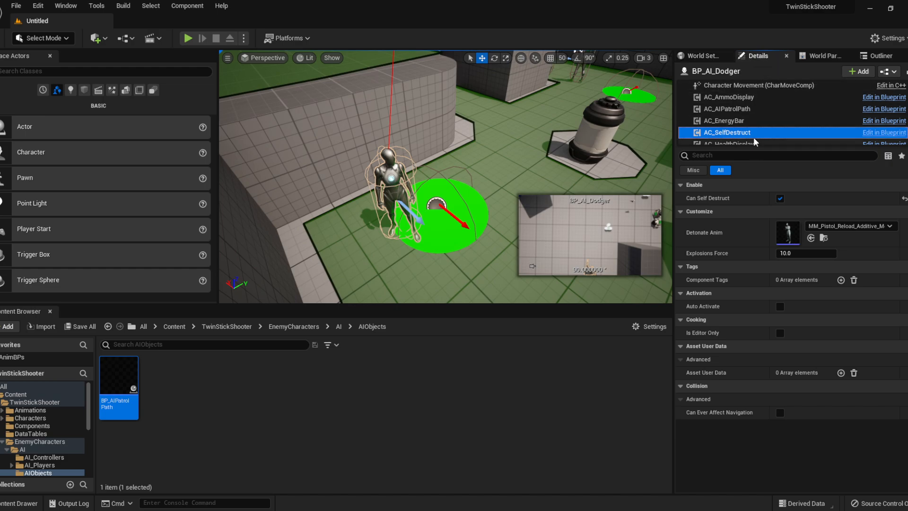
pyautogui.click(697, 56)
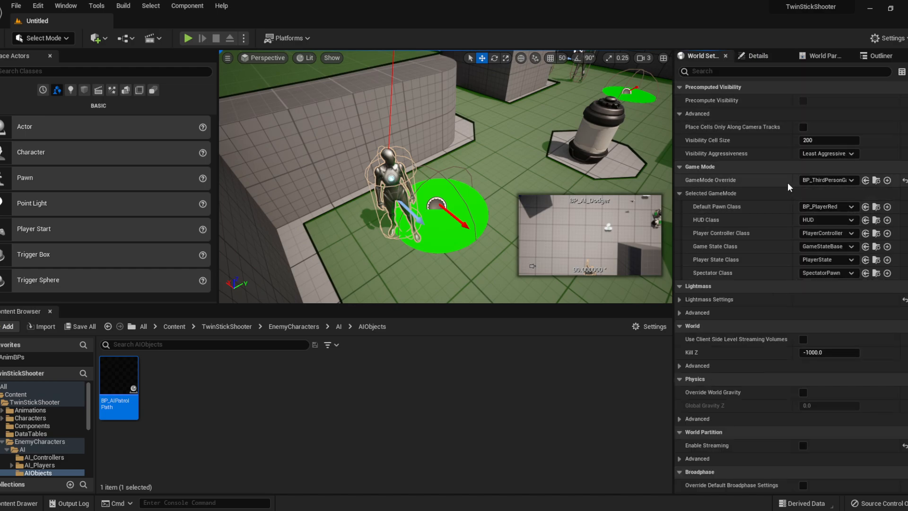
# Step: Return to BP_AI_Dodger's Details with AI_StrafeAttacker controller and reselect AC_SelfDestruct
pyautogui.click(820, 56)
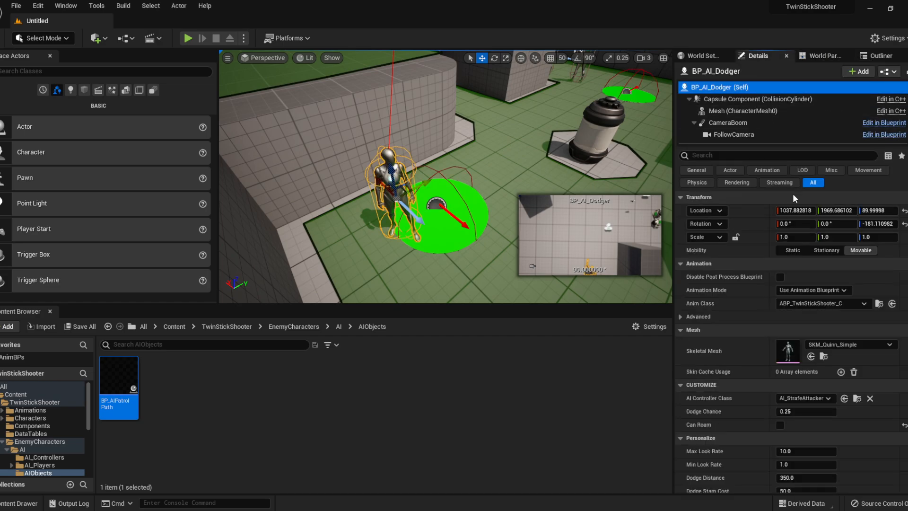
pyautogui.click(803, 398)
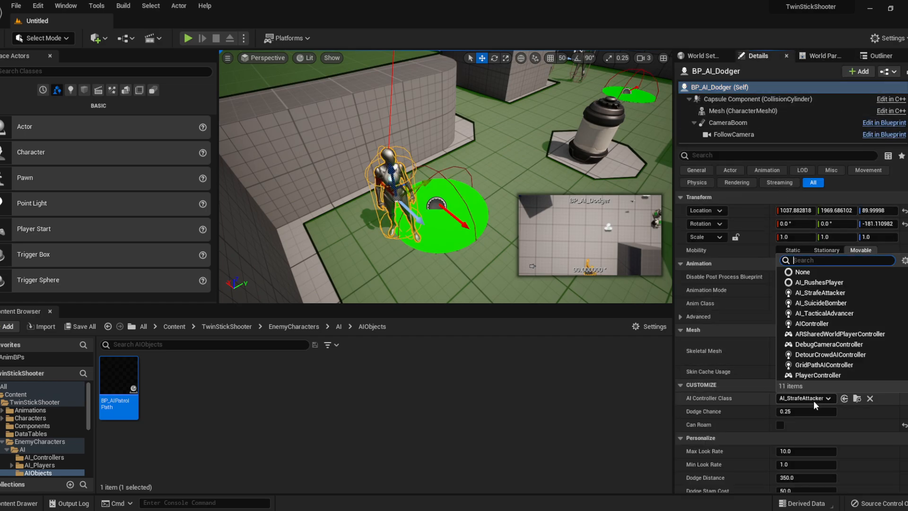
pyautogui.moveTo(821, 282)
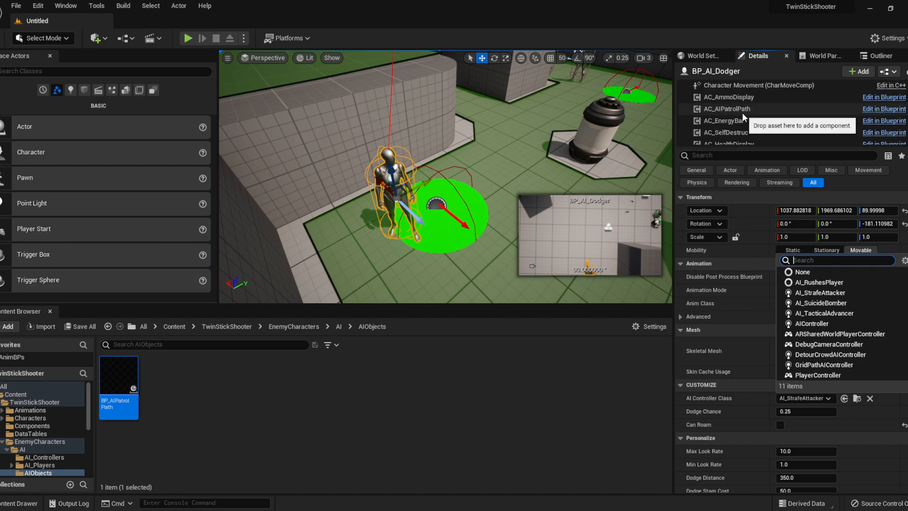
pyautogui.click(725, 132)
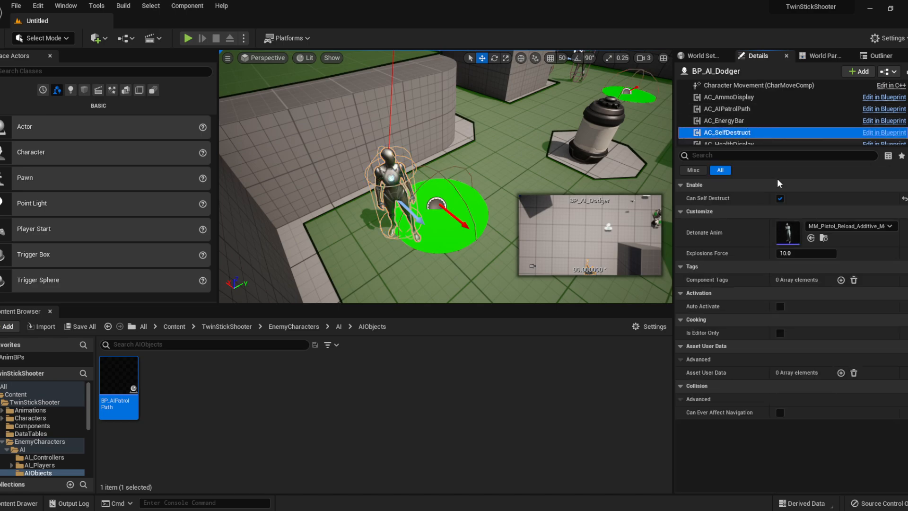
pyautogui.moveTo(632, 193)
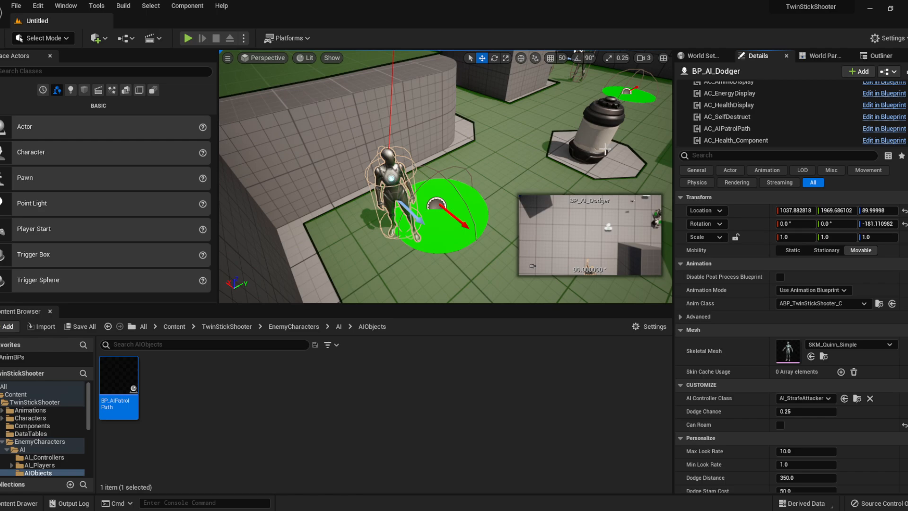
pyautogui.moveTo(728, 116)
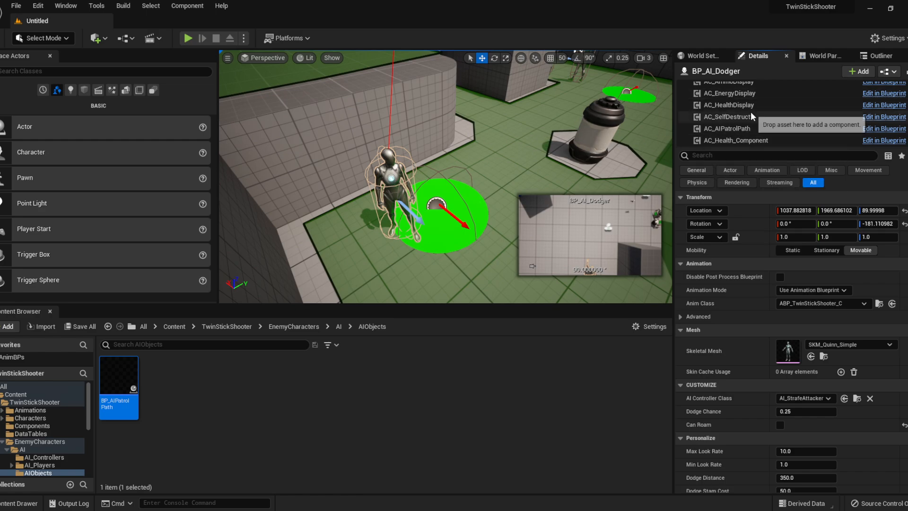
# Step: Review AC_SelfDestruct's 75 base damage and P_Explosion effect, expanding Explosion Scale 2.0 into X, Y, Z
pyautogui.click(724, 116)
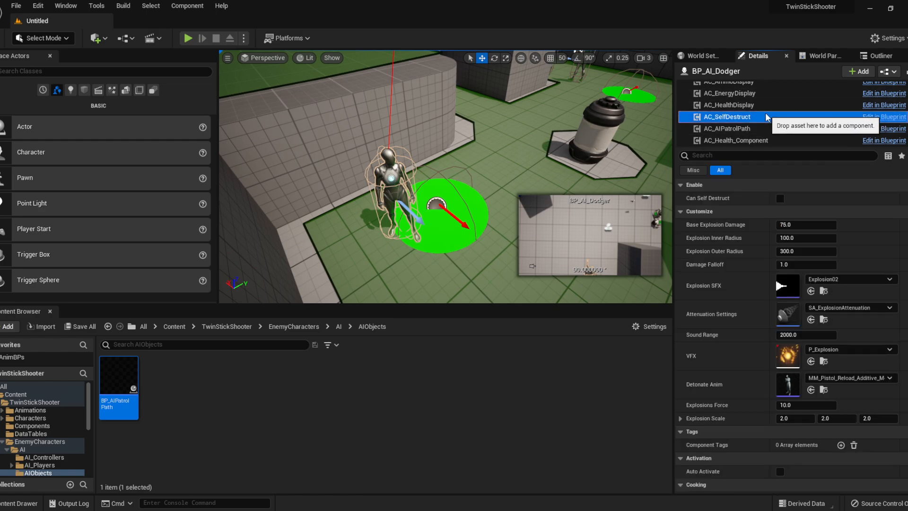
pyautogui.moveTo(728, 363)
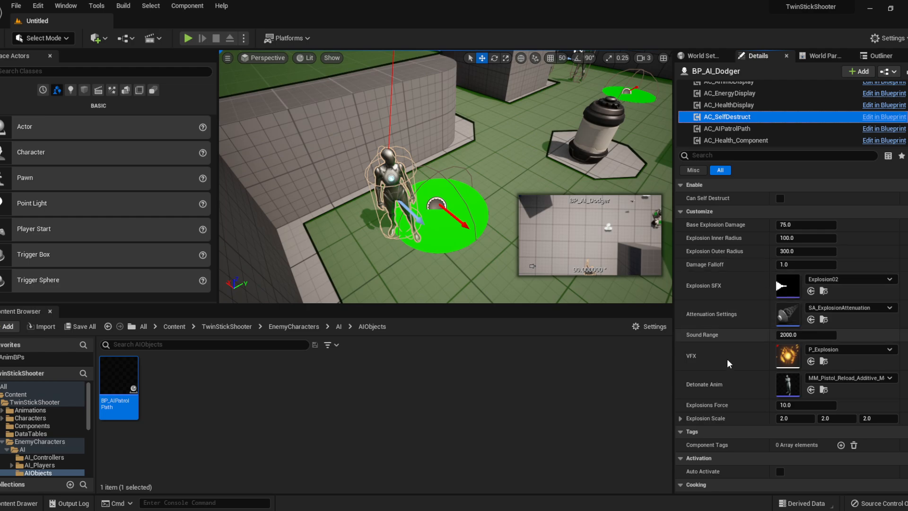
pyautogui.scroll(-3)
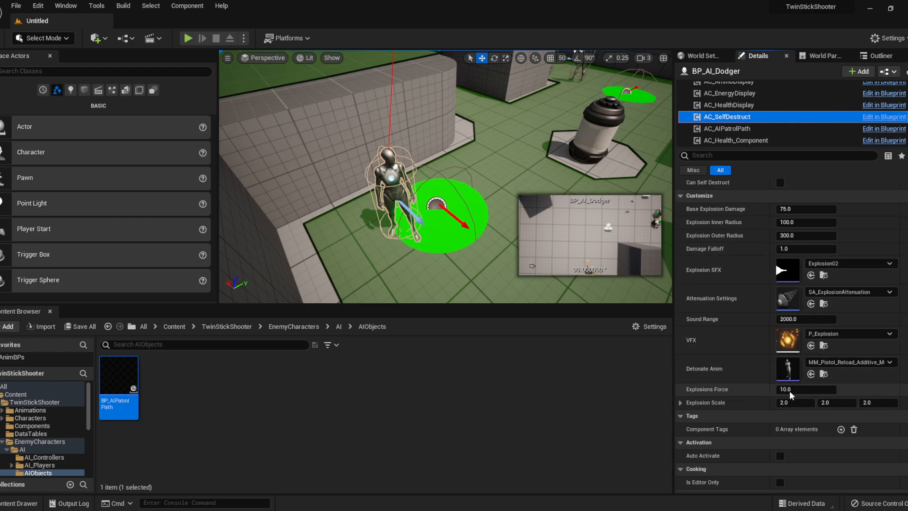
pyautogui.moveTo(711, 374)
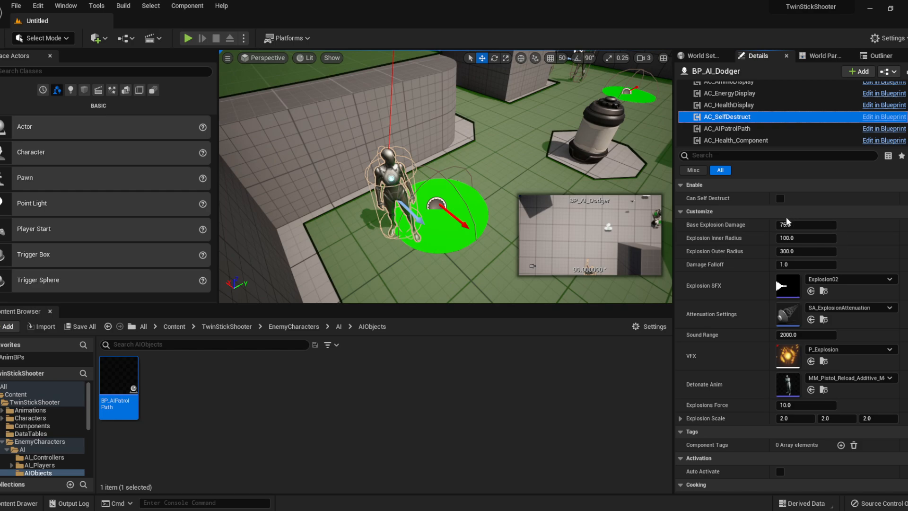
pyautogui.moveTo(804, 225)
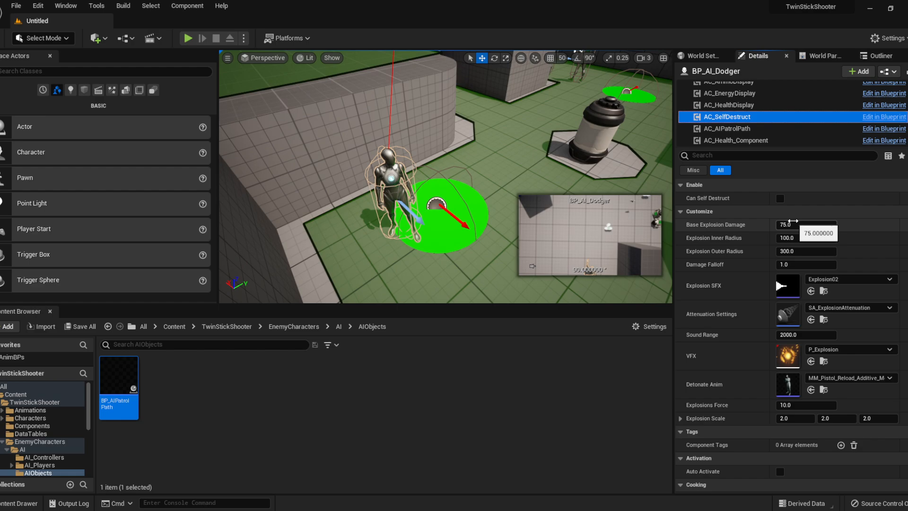
pyautogui.moveTo(717, 242)
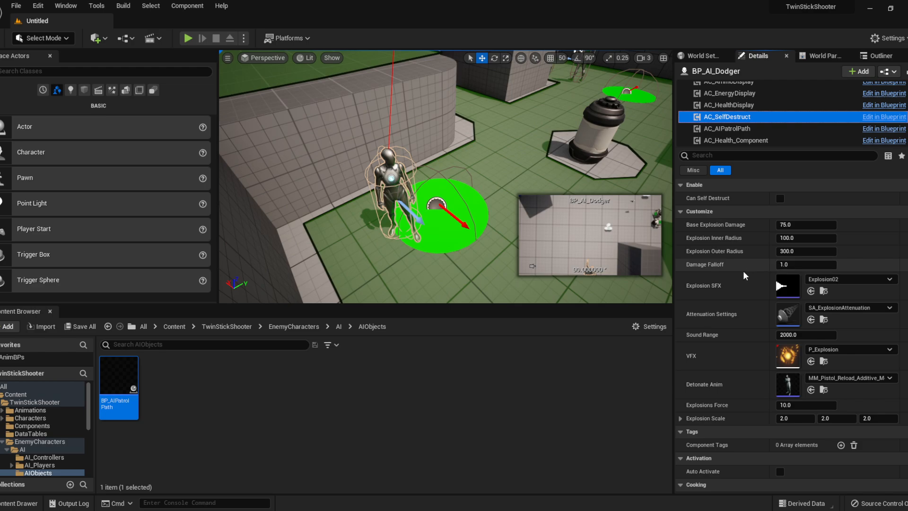
pyautogui.moveTo(834, 311)
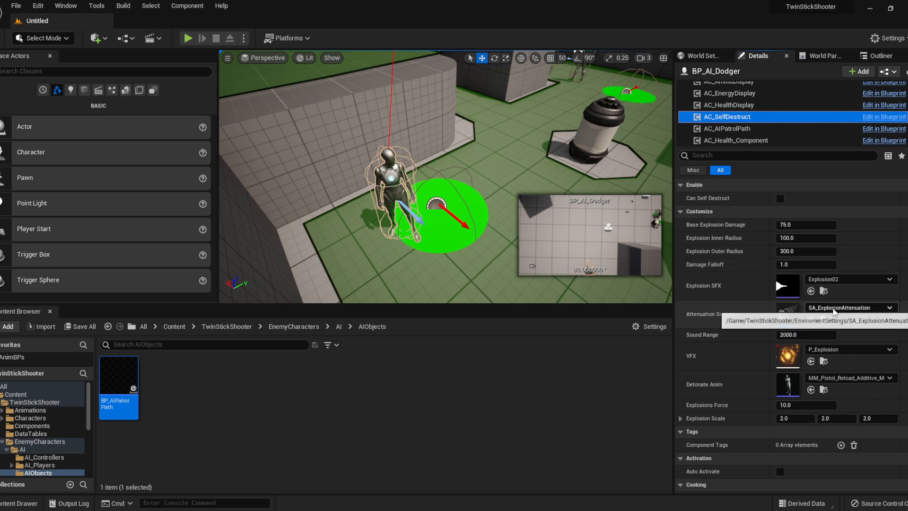
pyautogui.moveTo(807, 349)
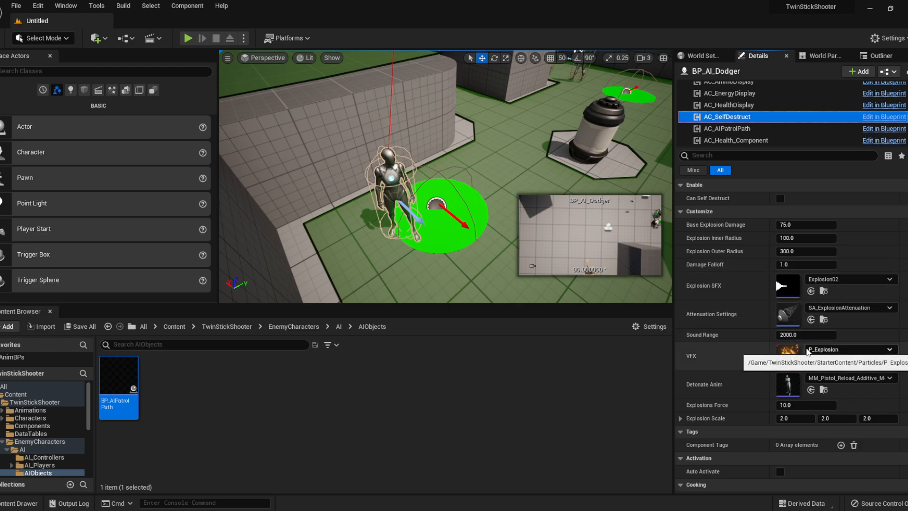
pyautogui.moveTo(778, 332)
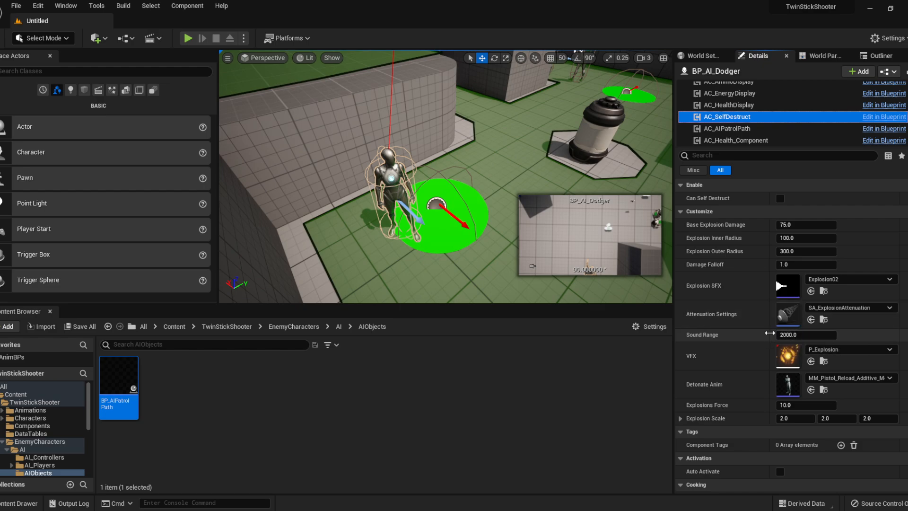
pyautogui.moveTo(805, 335)
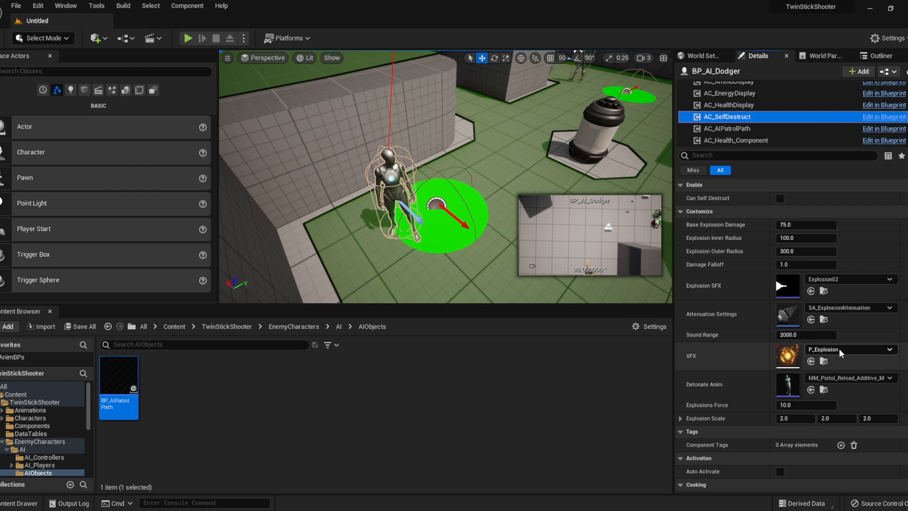
pyautogui.moveTo(851, 349)
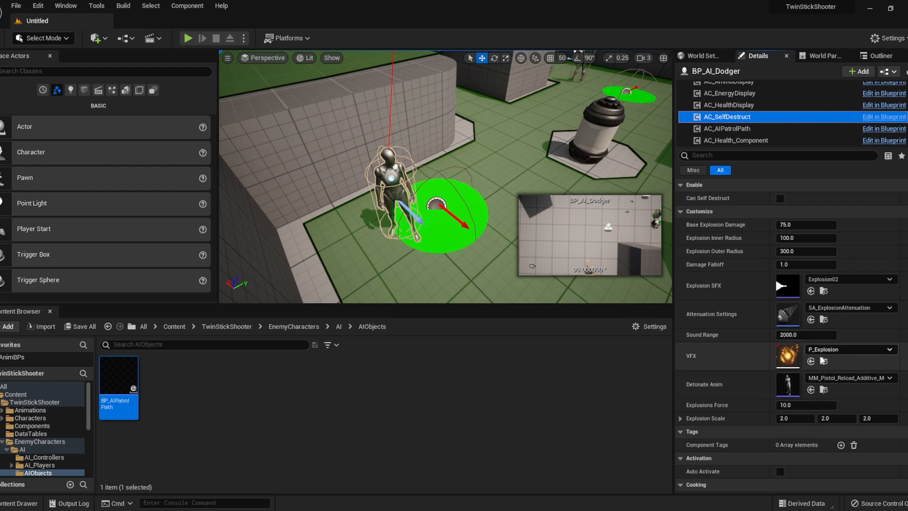
pyautogui.moveTo(720, 431)
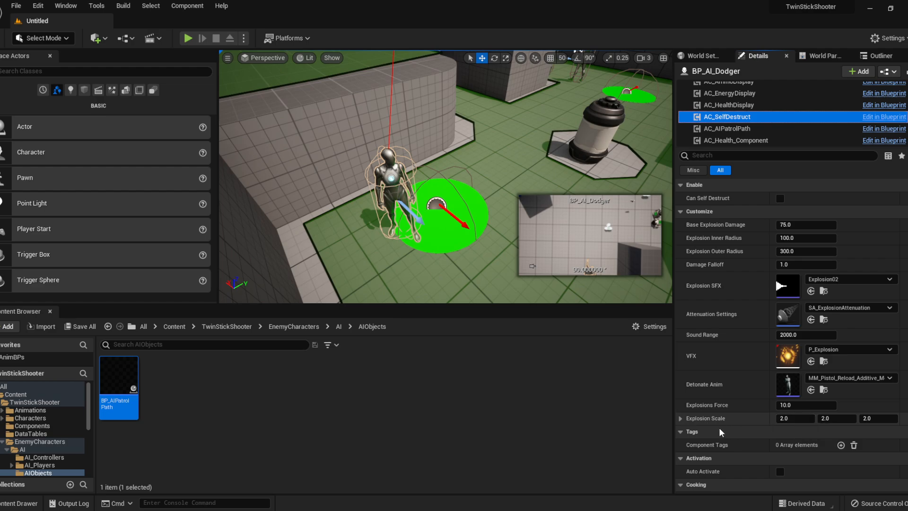
pyautogui.click(680, 417)
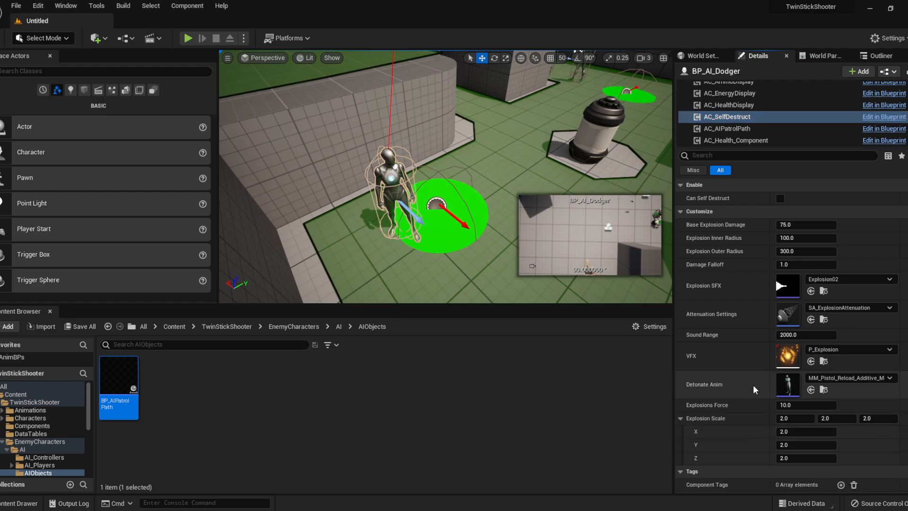
pyautogui.click(889, 349)
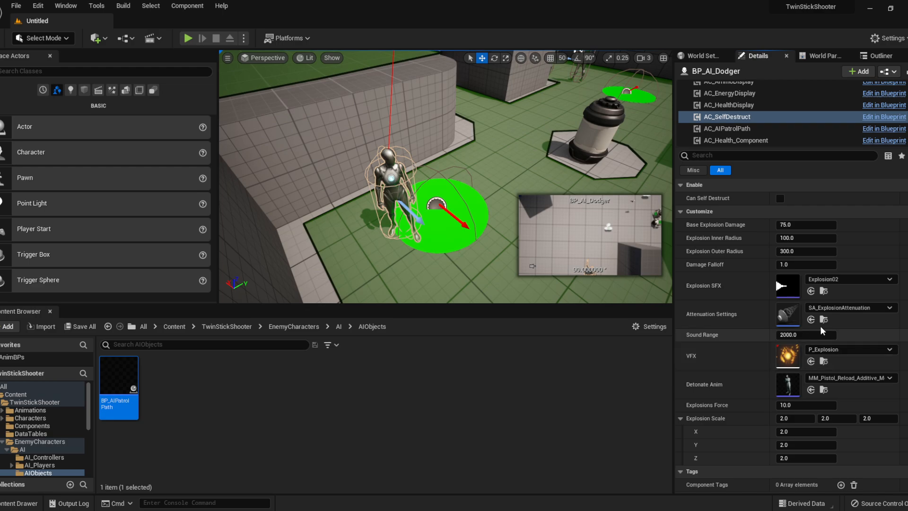
pyautogui.scroll(-3)
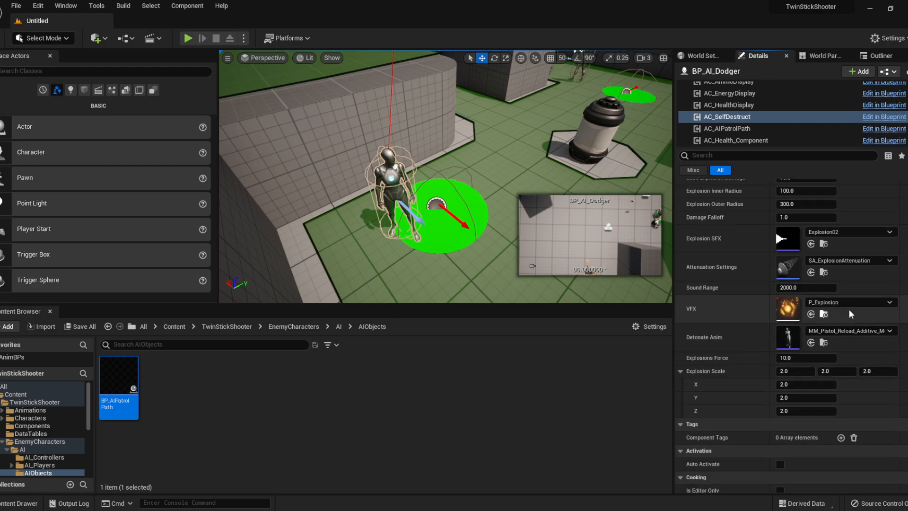
pyautogui.scroll(3)
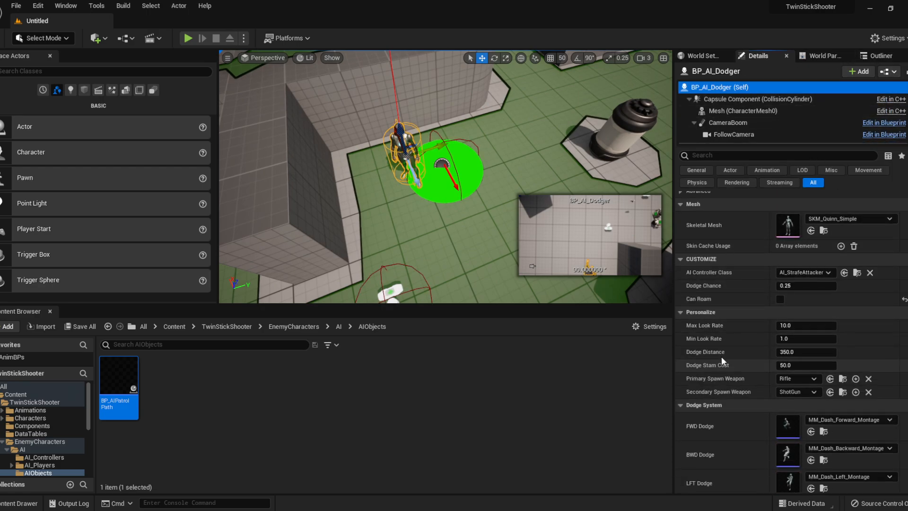
# Step: Set Primary Spawn Weapon to Rifle, keep ShotGun secondary, and scroll to the dodge montages
pyautogui.click(798, 392)
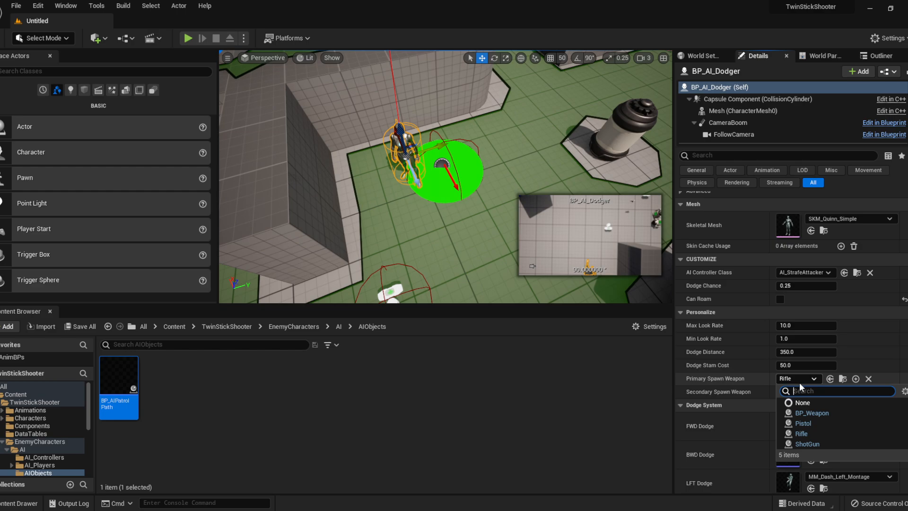
pyautogui.click(805, 444)
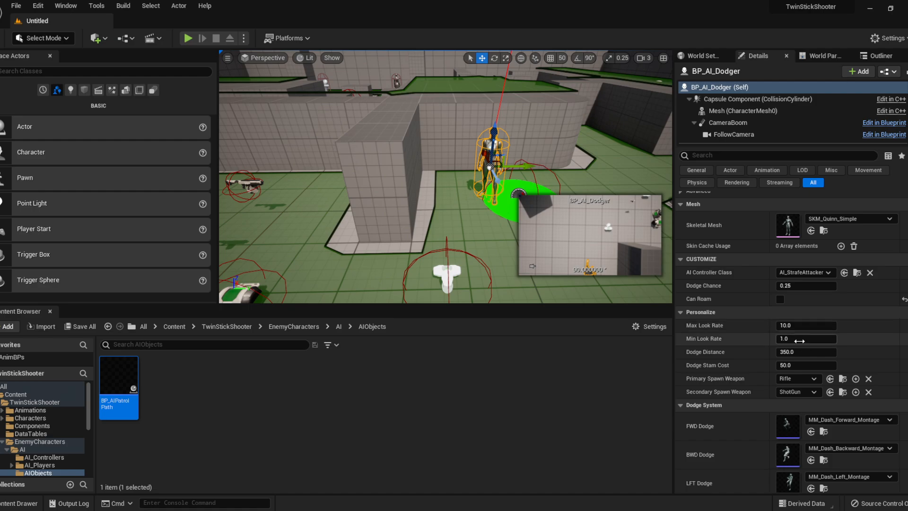
pyautogui.click(798, 379)
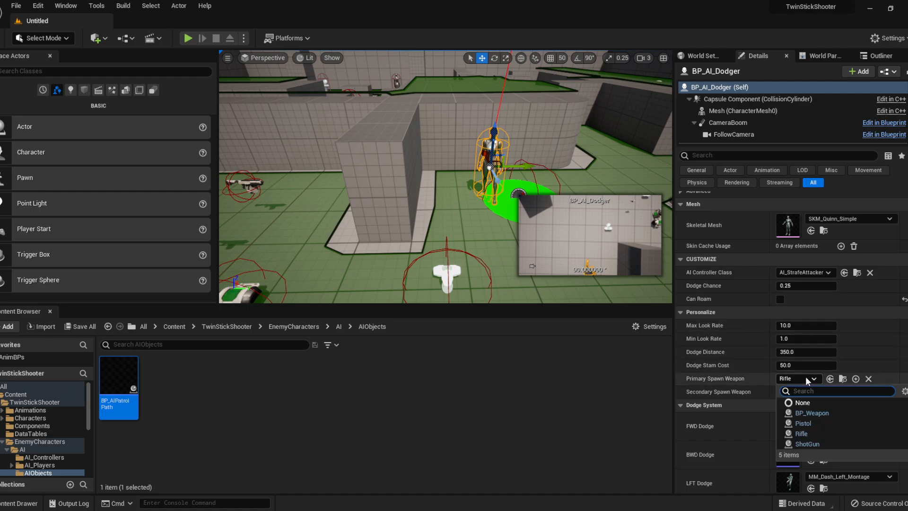
pyautogui.click(802, 433)
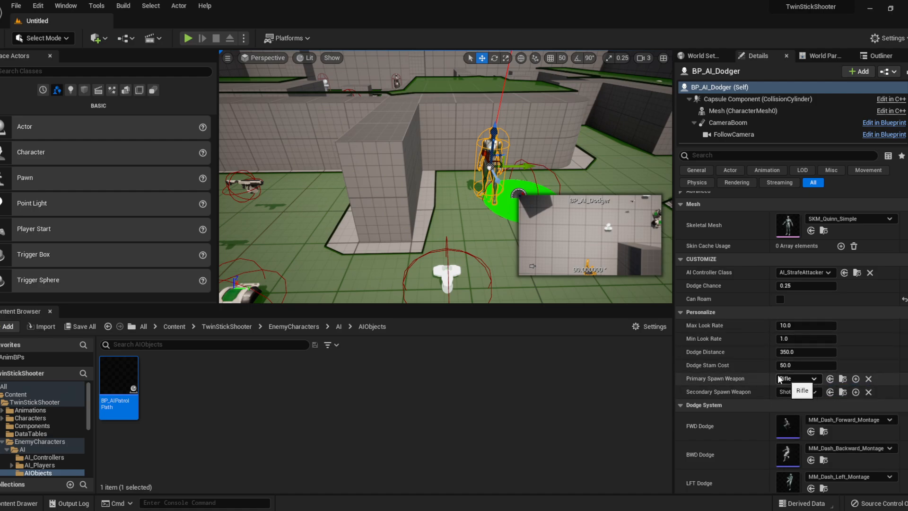
pyautogui.click(796, 378)
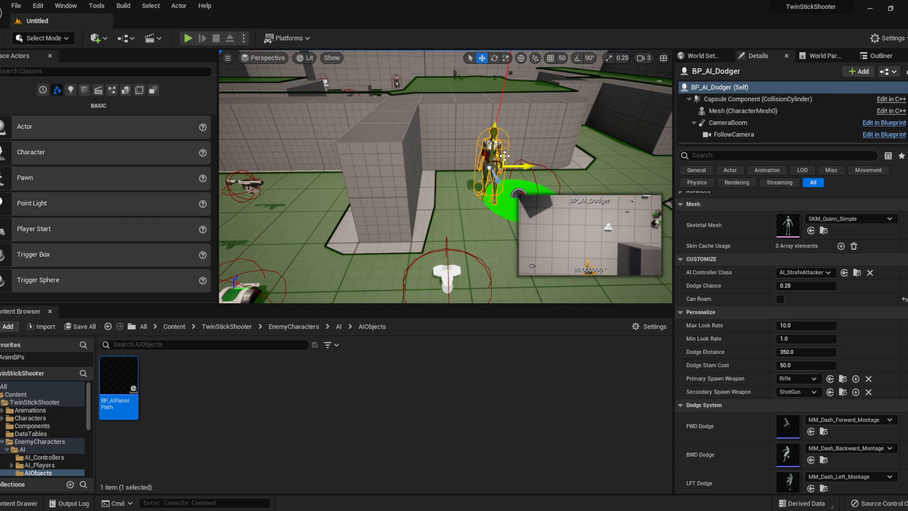
pyautogui.moveTo(572, 129)
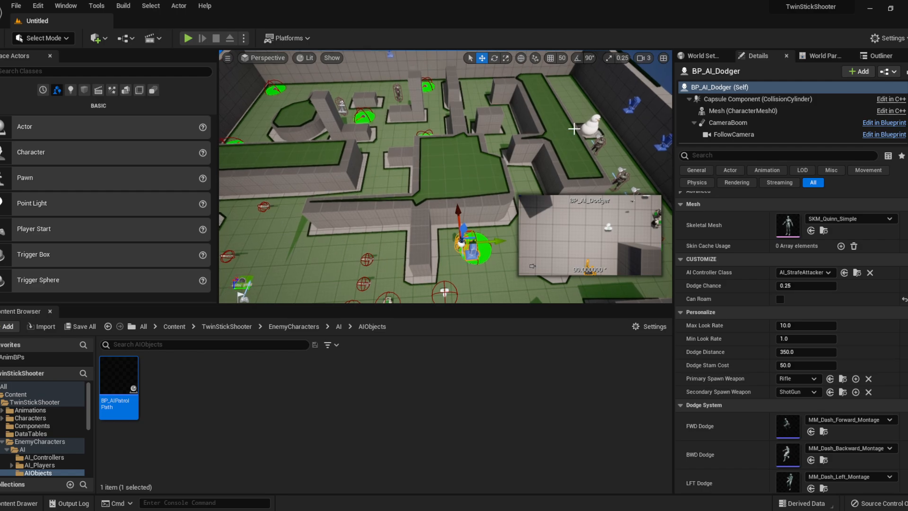
pyautogui.scroll(-3)
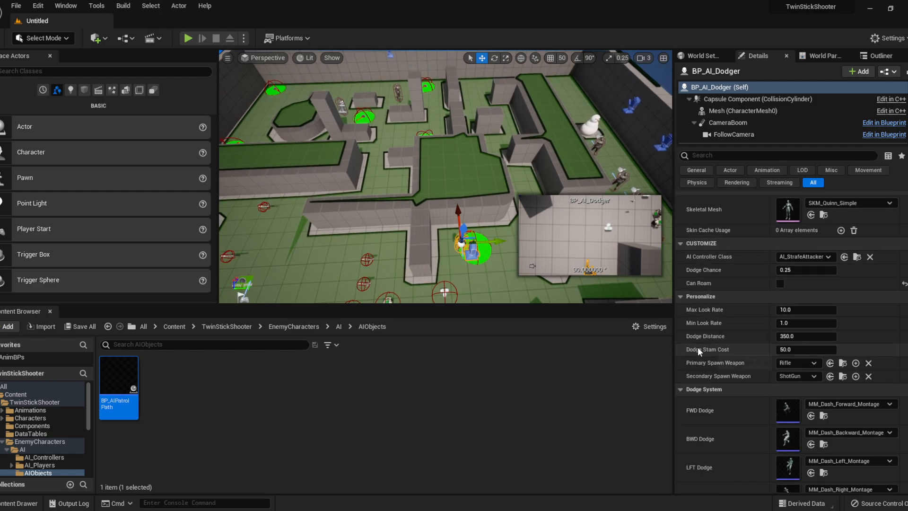
pyautogui.scroll(-3)
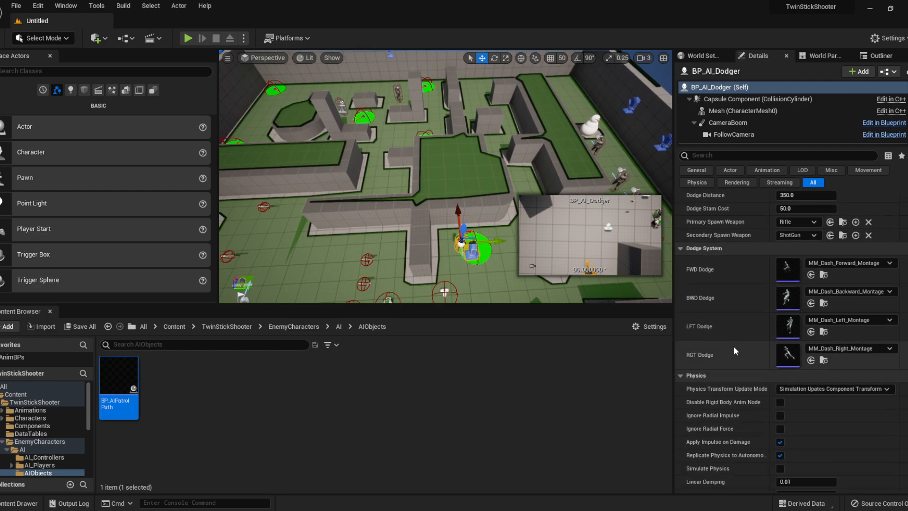